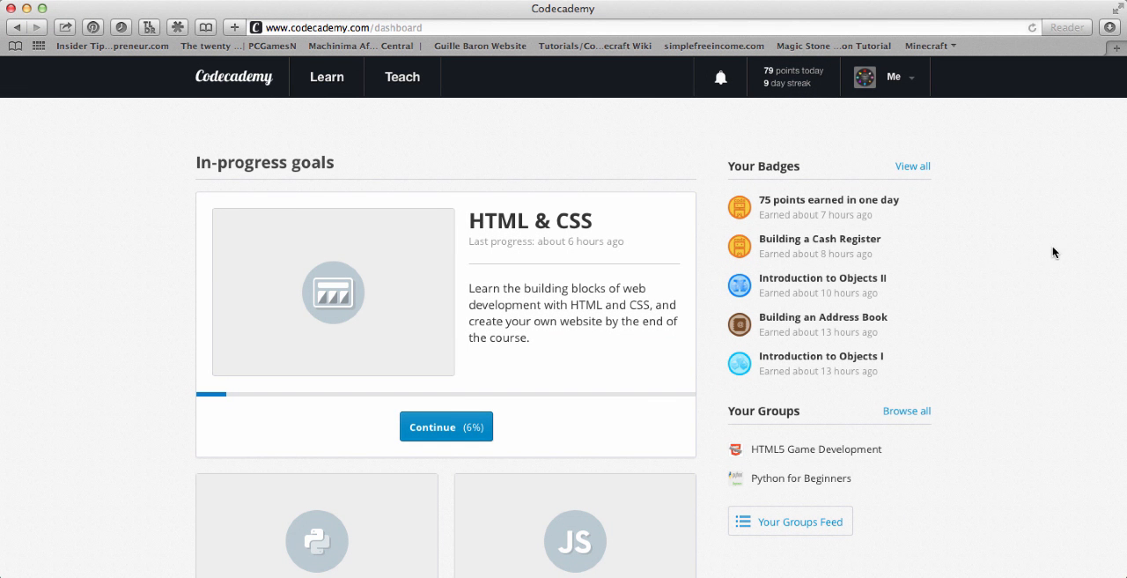
mouse_move(286, 92)
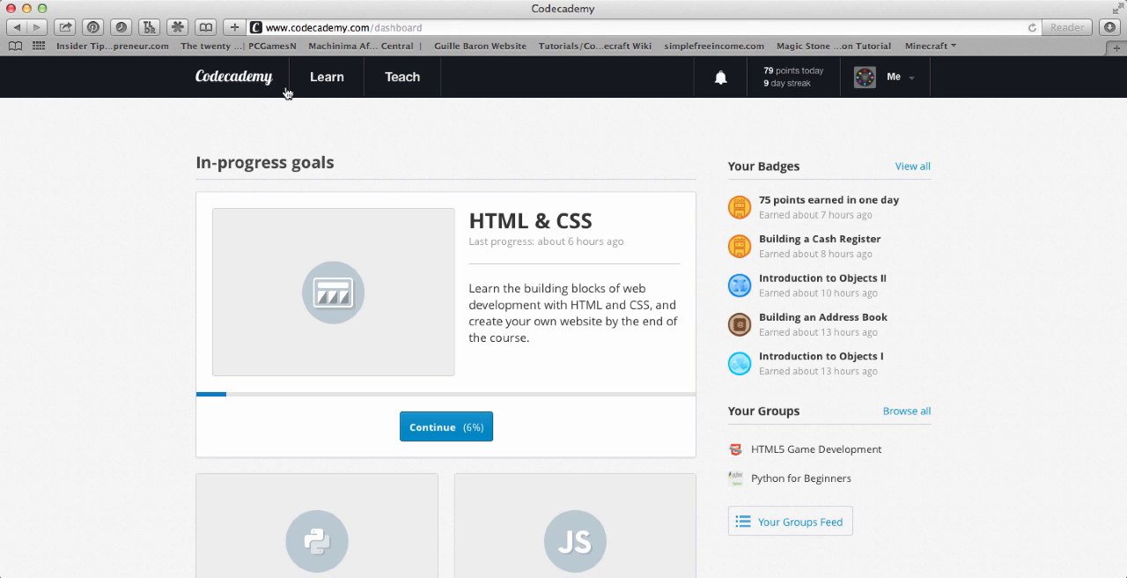
mouse_move(575, 106)
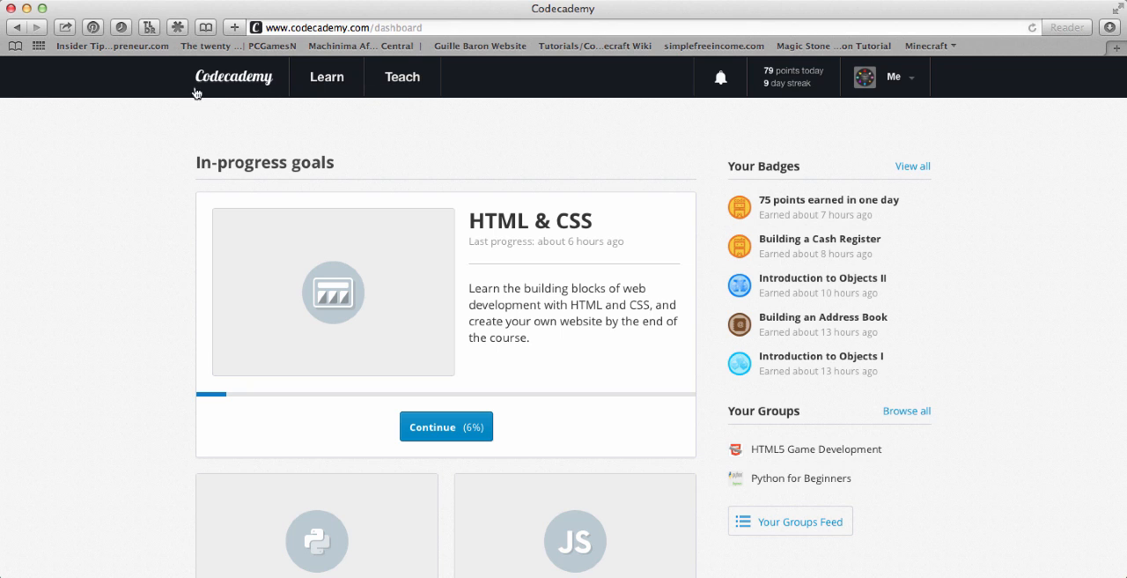
mouse_move(515, 127)
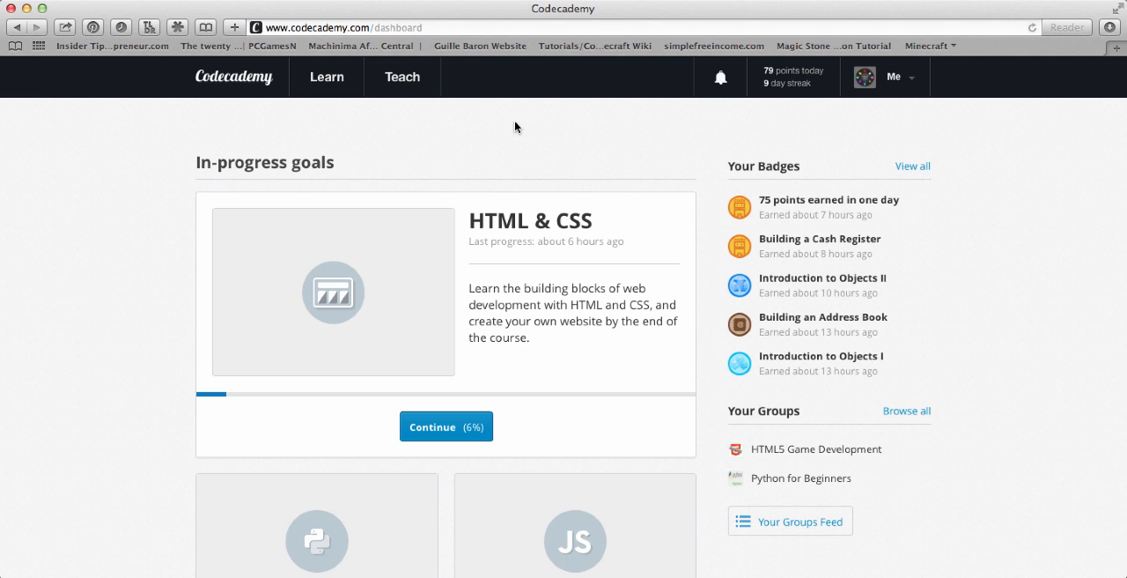
mouse_move(342, 136)
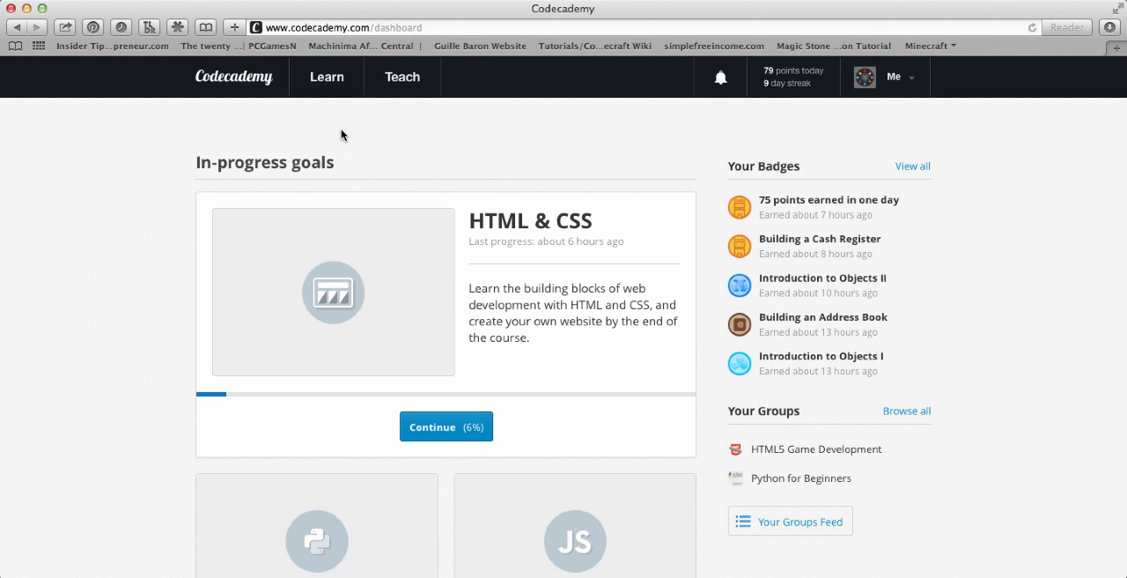
mouse_move(408, 137)
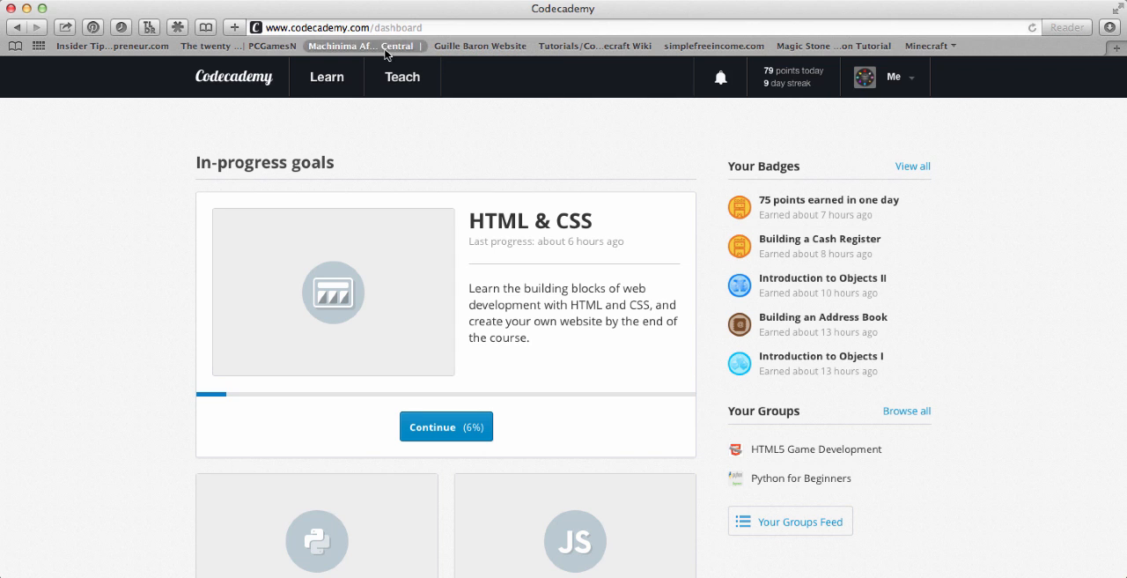
mouse_move(887, 84)
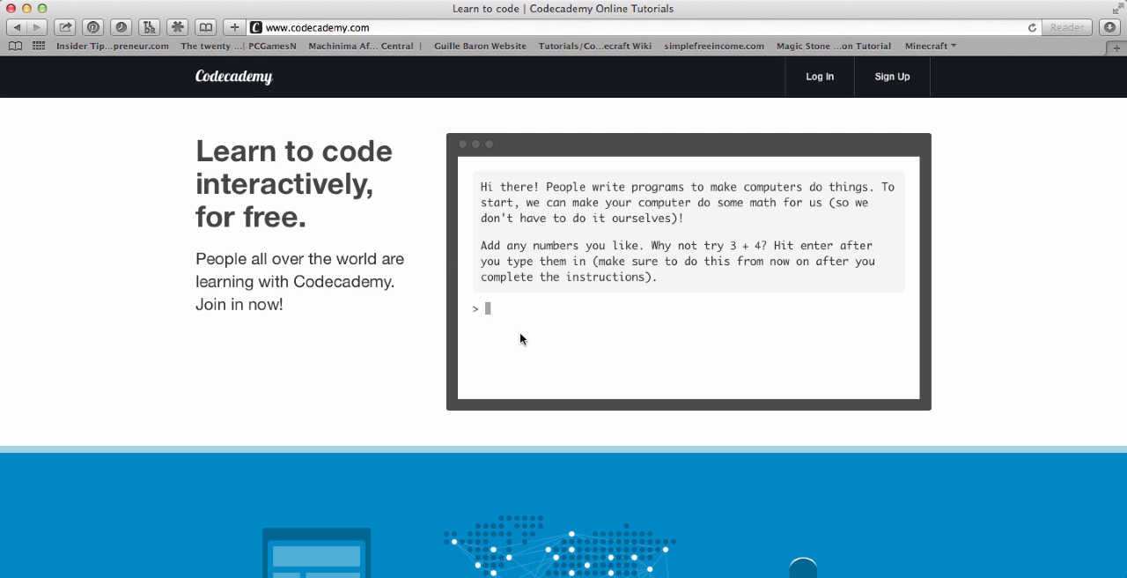
Evaluate 3 + 4 in the homepage console, then scroll through the homepage and back up
type("3 + 4")
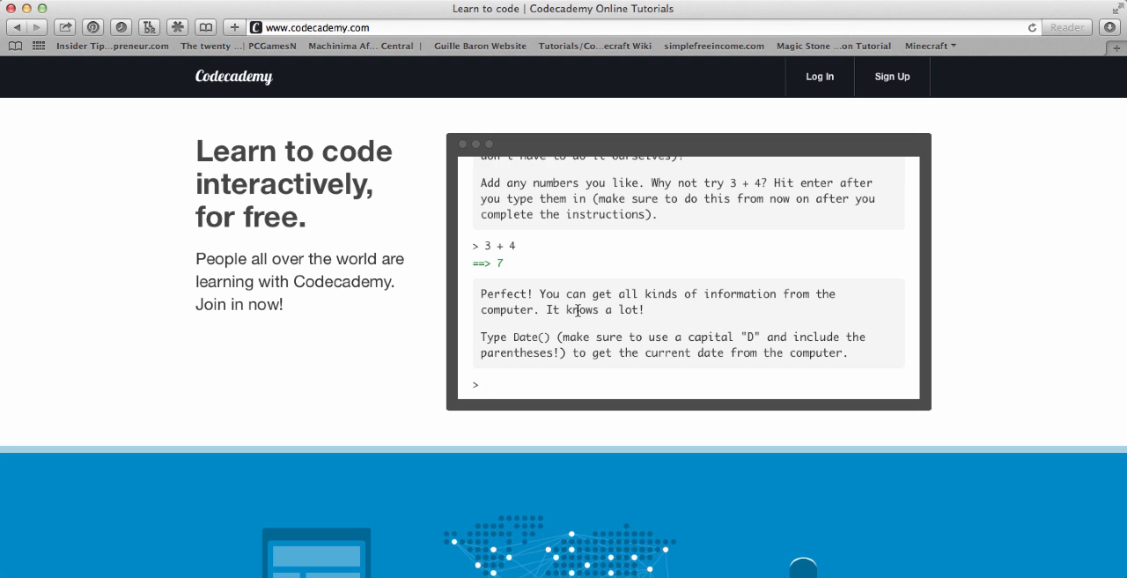
scroll("down", 3)
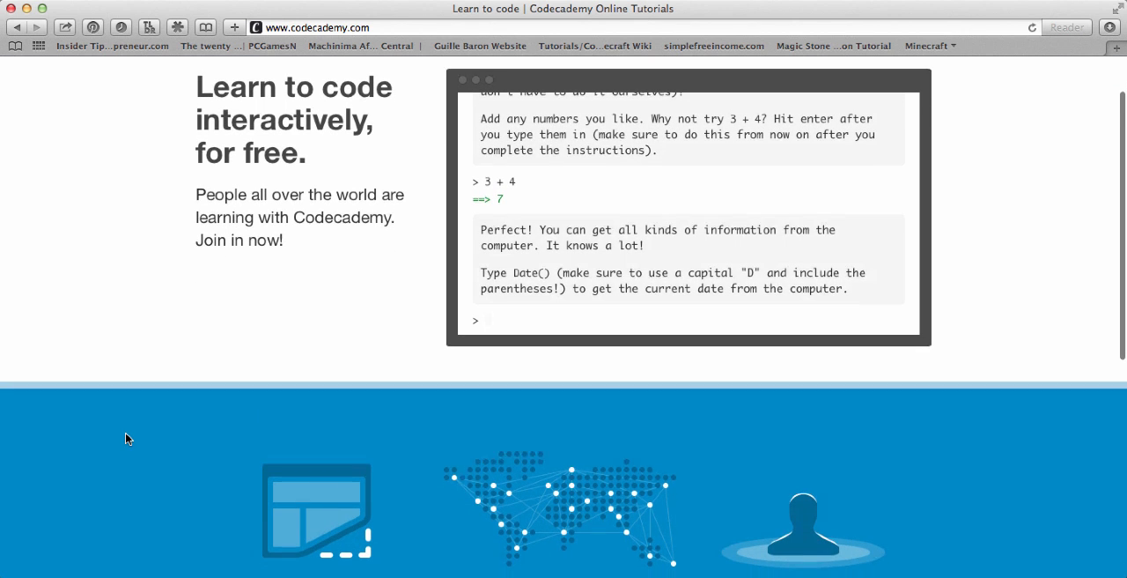
scroll("down", 3)
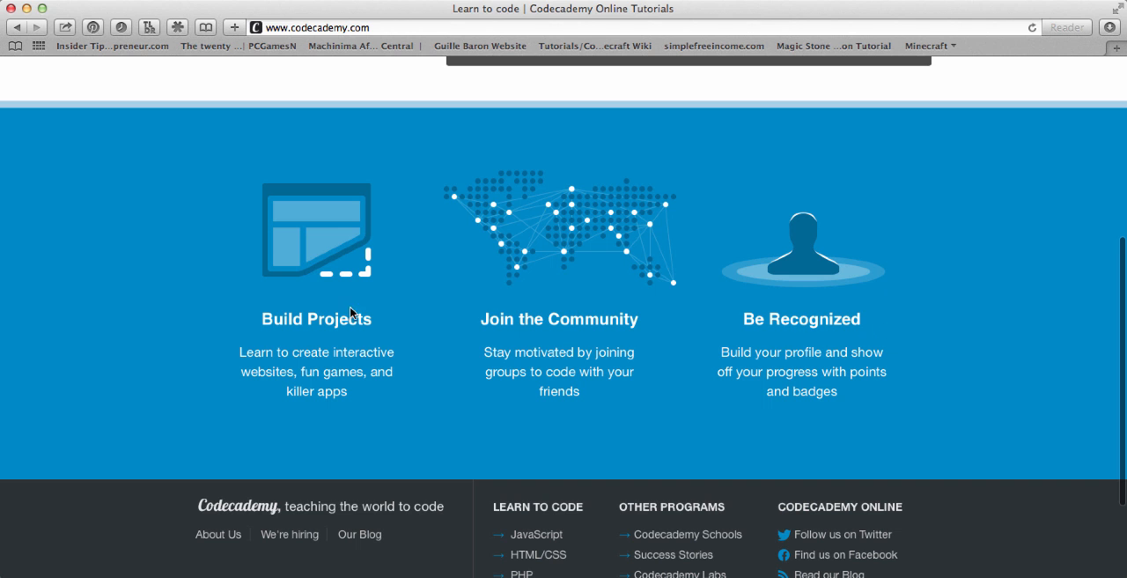
mouse_move(307, 224)
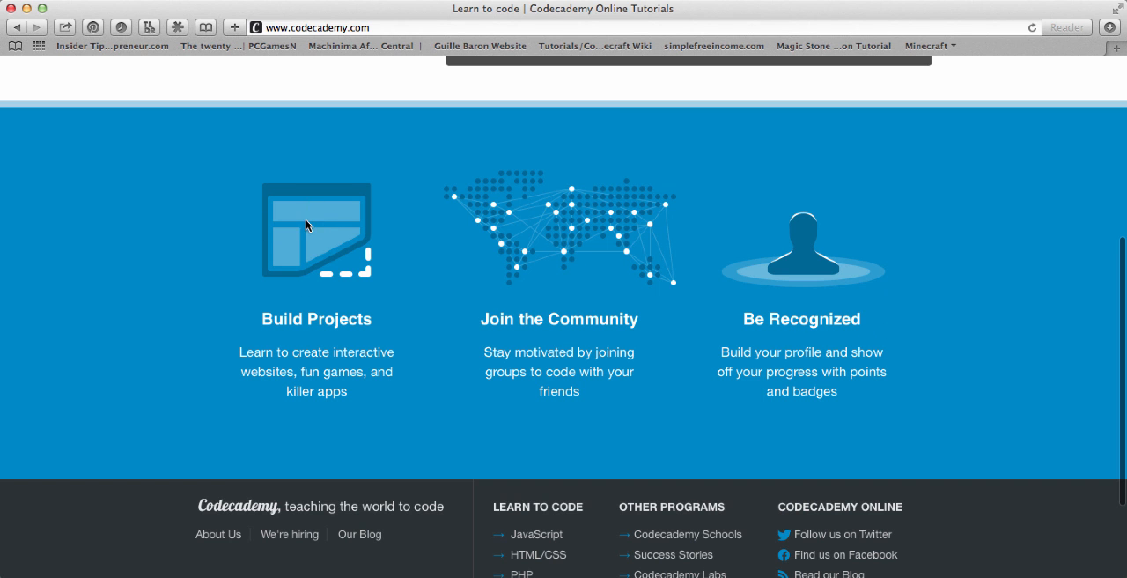
scroll("down", 3)
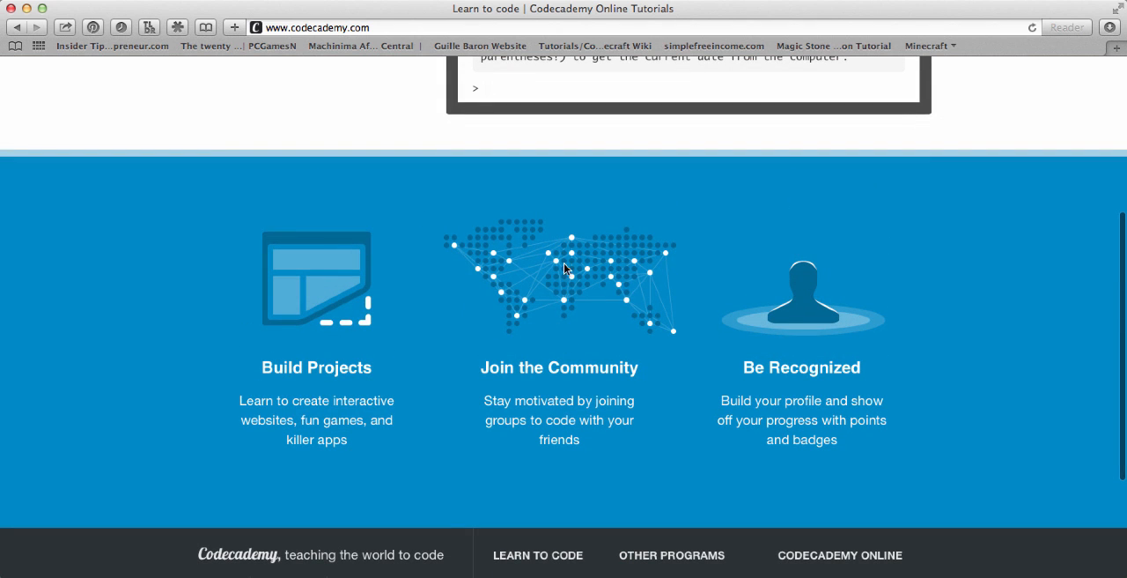
mouse_move(690, 242)
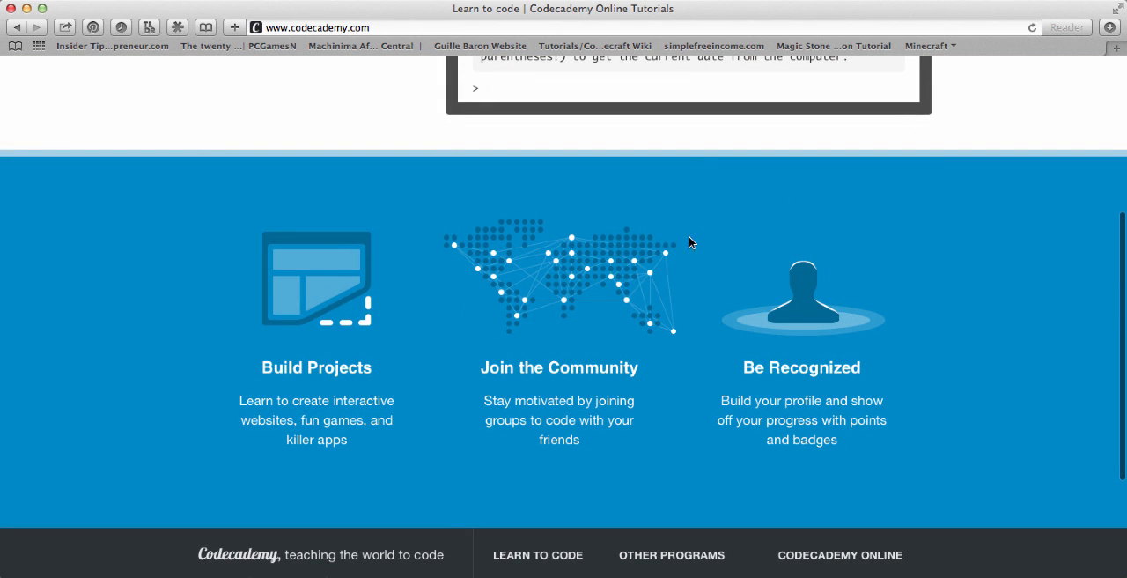
mouse_move(608, 321)
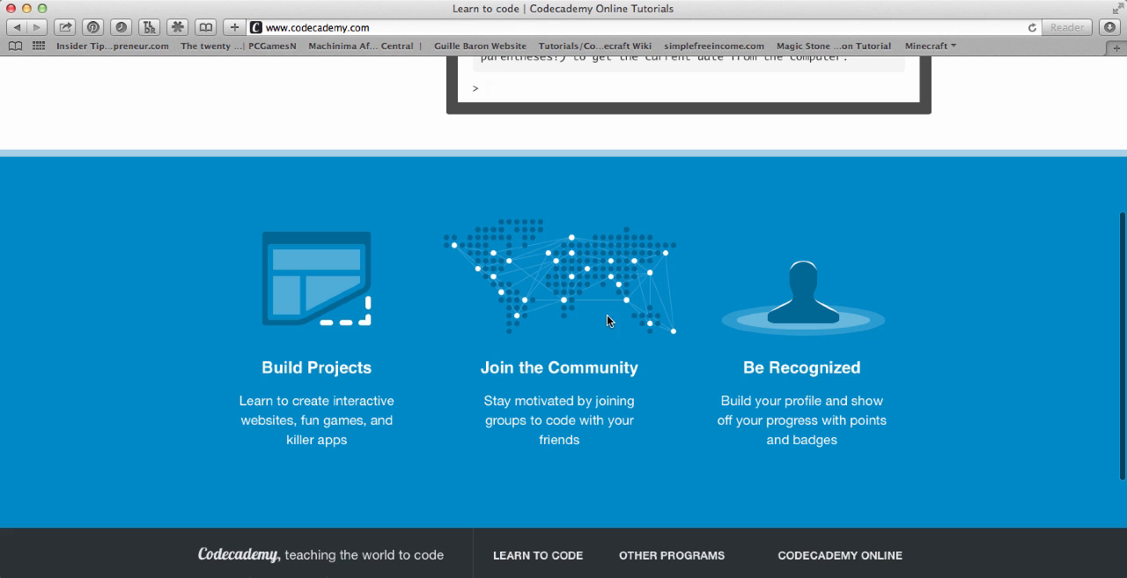
mouse_move(819, 302)
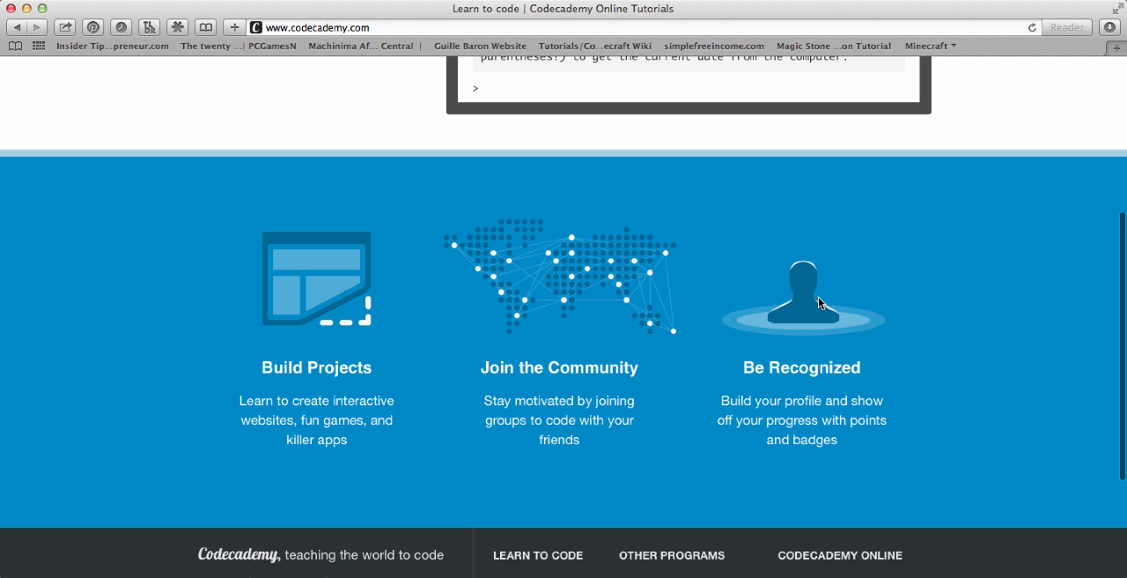
scroll("up", 3)
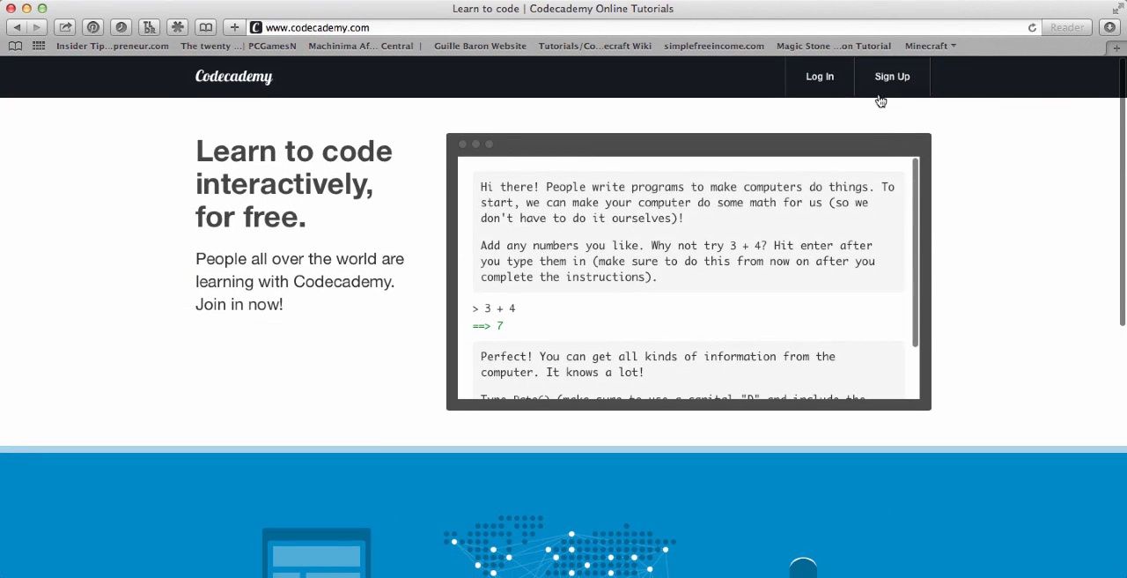
Log in through Sign in with Google, choosing the account, and return to the dashboard
left_click(819, 77)
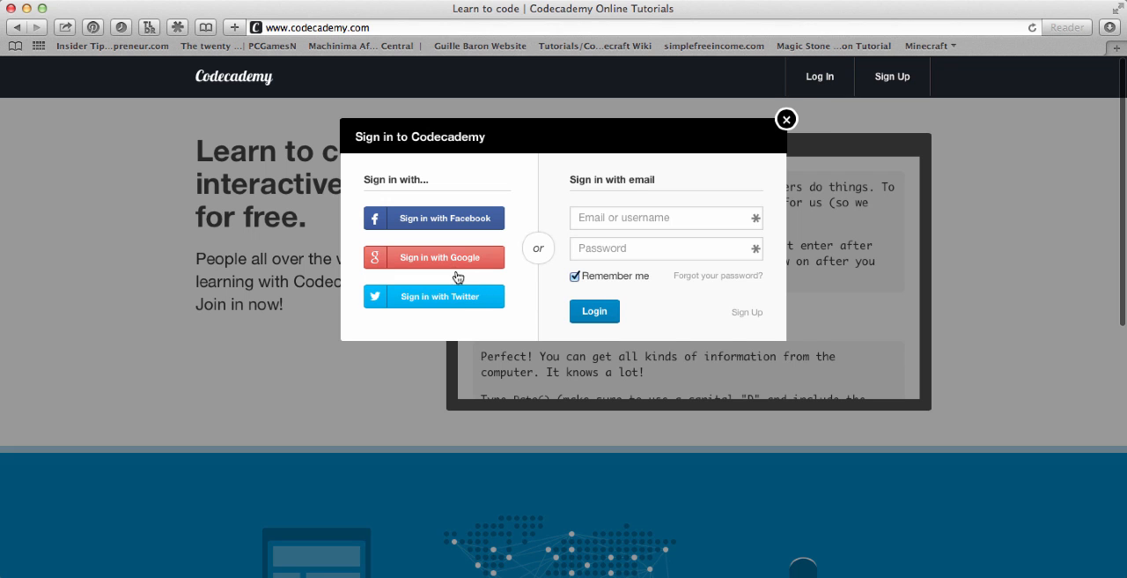
left_click(434, 257)
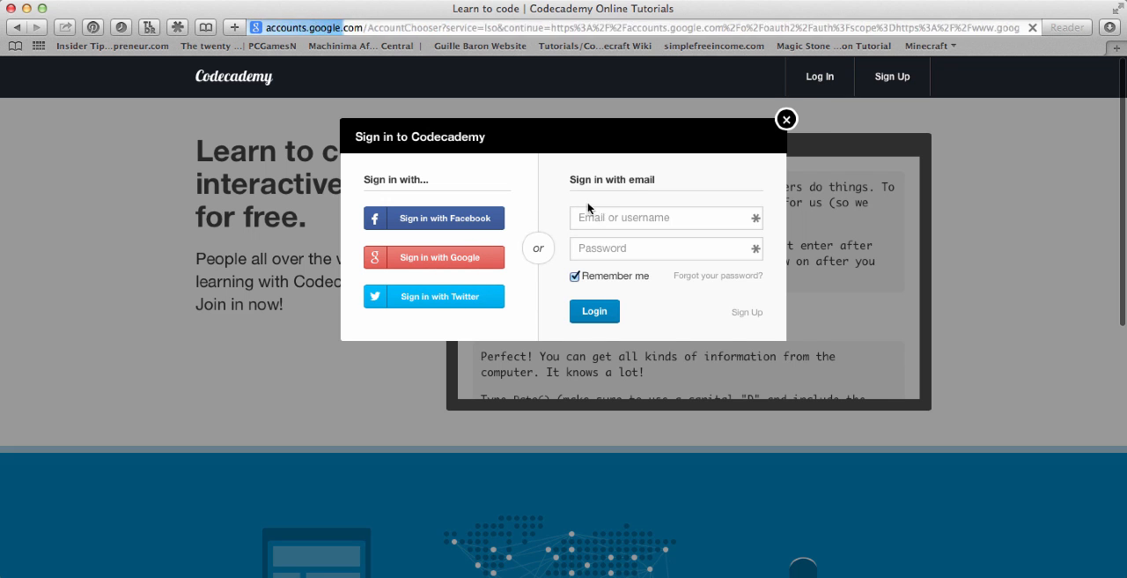
left_click(433, 257)
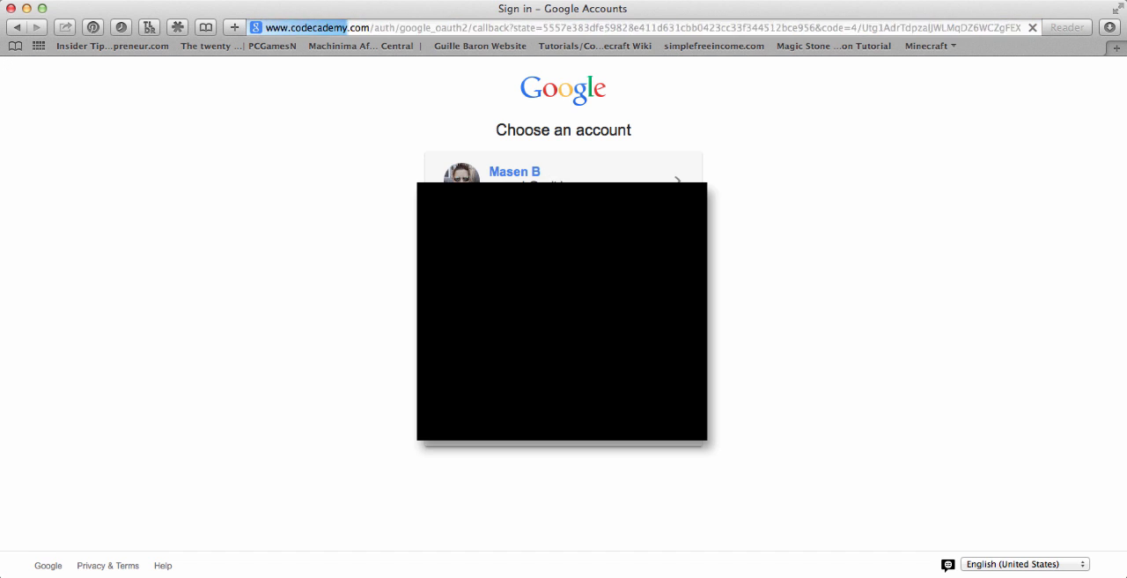
left_click(514, 172)
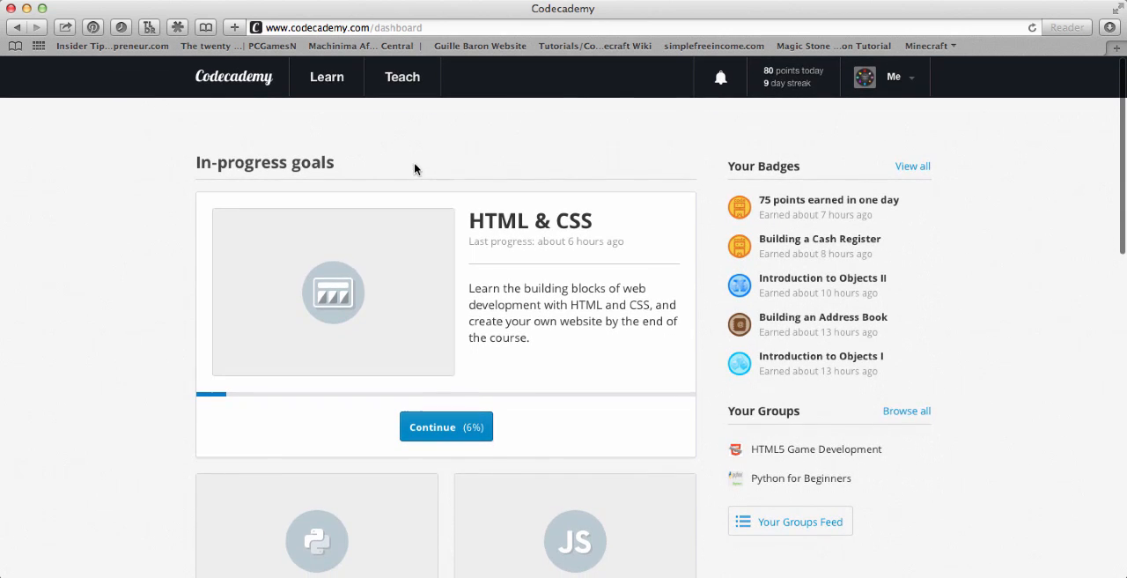
mouse_move(720, 78)
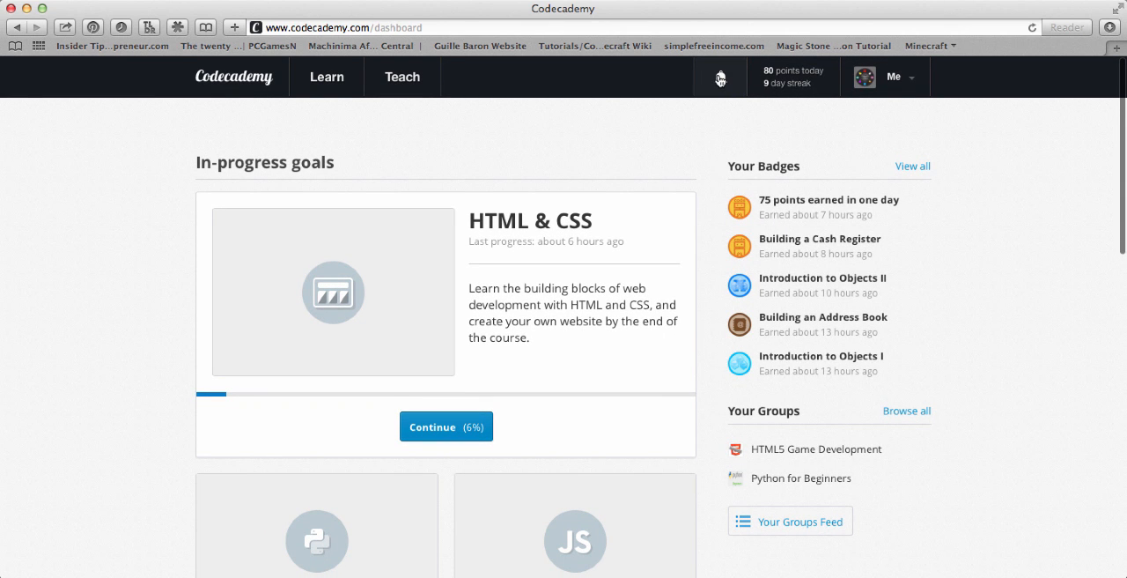
Scroll through the bell-icon notifications, then go to the profile page
left_click(721, 78)
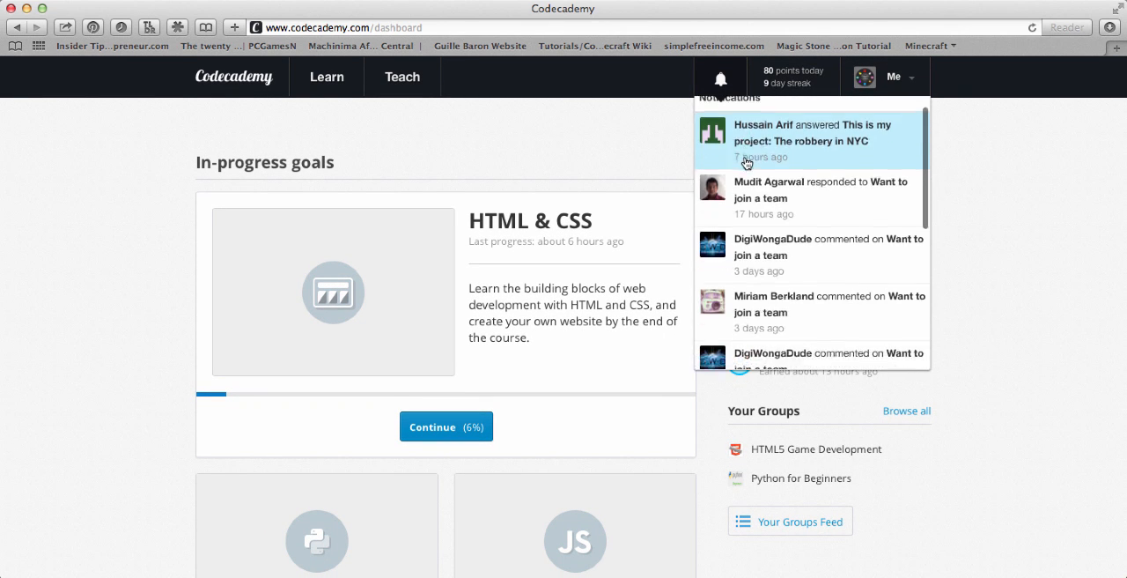
scroll("down", 3)
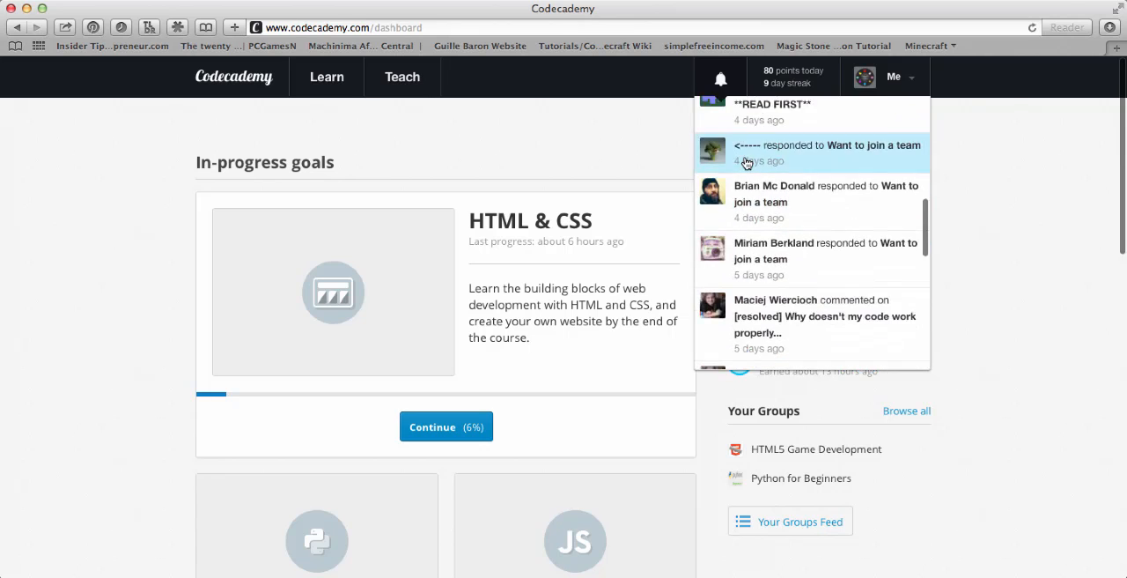
left_click(720, 78)
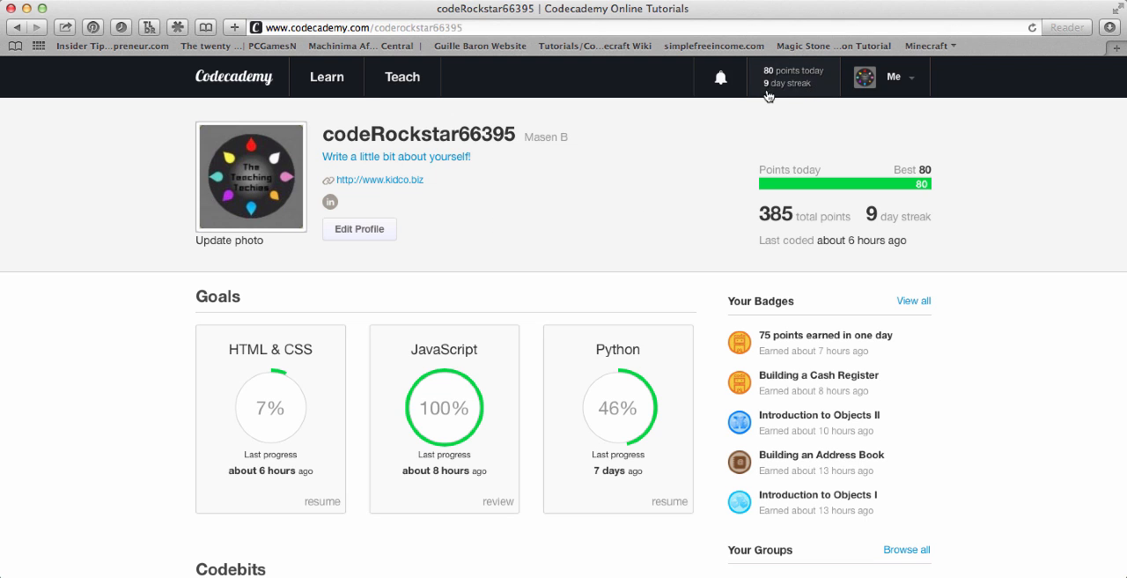
left_click(898, 76)
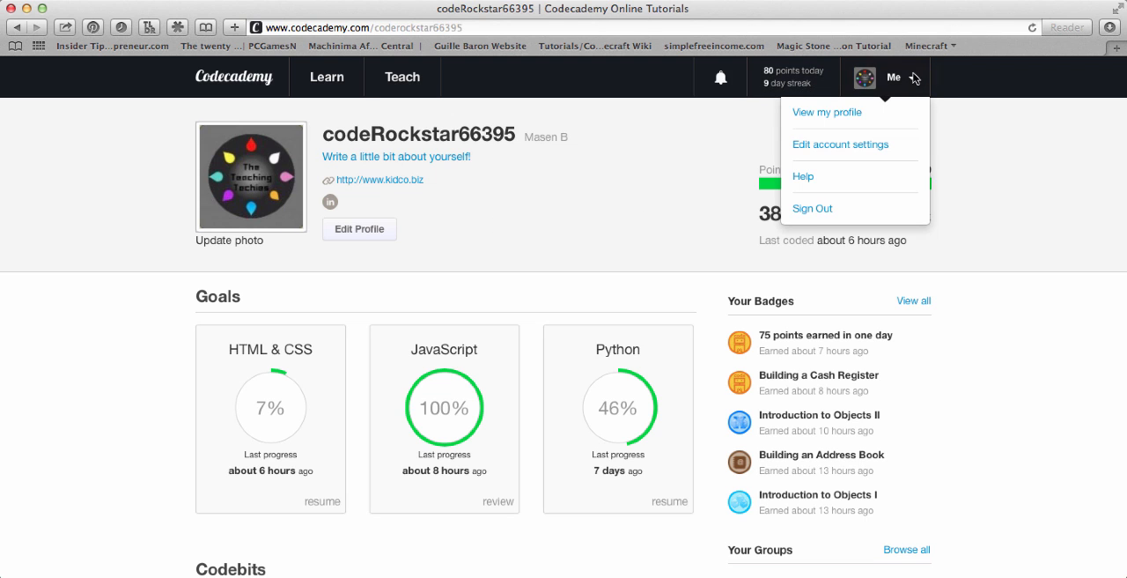
mouse_move(826, 143)
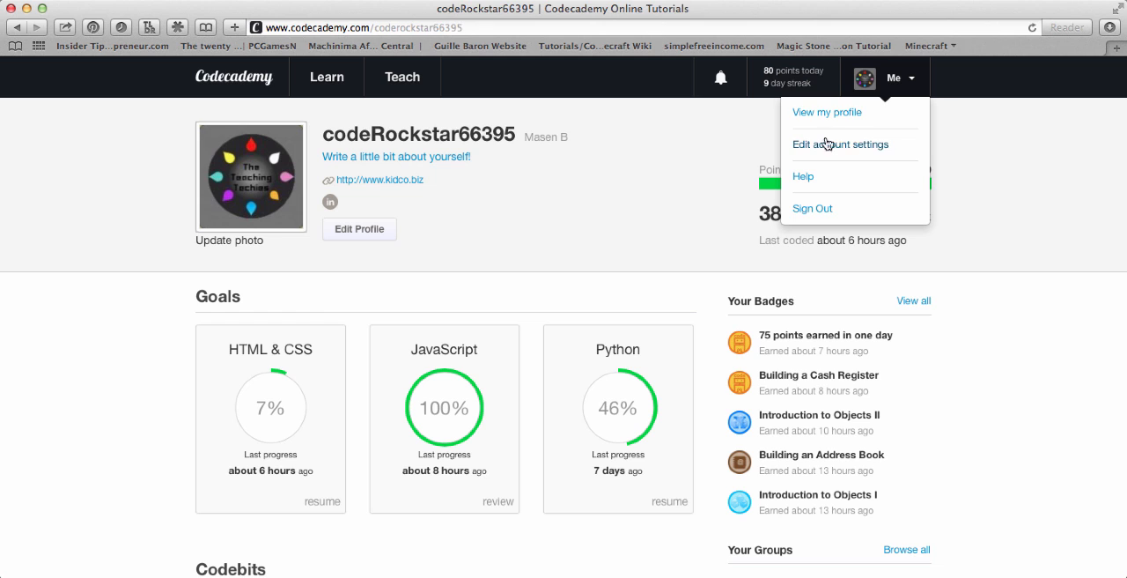
left_click(614, 160)
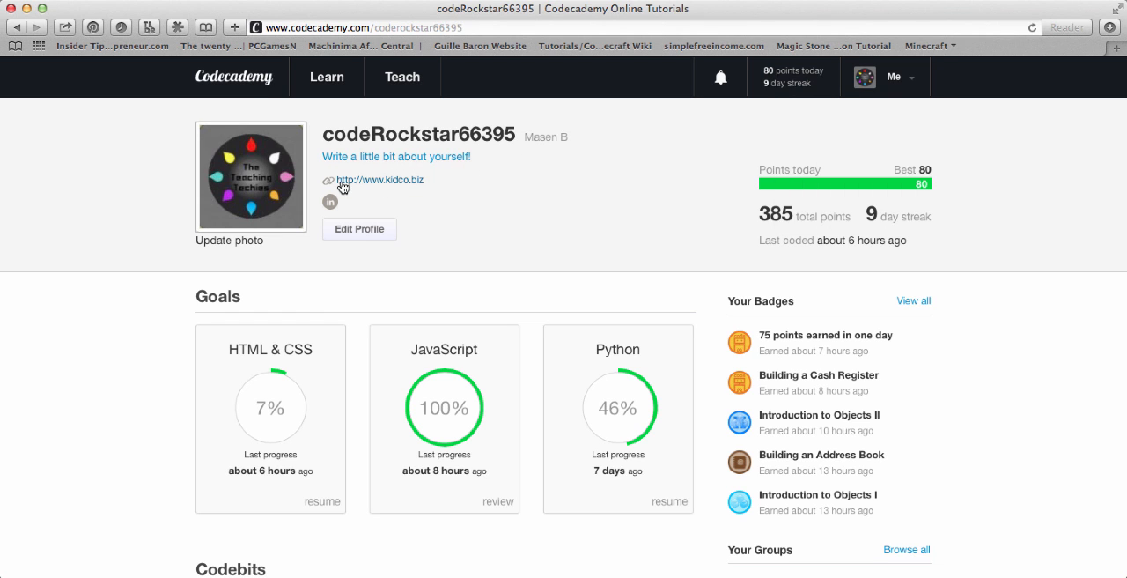
mouse_move(404, 211)
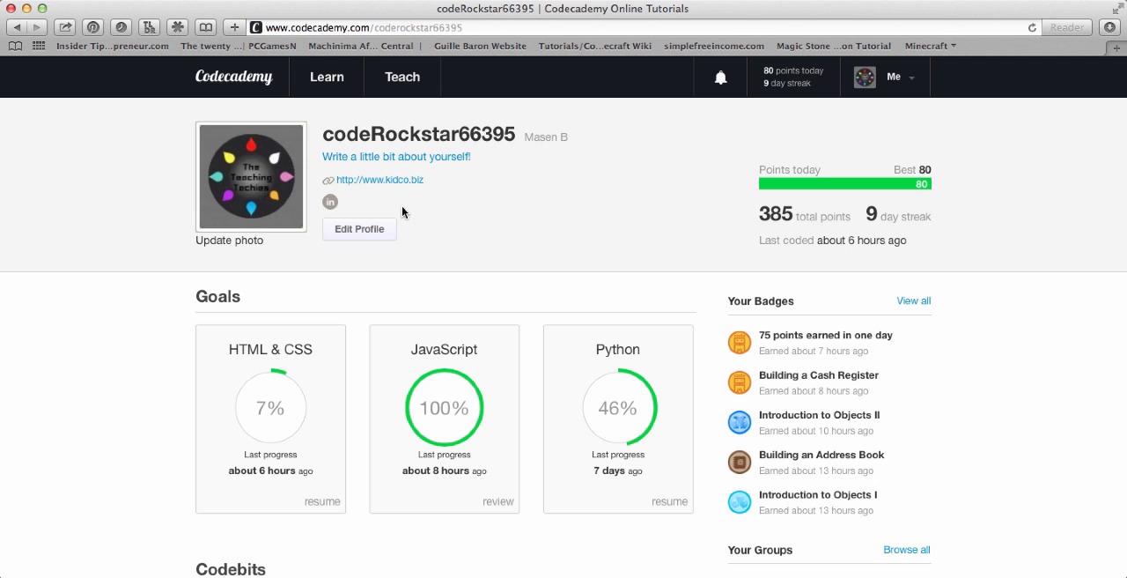
mouse_move(719, 226)
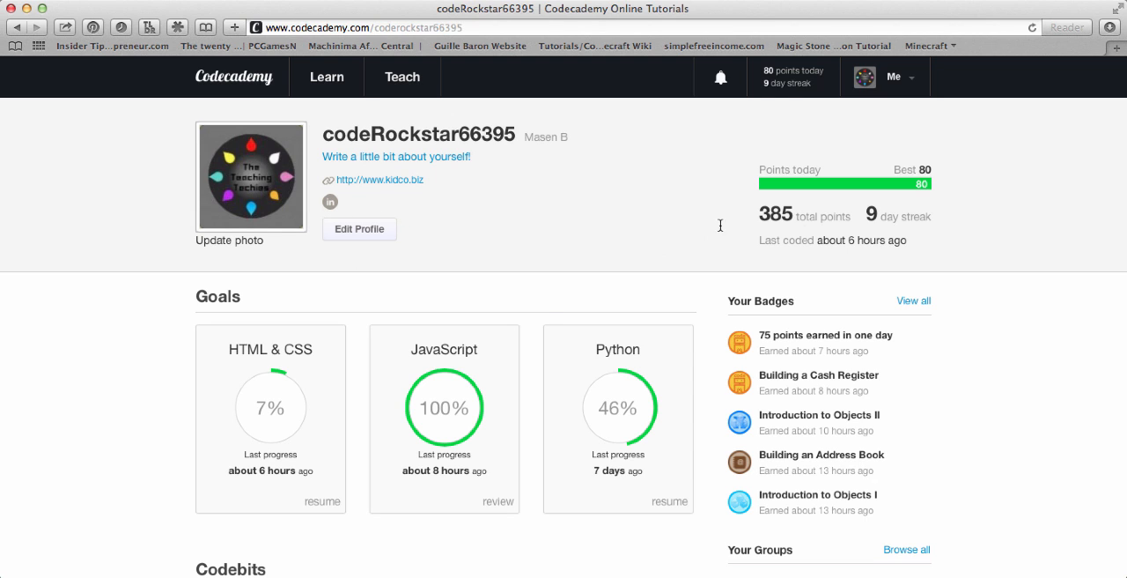
mouse_move(831, 211)
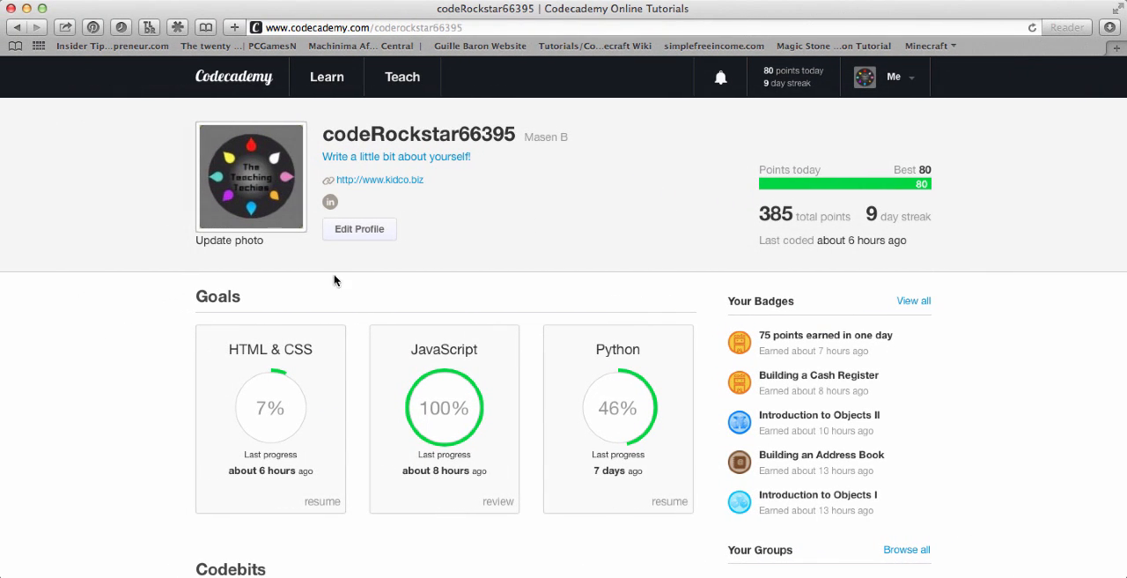
scroll("down", 3)
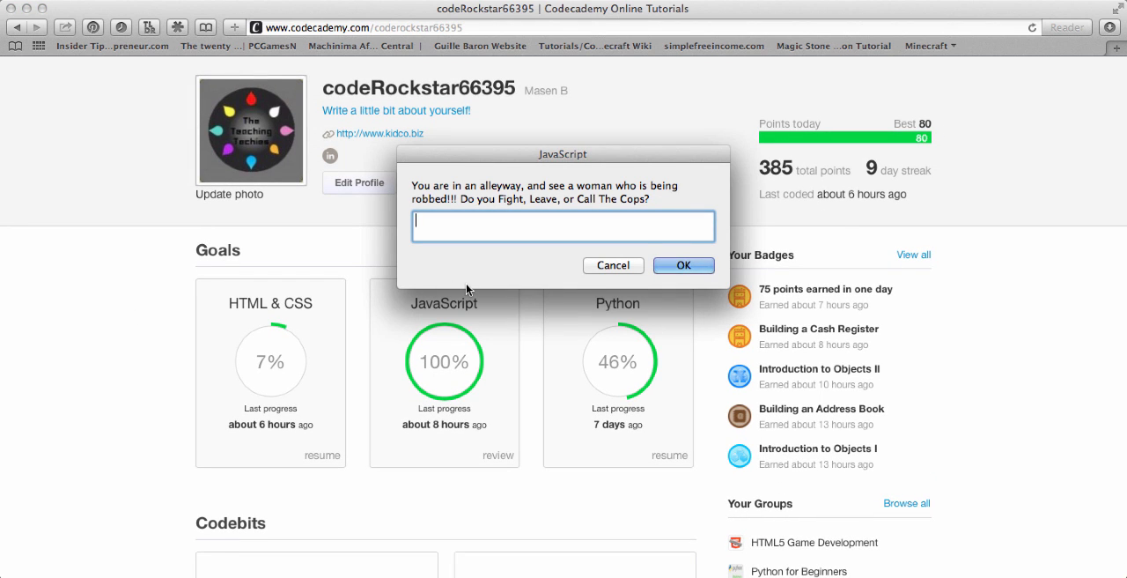
Cancel the alleyway robbery prompt and the rock, paper or scissors prompt
left_click(684, 265)
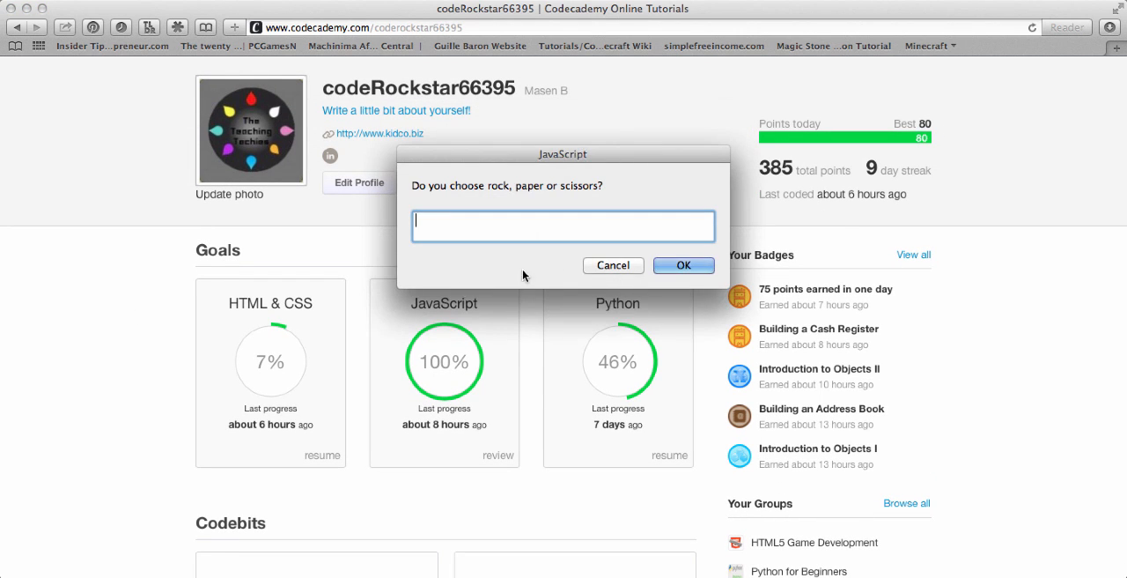
left_click(613, 265)
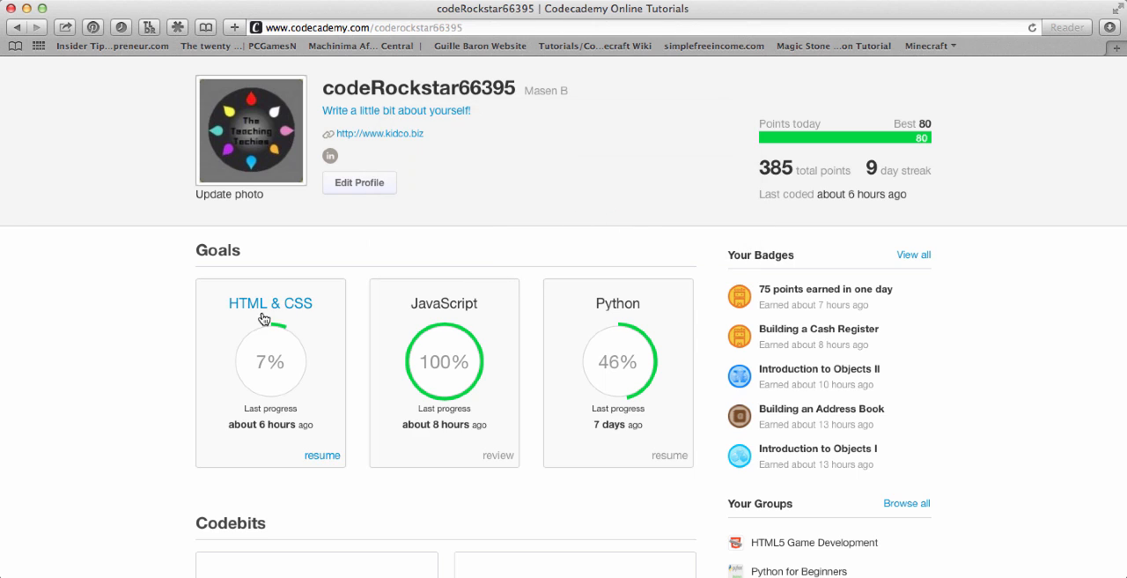
mouse_move(269, 319)
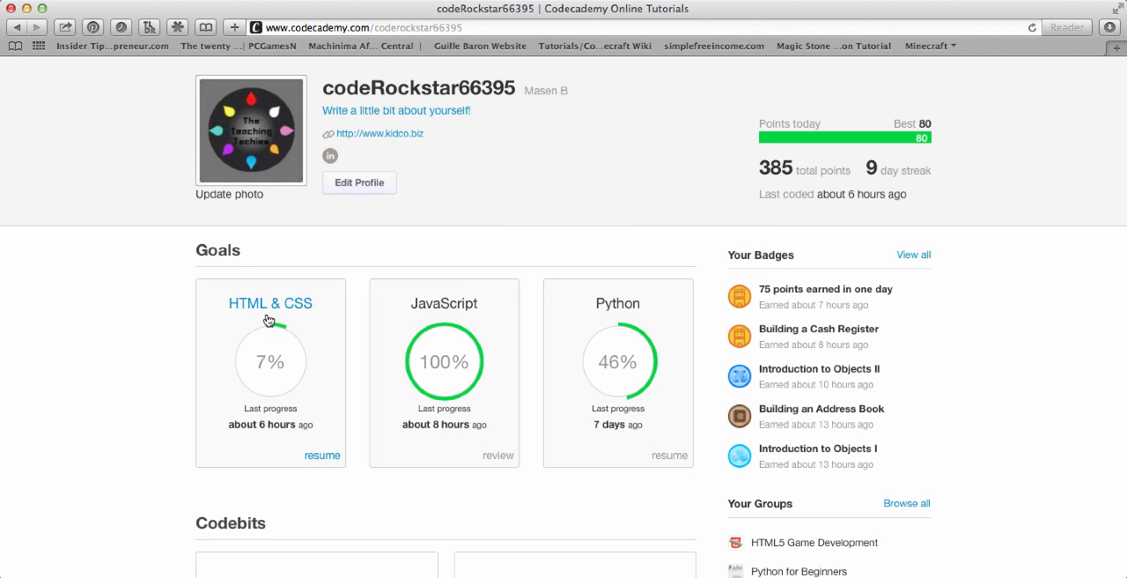
mouse_move(256, 356)
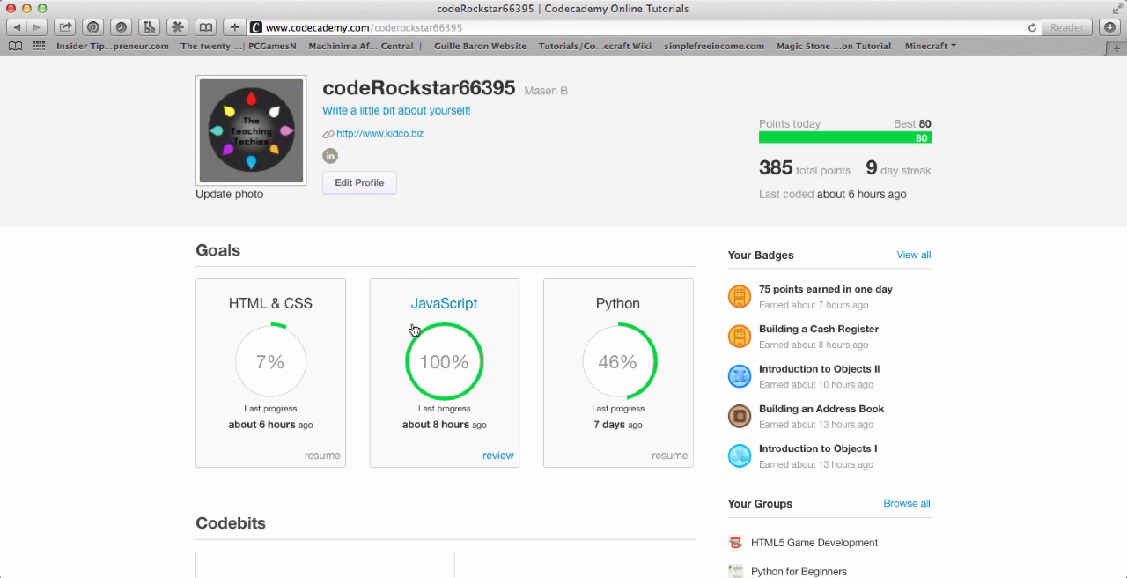
mouse_move(457, 338)
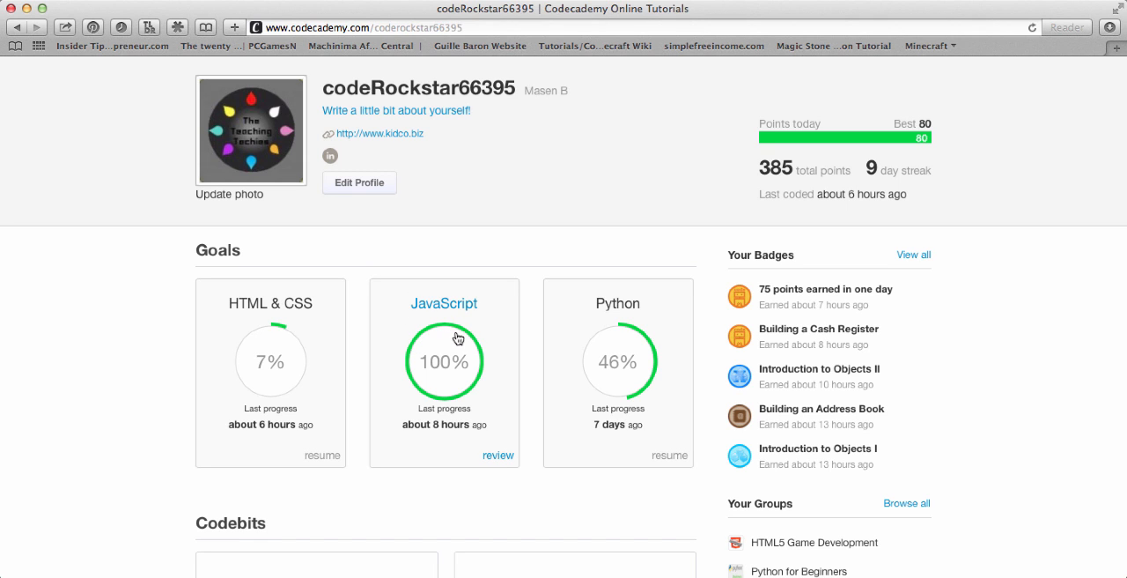
mouse_move(630, 376)
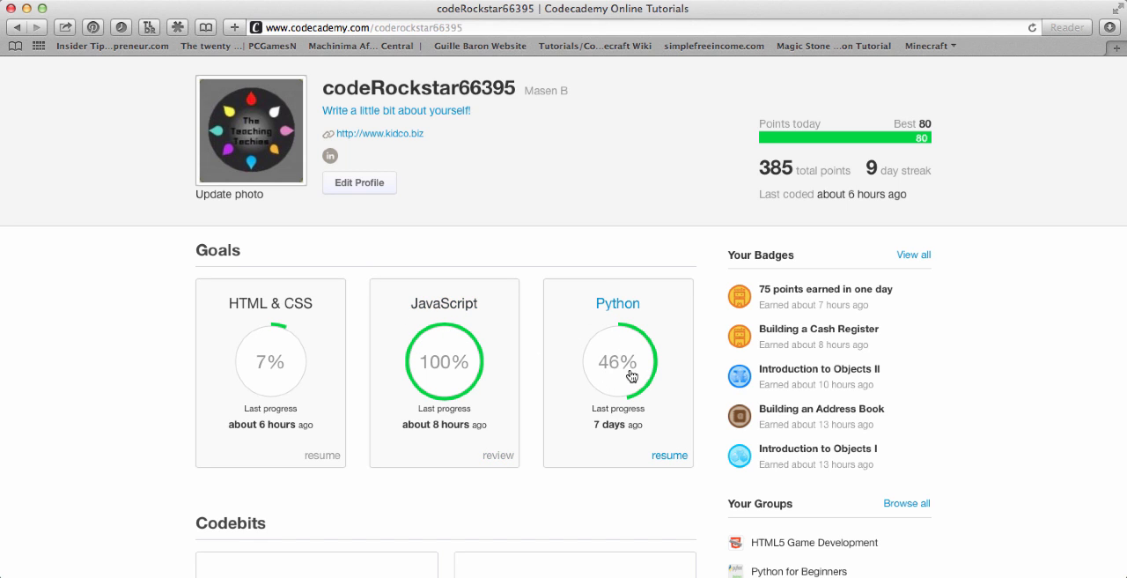
Scroll the profile down to the Codebits section and footer
scroll("down", 3)
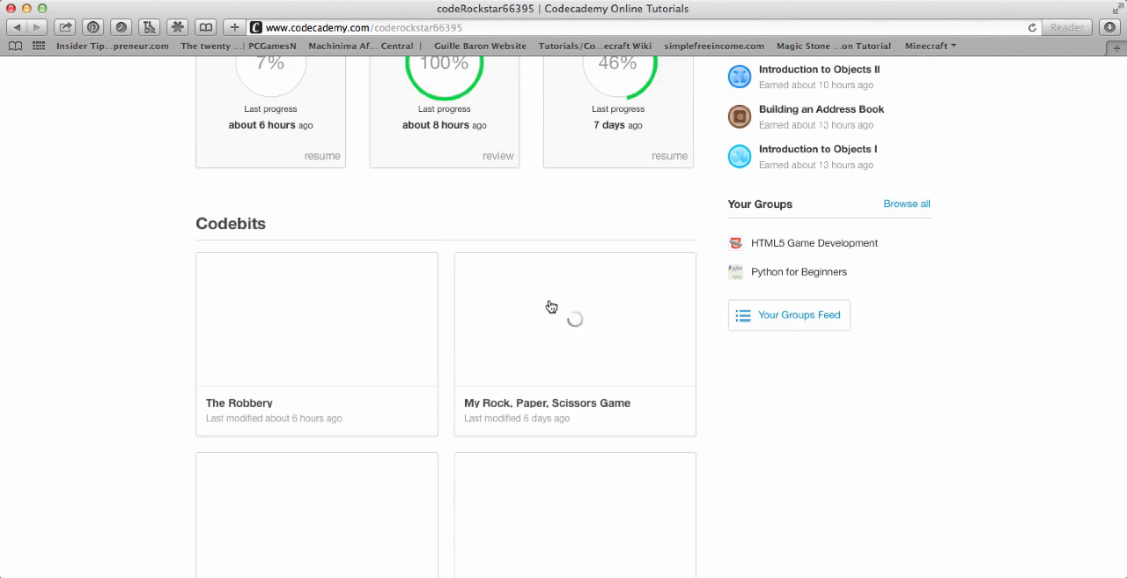
scroll("down", 3)
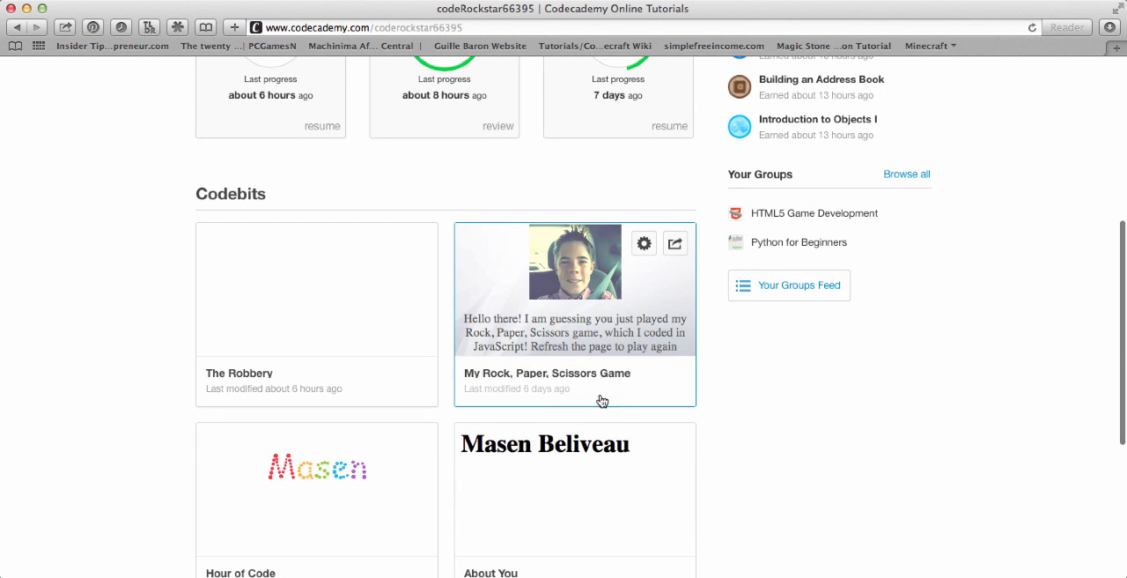
scroll("down", 3)
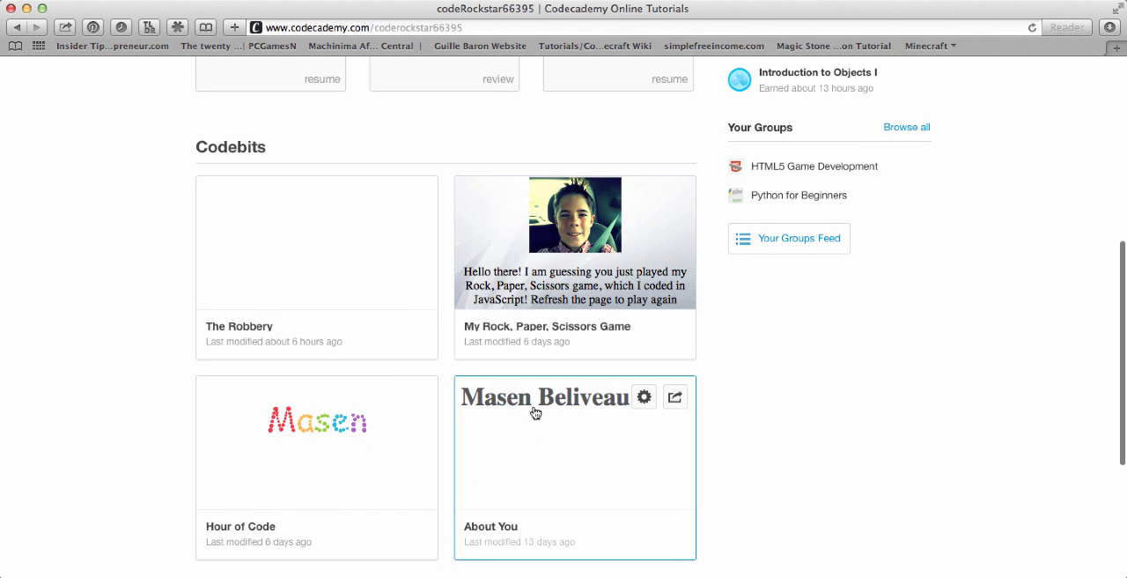
scroll("down", 3)
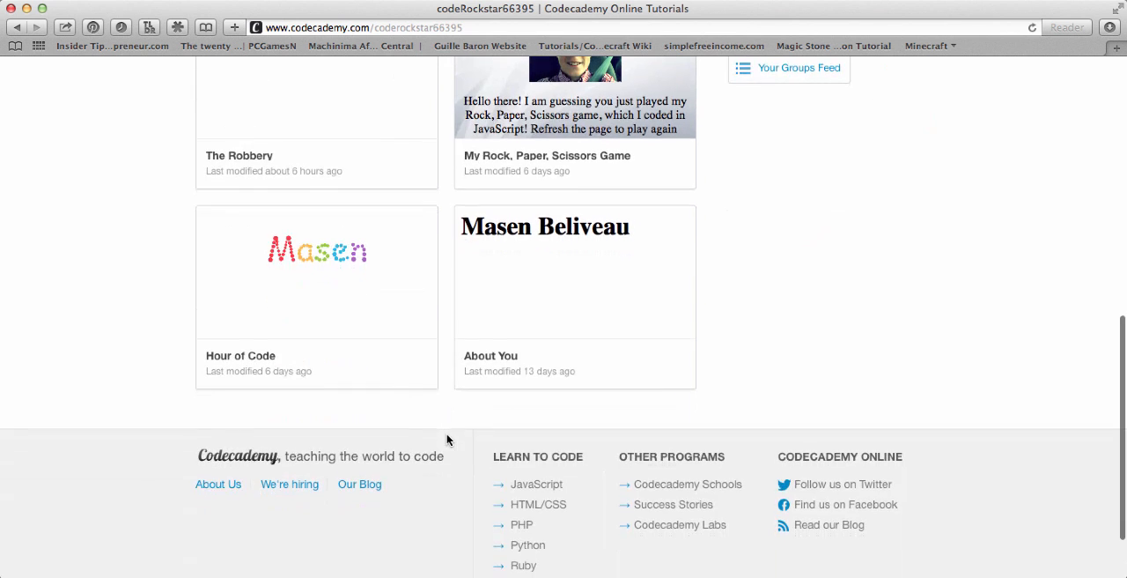
Play My Rock, Paper, Scissors Game by entering 'rock' and closing the tie result
scroll("up", 3)
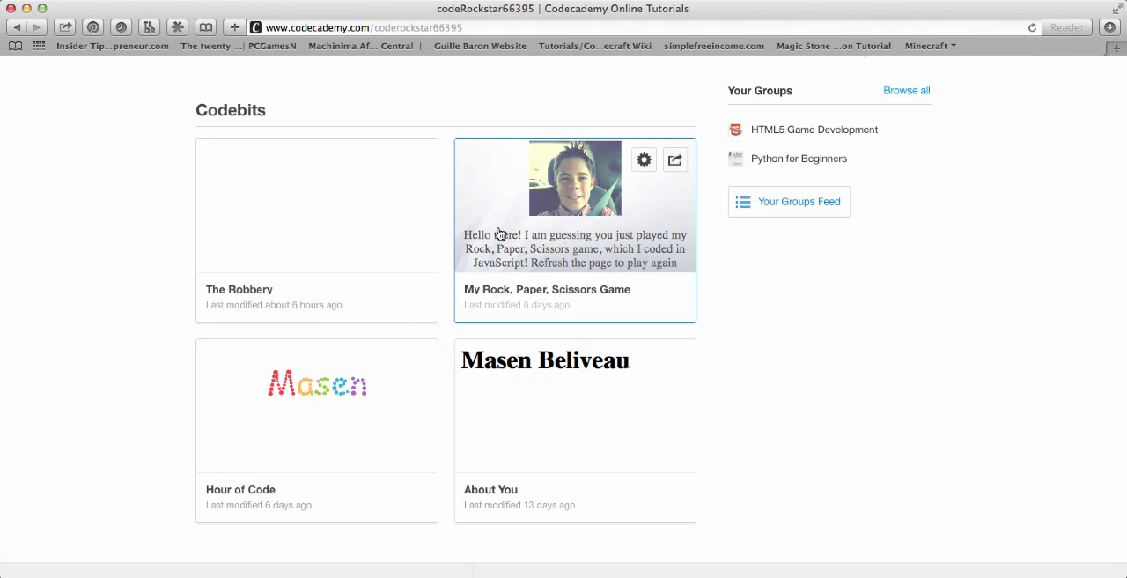
mouse_move(575, 252)
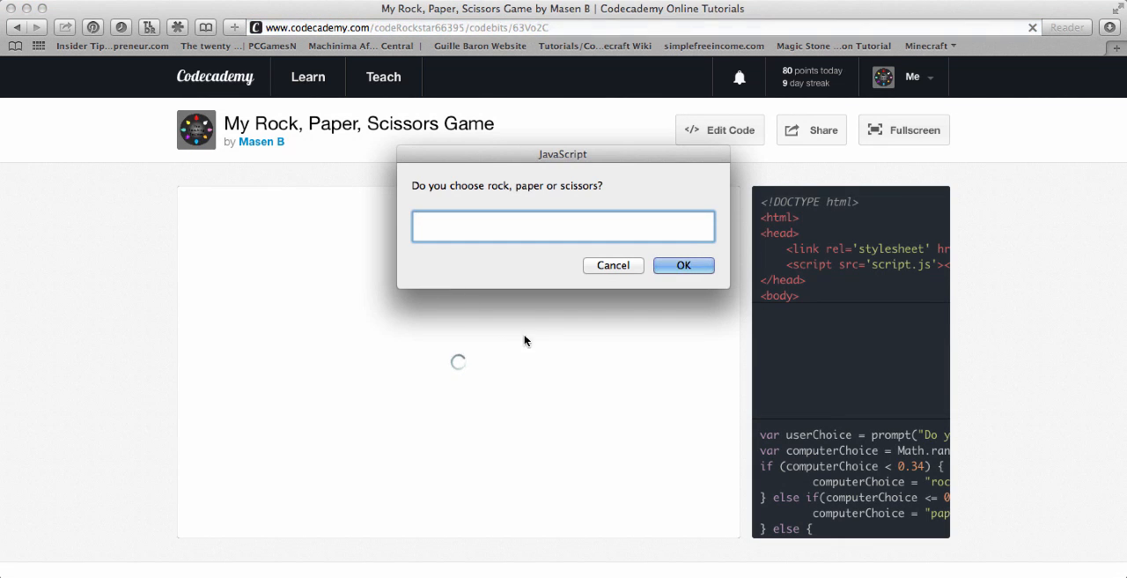
type("rock")
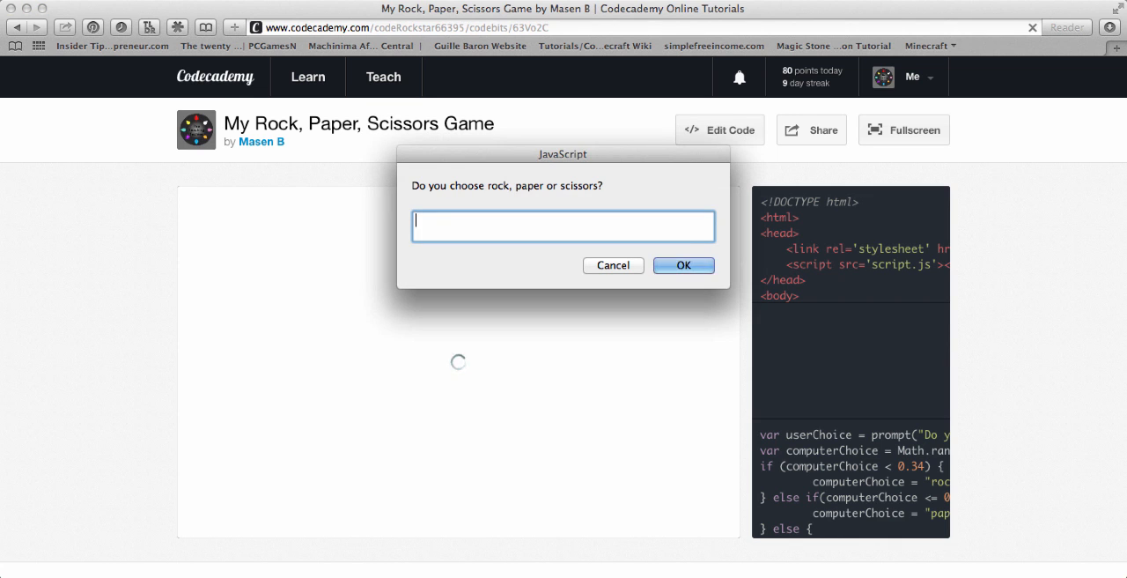
left_click(683, 265)
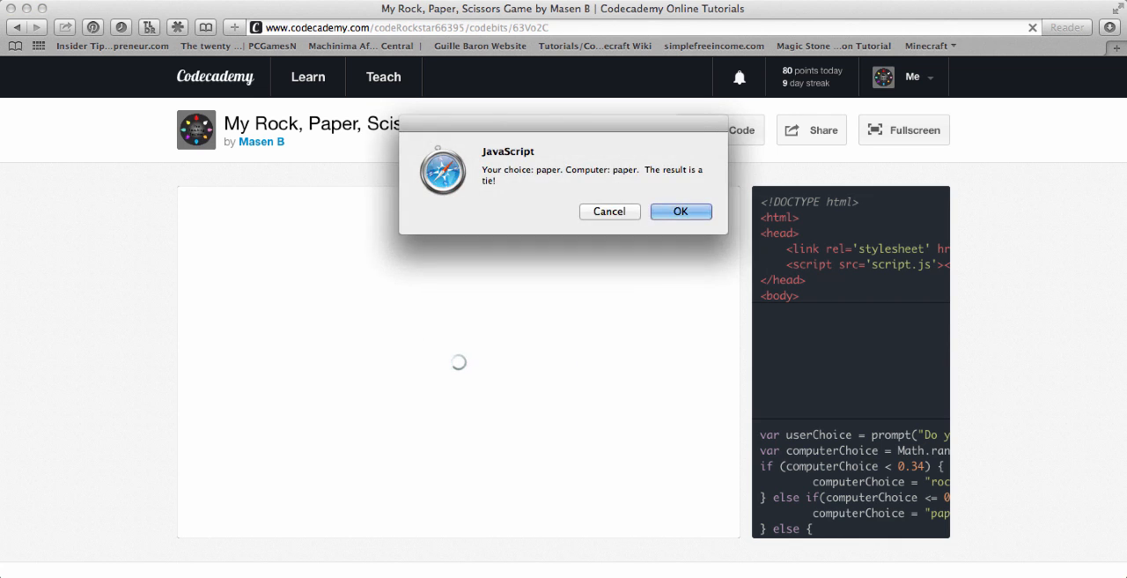
left_click(680, 212)
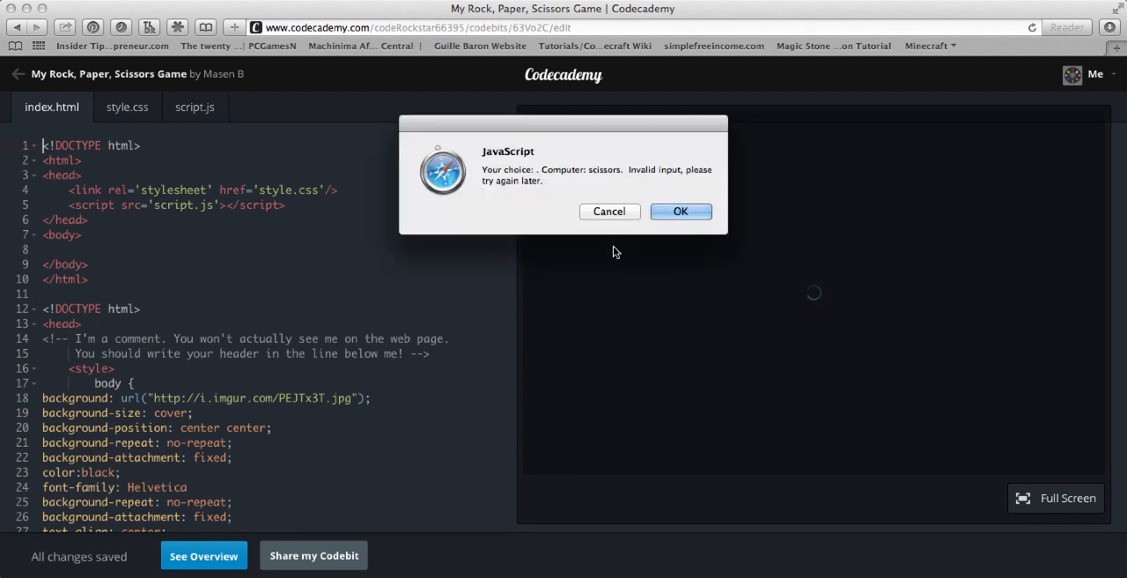
Dismiss the game's three invalid-input messages while viewing script.js
left_click(680, 210)
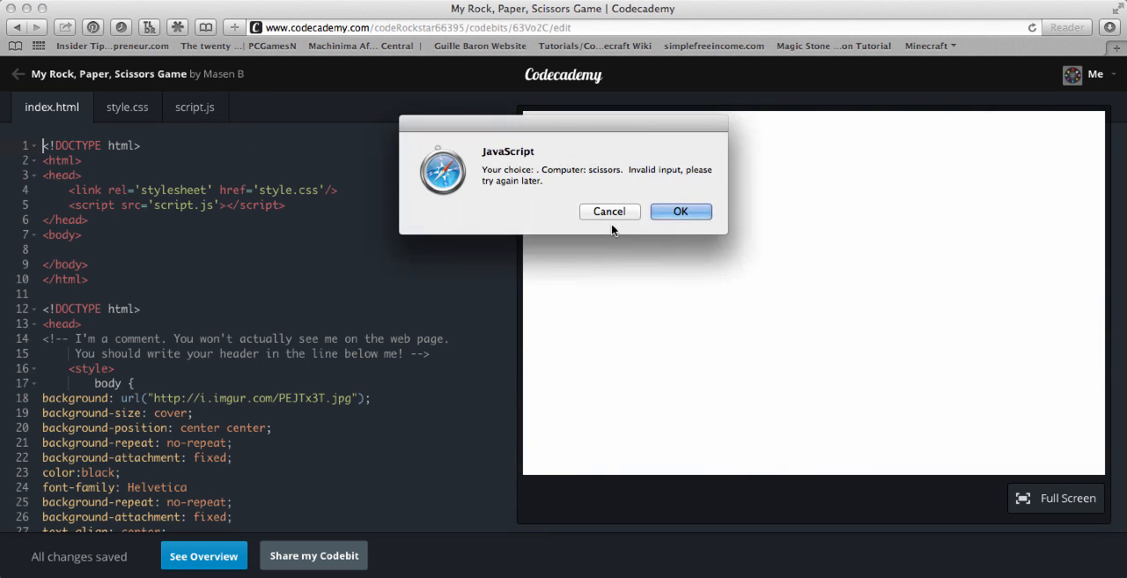
left_click(681, 210)
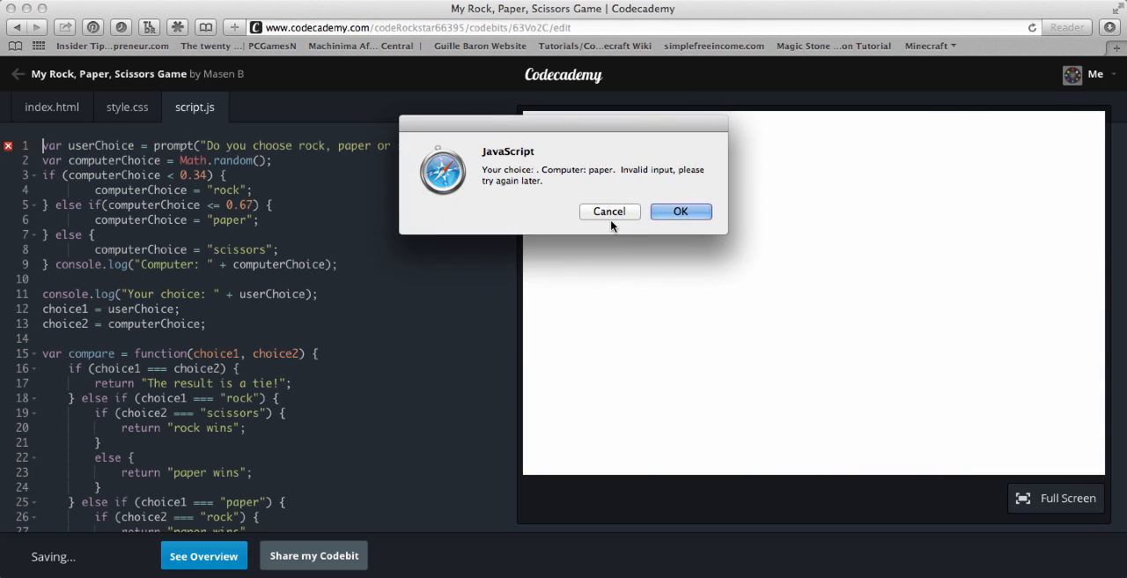
left_click(681, 211)
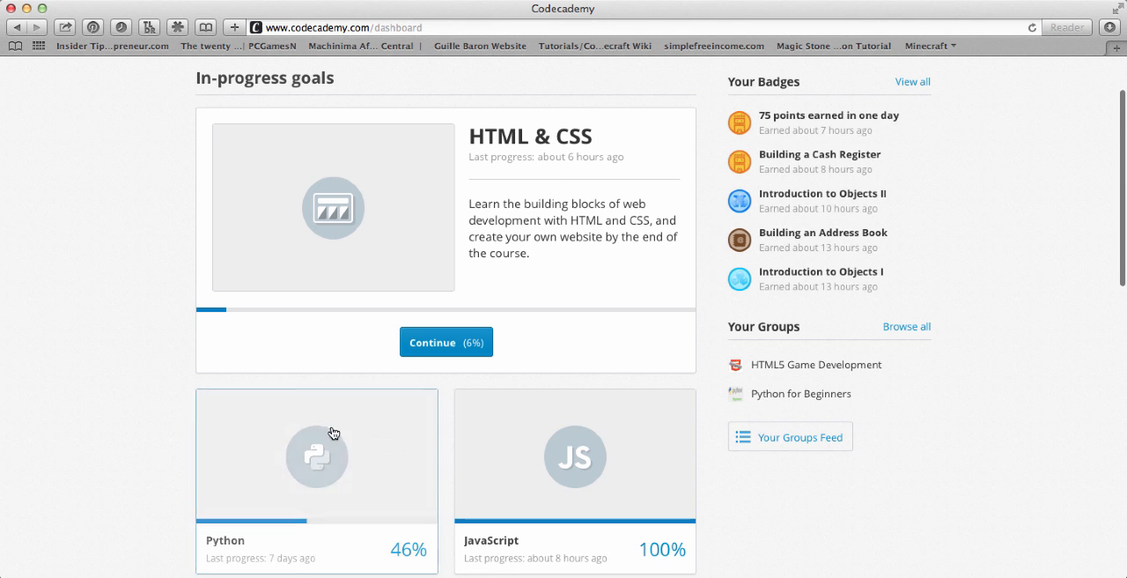
Scroll the dashboard, dismiss the invalid-input pop-up, and go to the Learn page
scroll("down", 3)
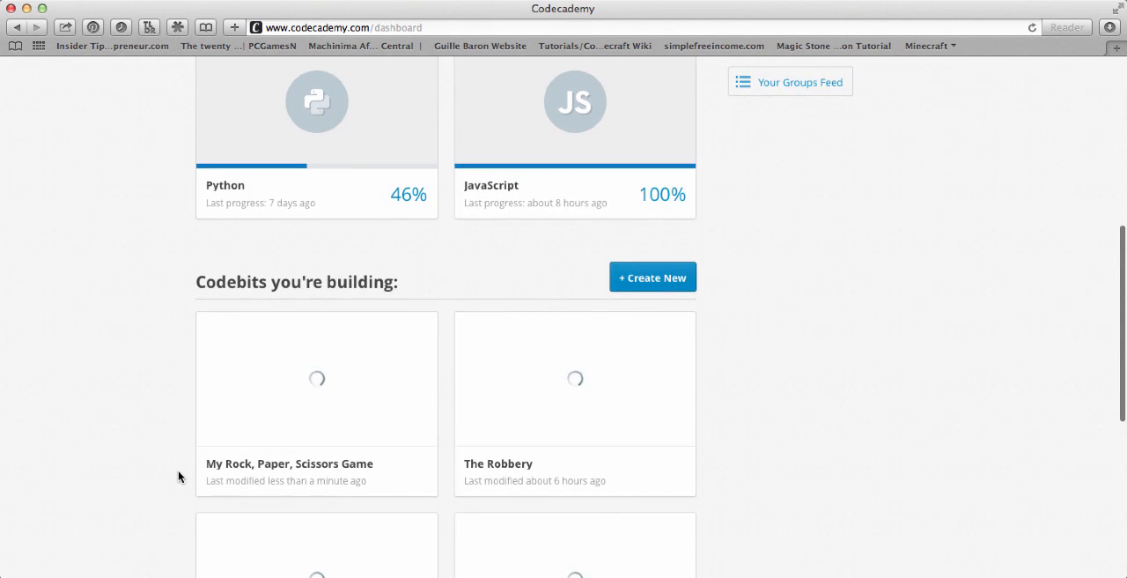
scroll("down", 3)
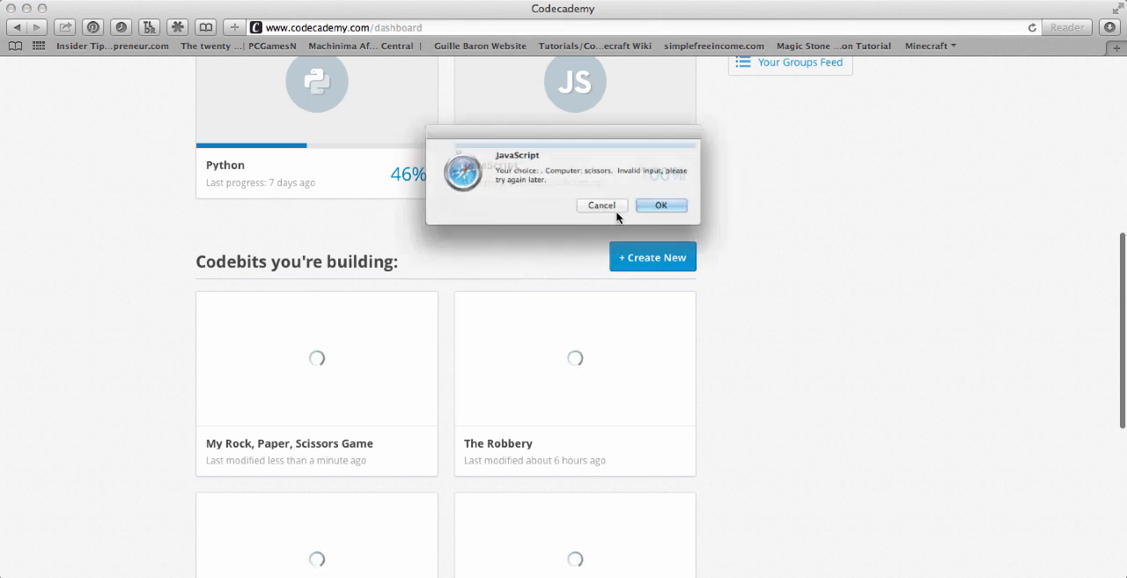
left_click(661, 205)
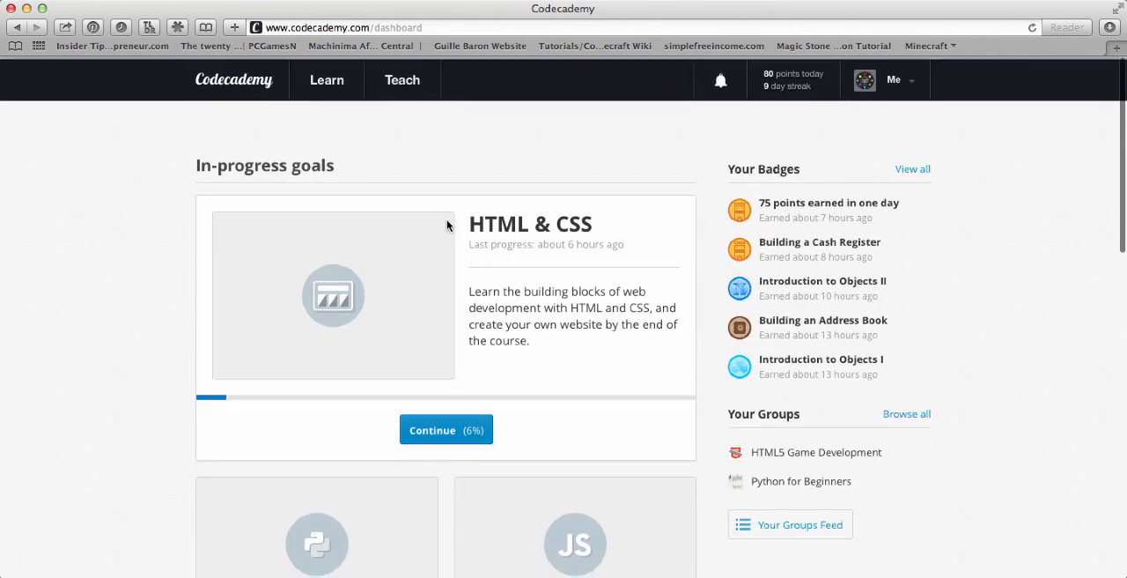
left_click(307, 76)
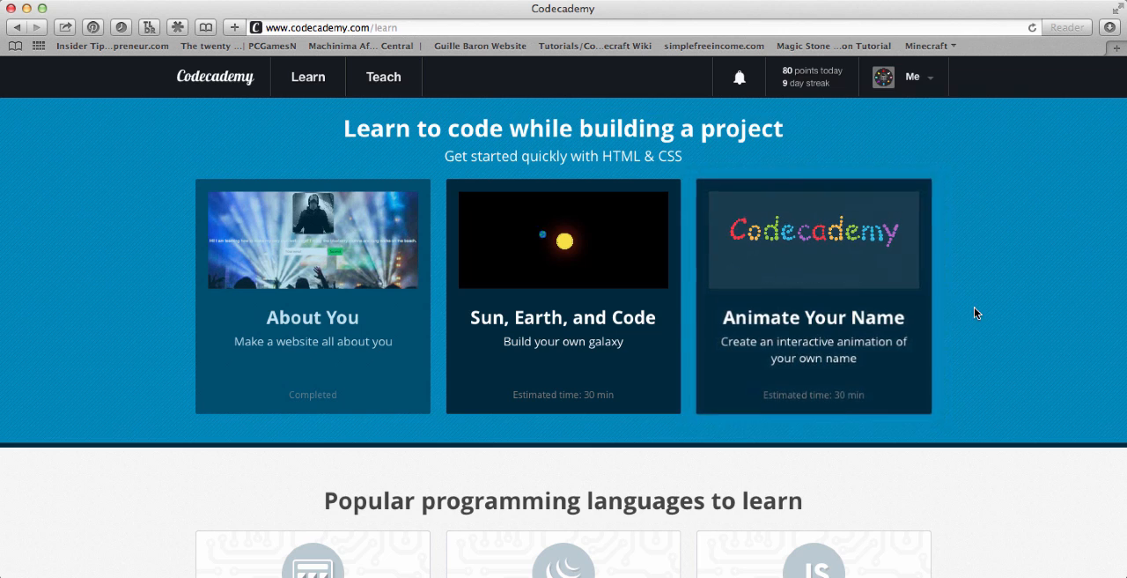
scroll("down", 3)
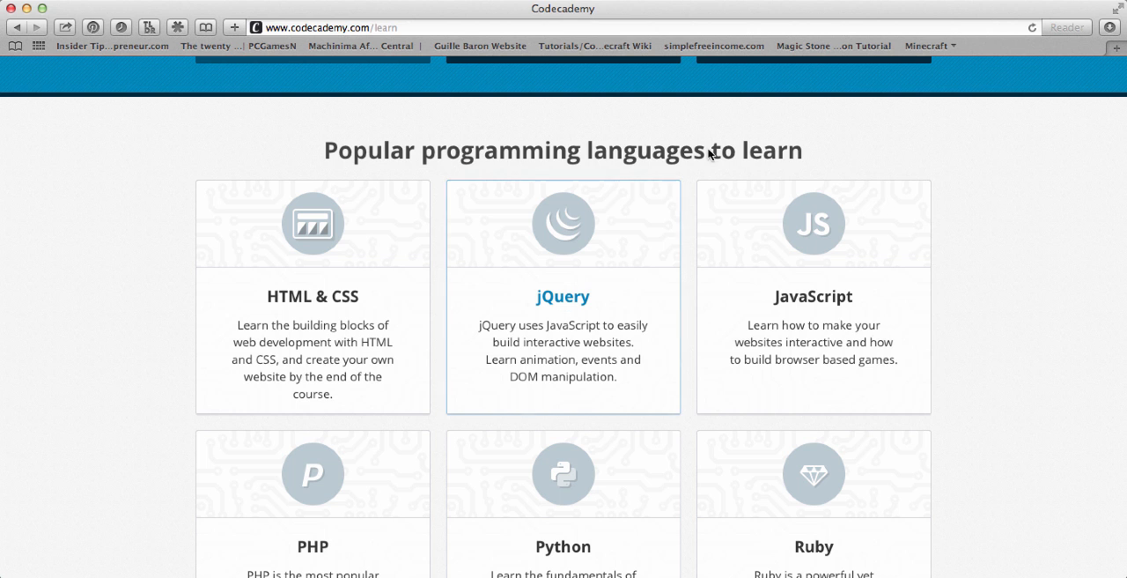
scroll("down", 3)
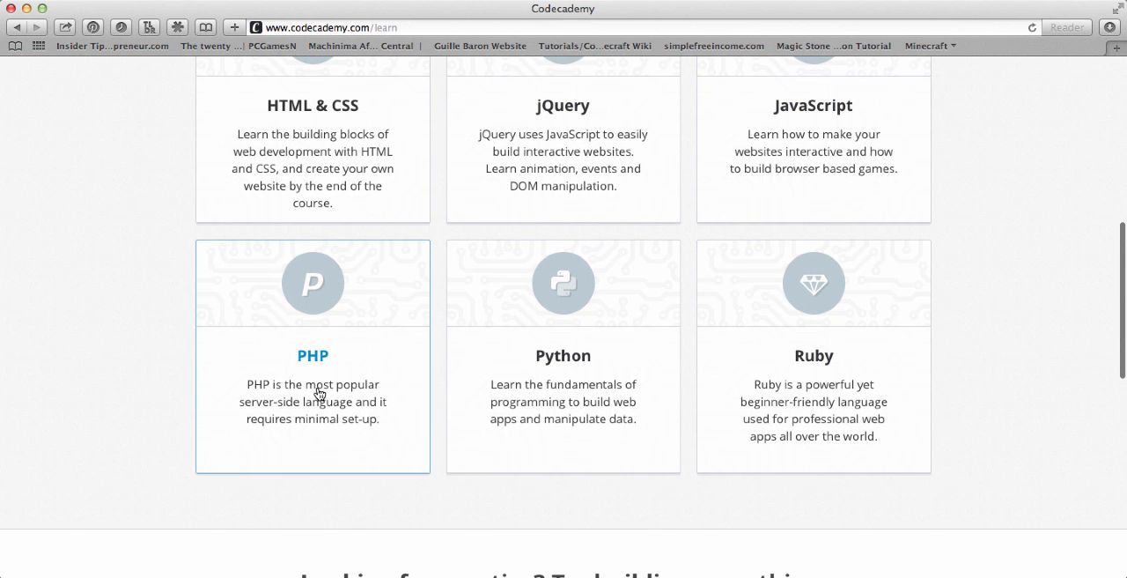
mouse_move(860, 231)
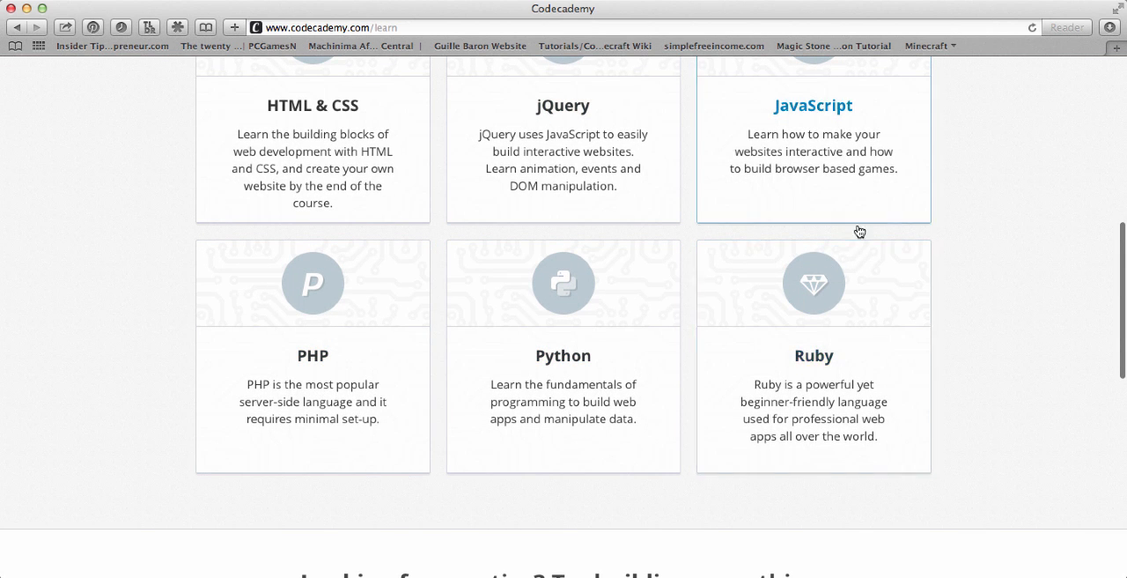
mouse_move(278, 282)
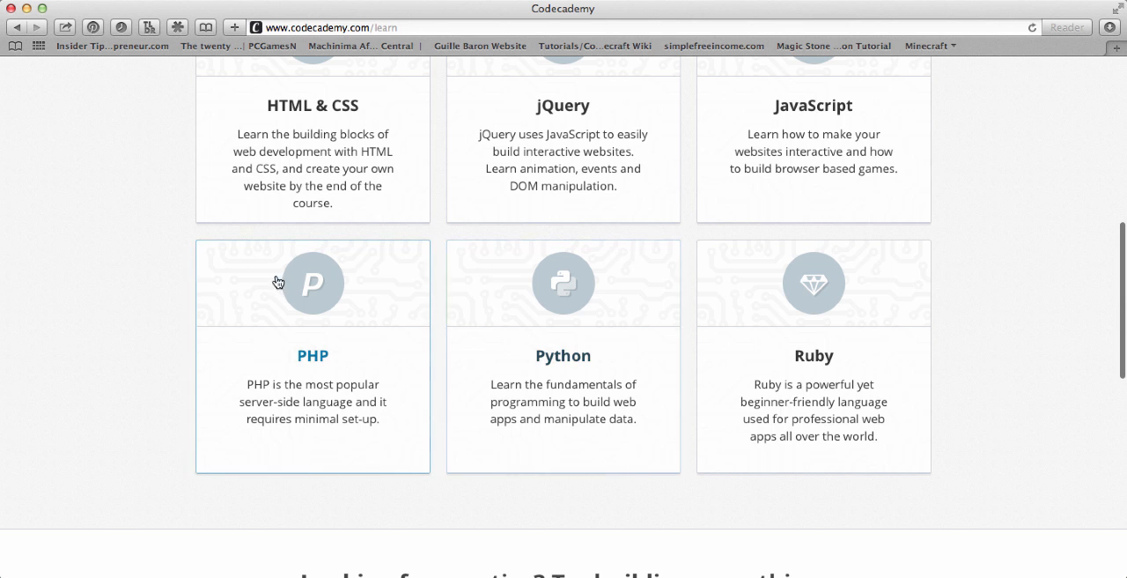
scroll("down", 3)
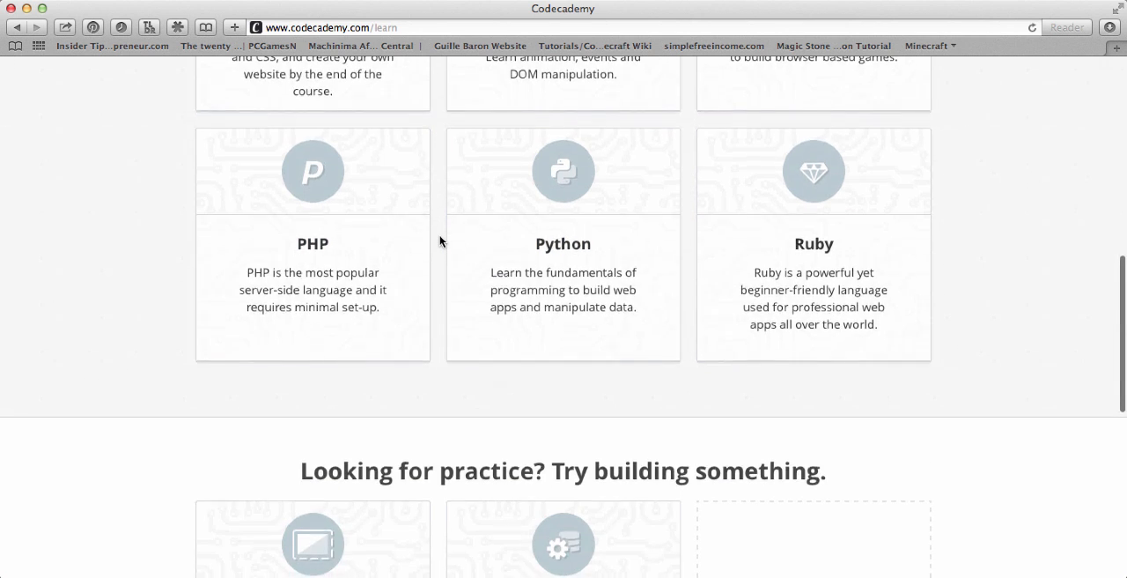
scroll("down", 3)
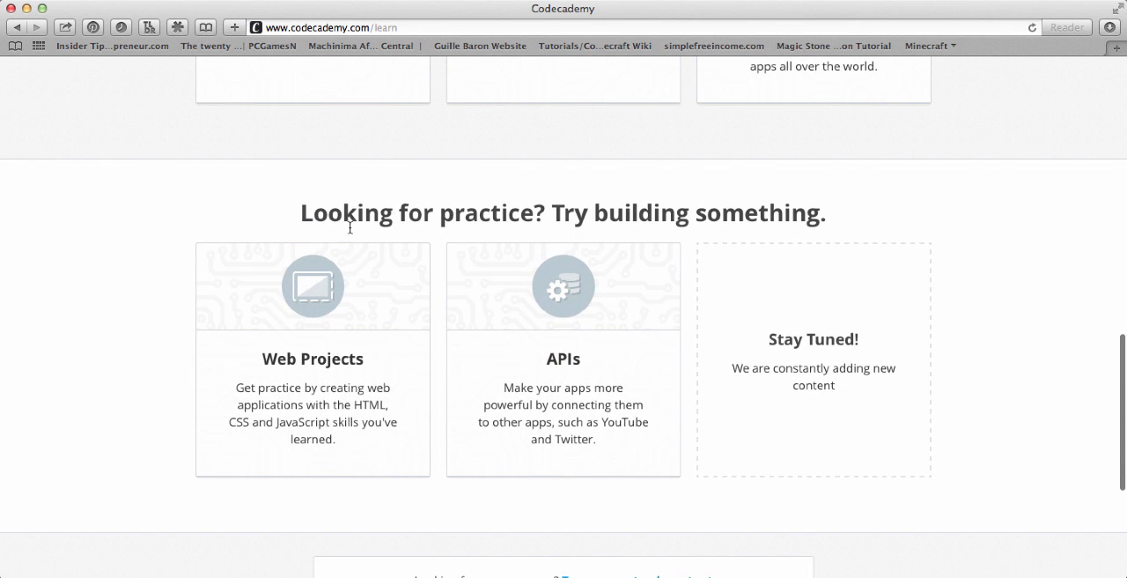
mouse_move(373, 234)
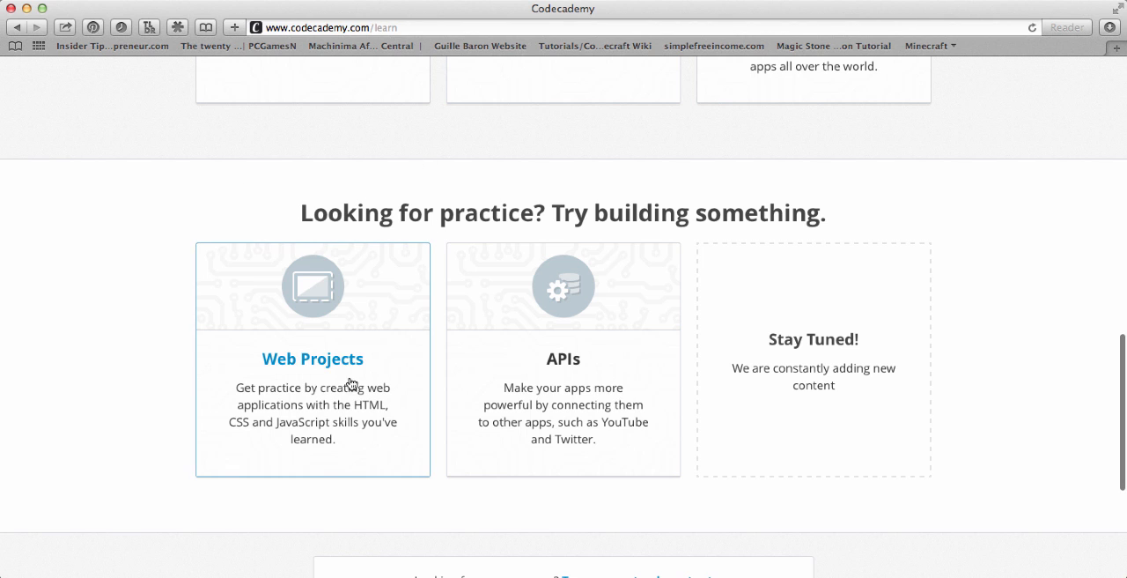
mouse_move(255, 429)
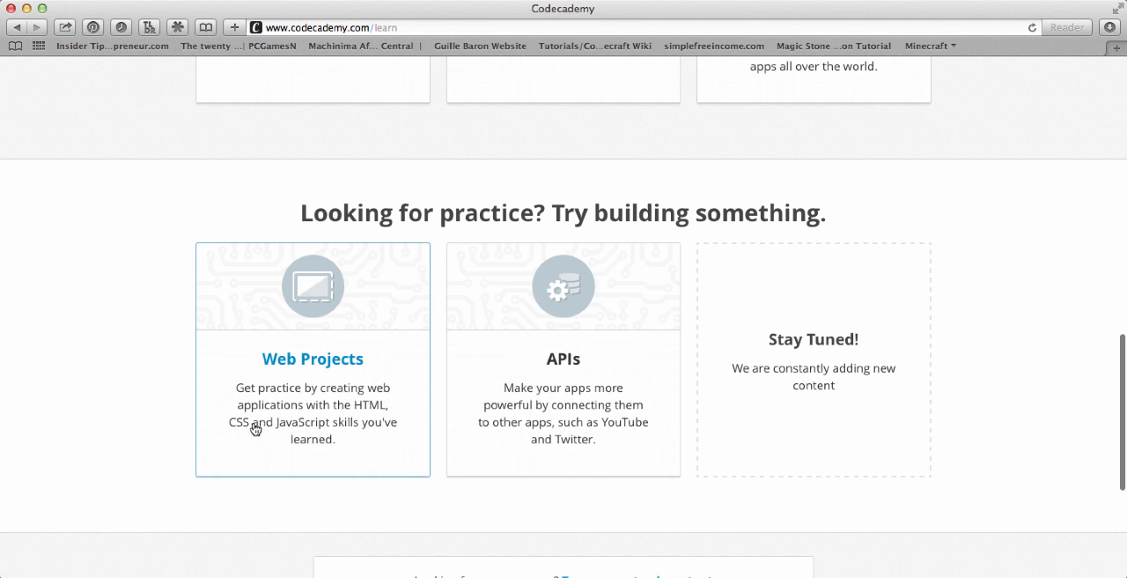
mouse_move(556, 412)
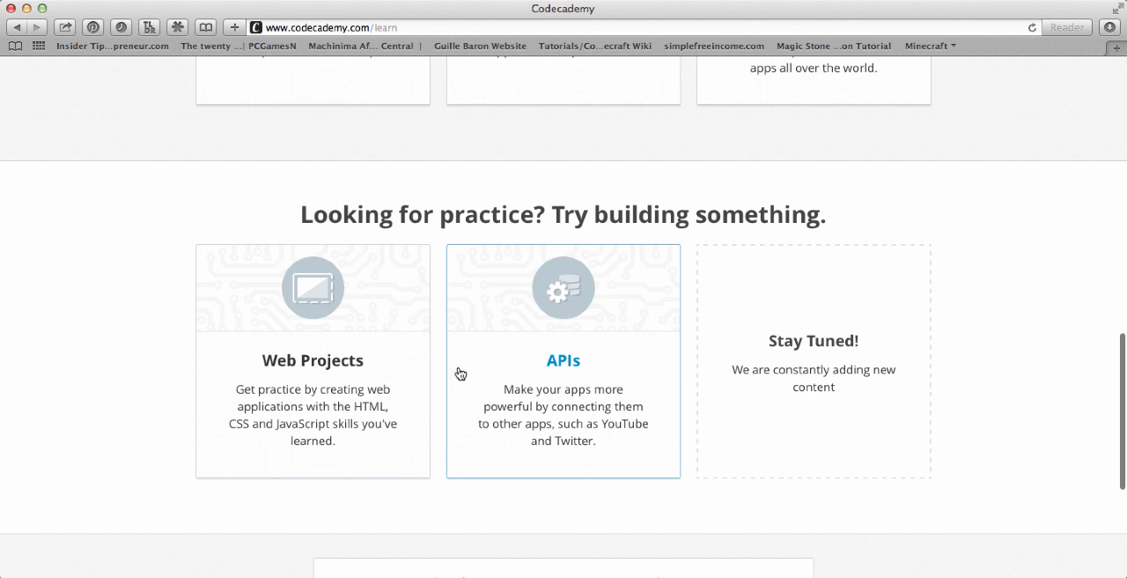
mouse_move(518, 353)
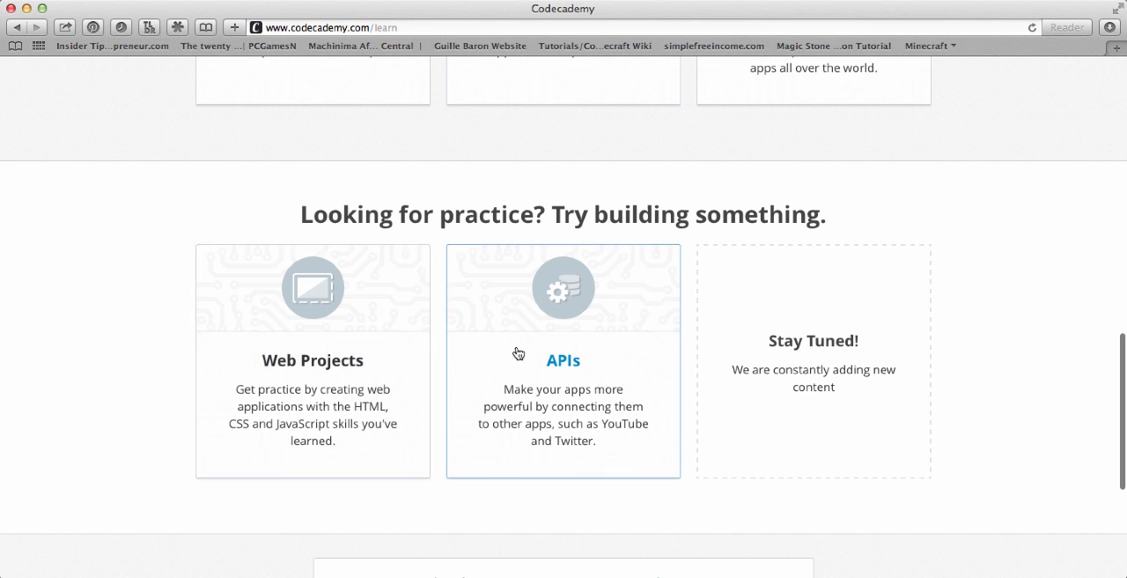
mouse_move(438, 327)
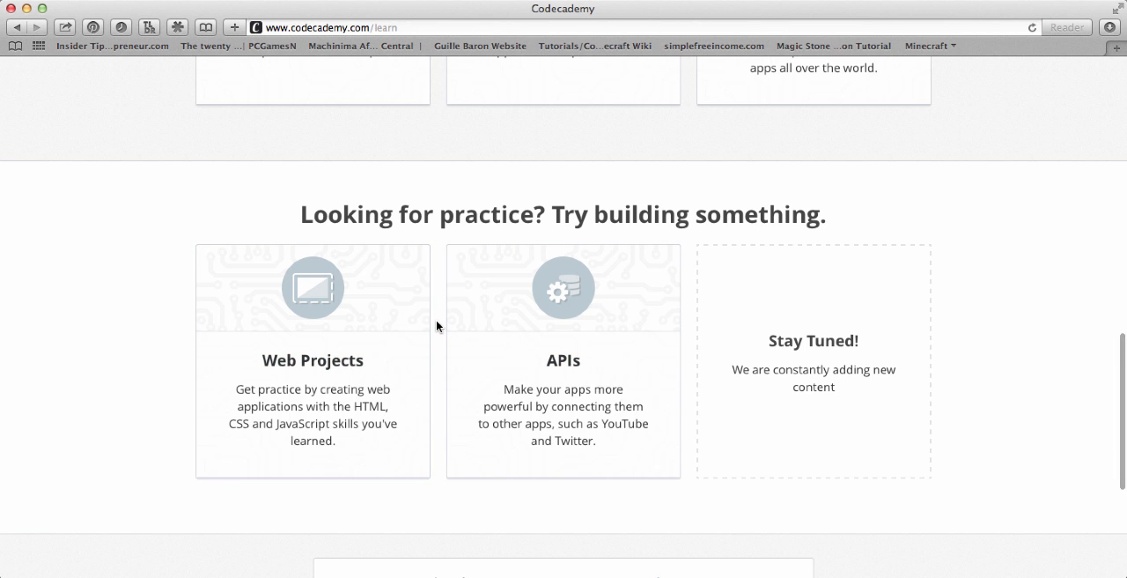
scroll("down", 3)
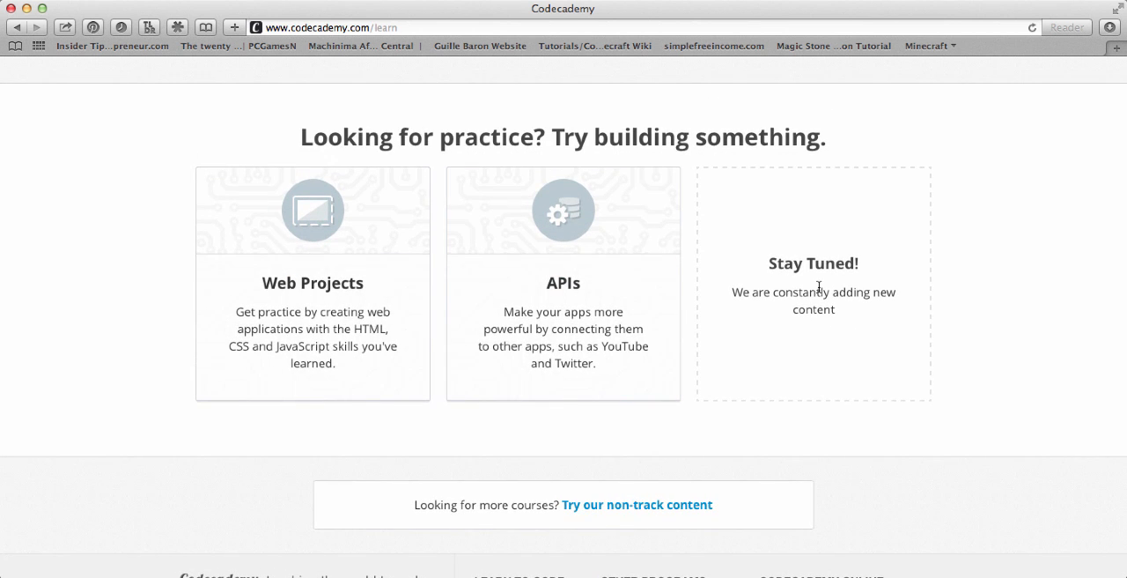
scroll("down", 3)
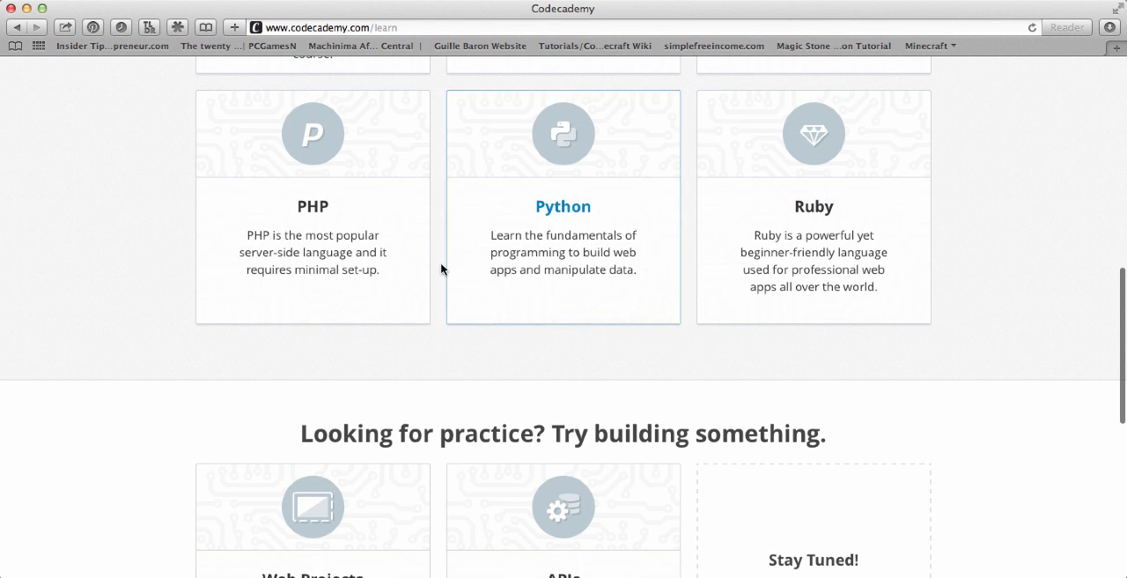
scroll("down", 3)
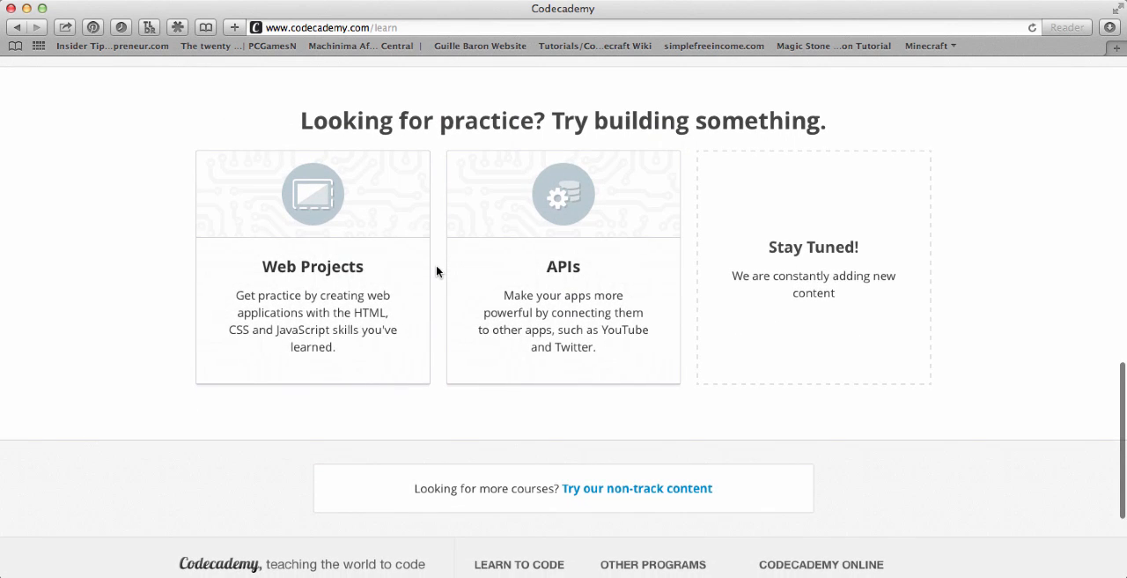
scroll("down", 3)
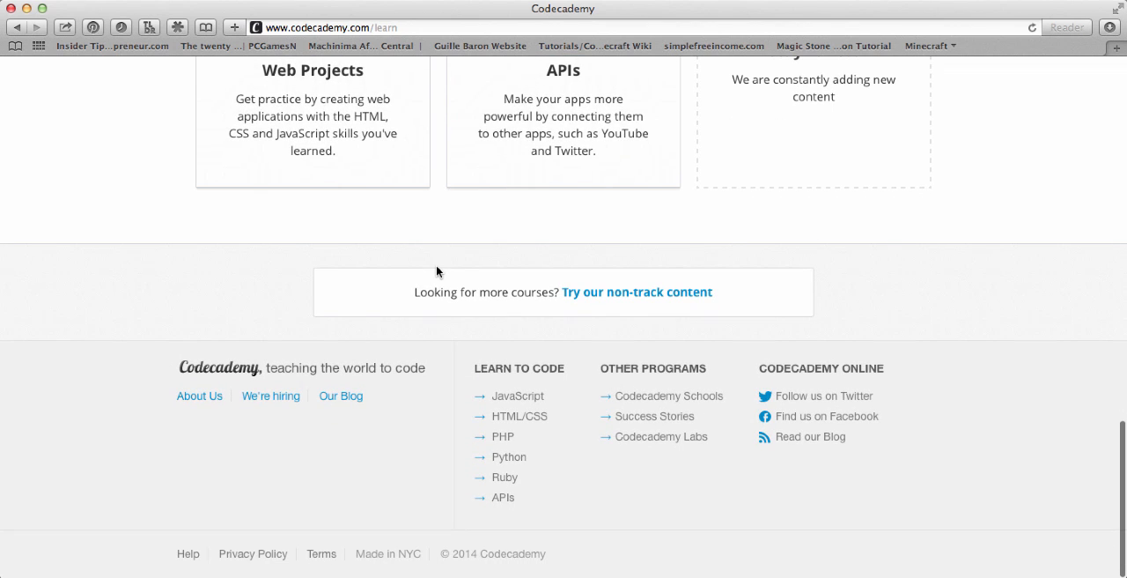
mouse_move(492, 383)
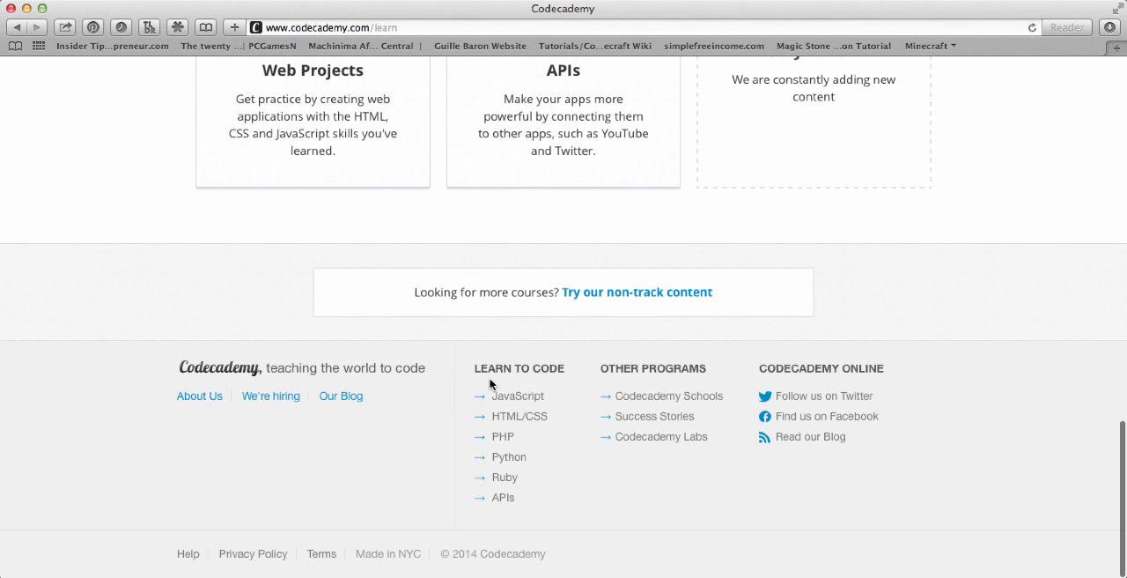
mouse_move(502, 489)
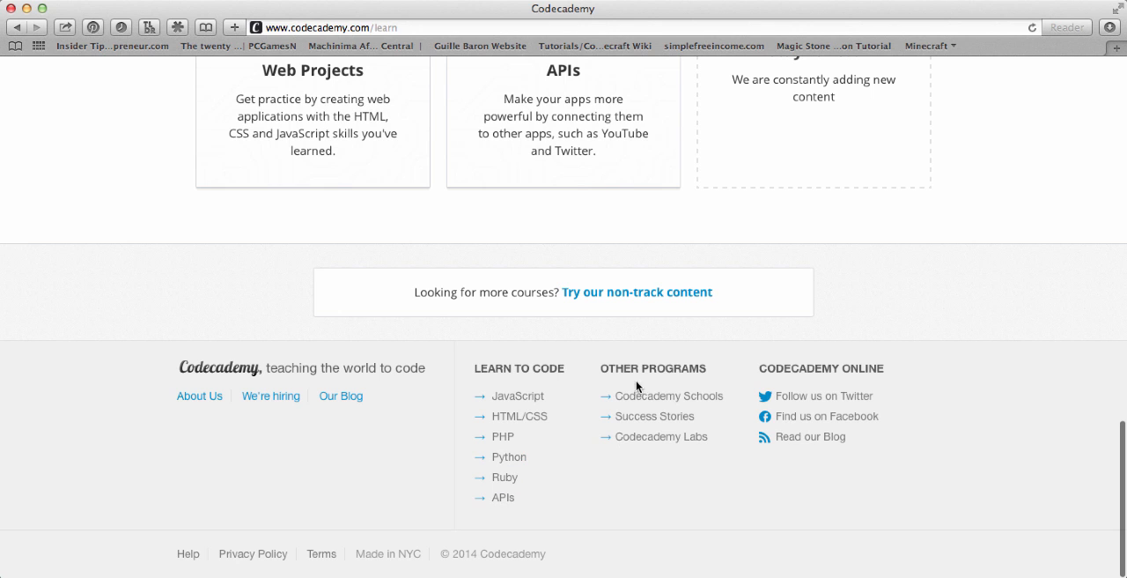
mouse_move(722, 400)
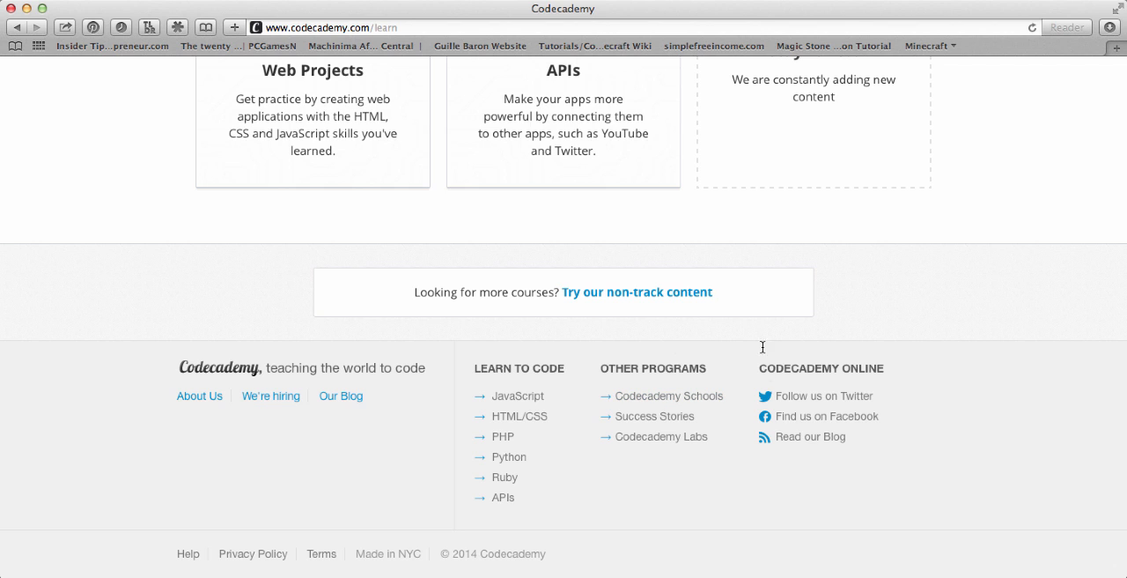
mouse_move(886, 182)
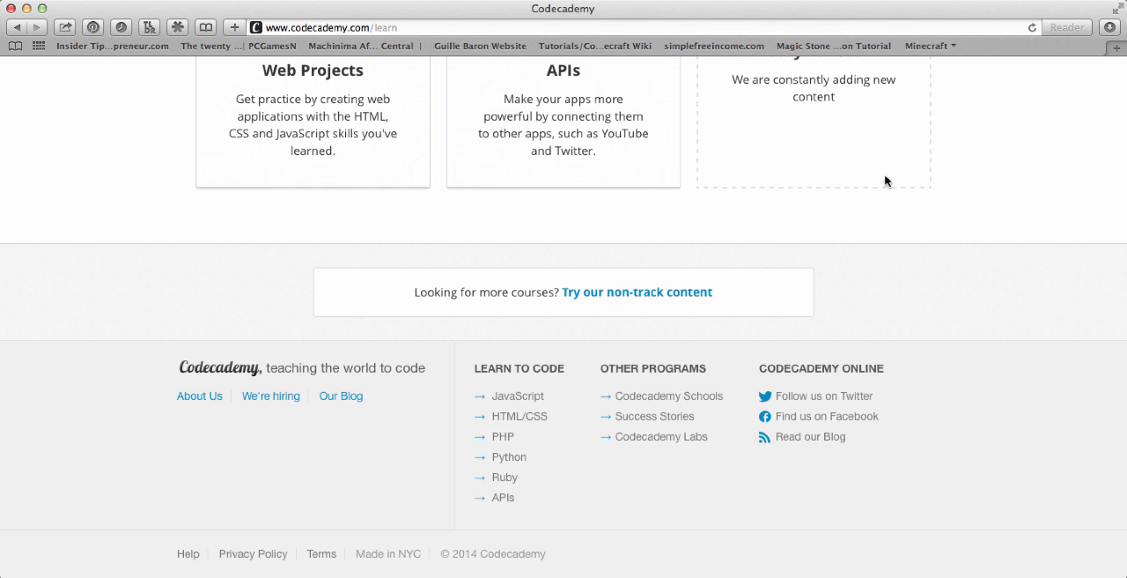
mouse_move(731, 285)
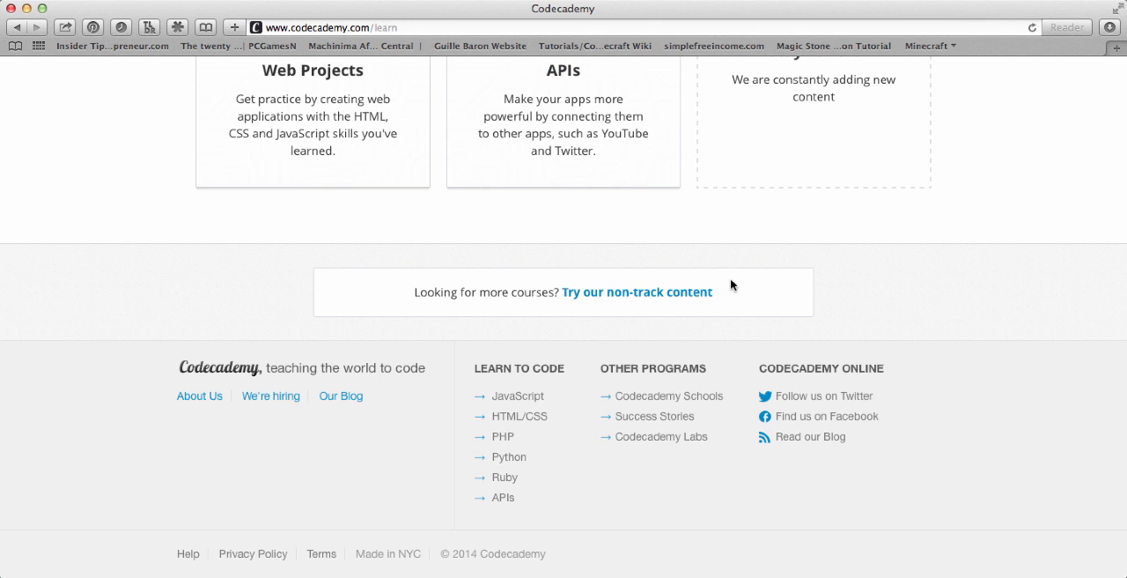
mouse_move(648, 416)
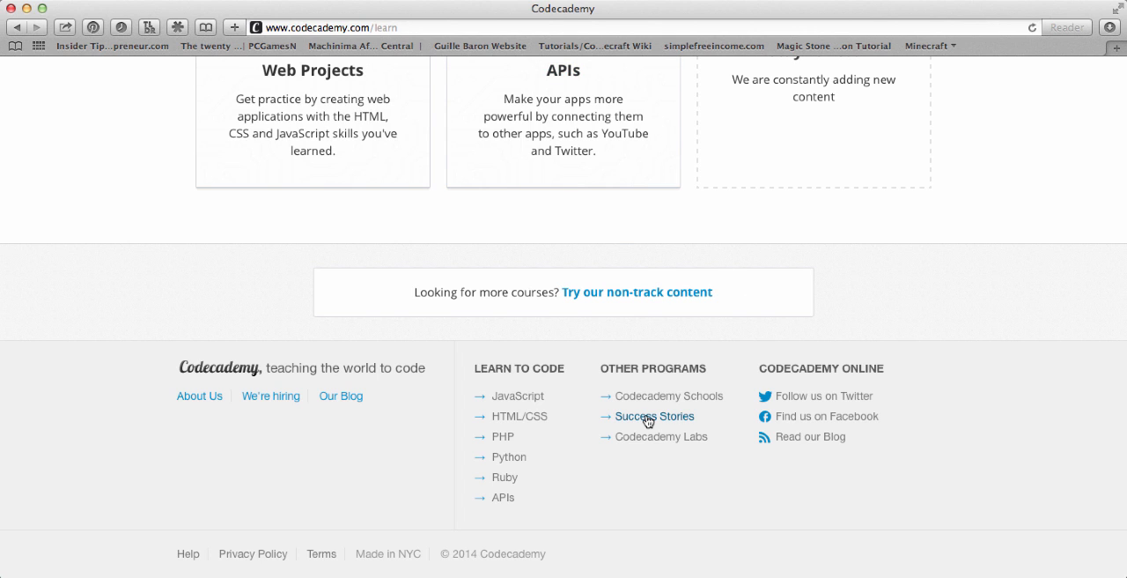
mouse_move(662, 436)
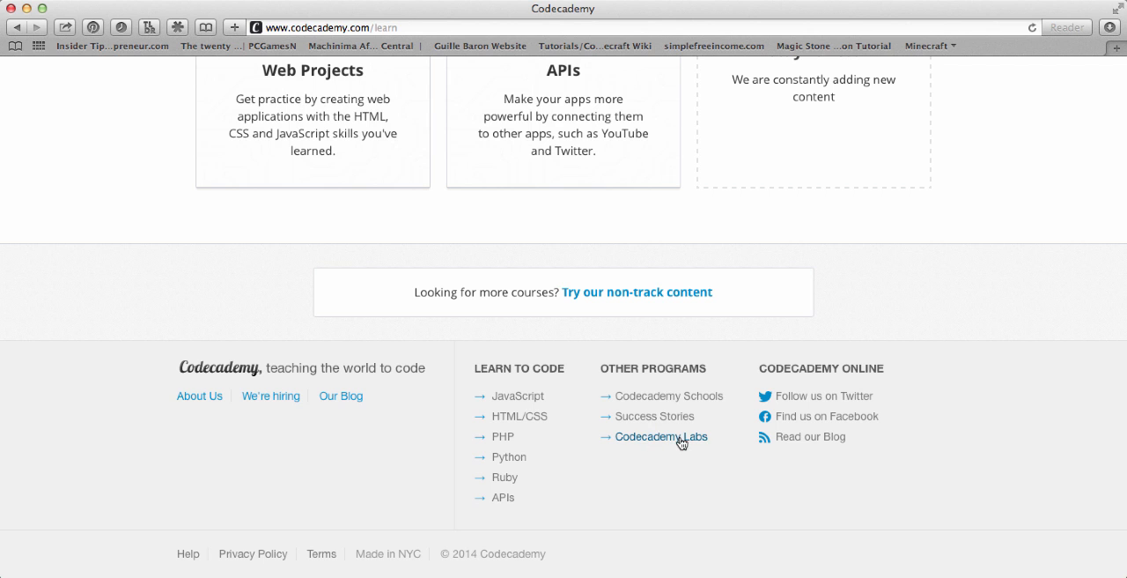
Go to Codecademy Labs and start a JavaScript workspace
left_click(660, 435)
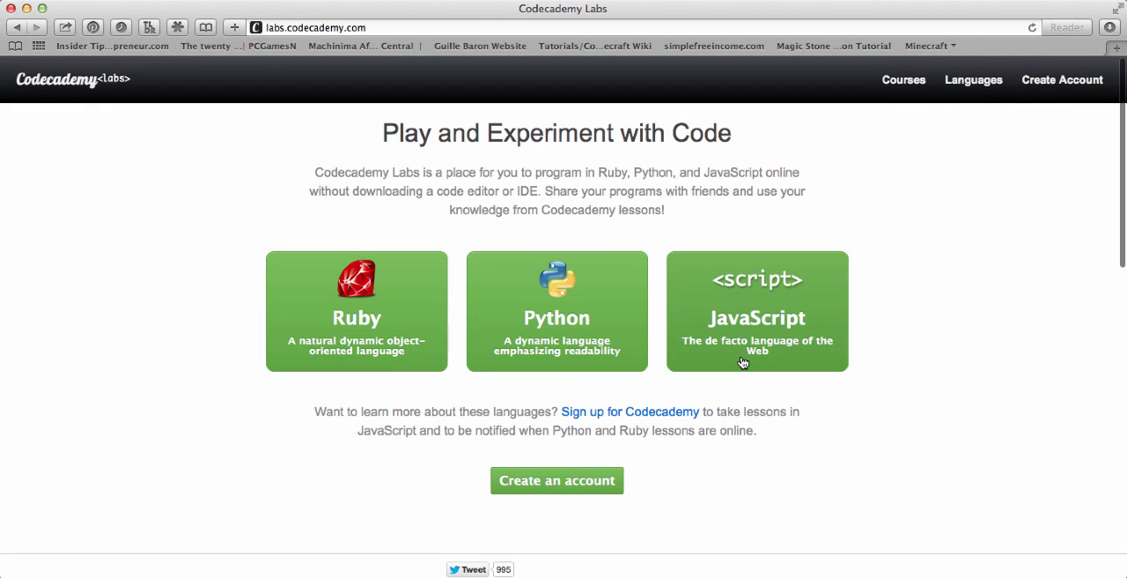
mouse_move(617, 420)
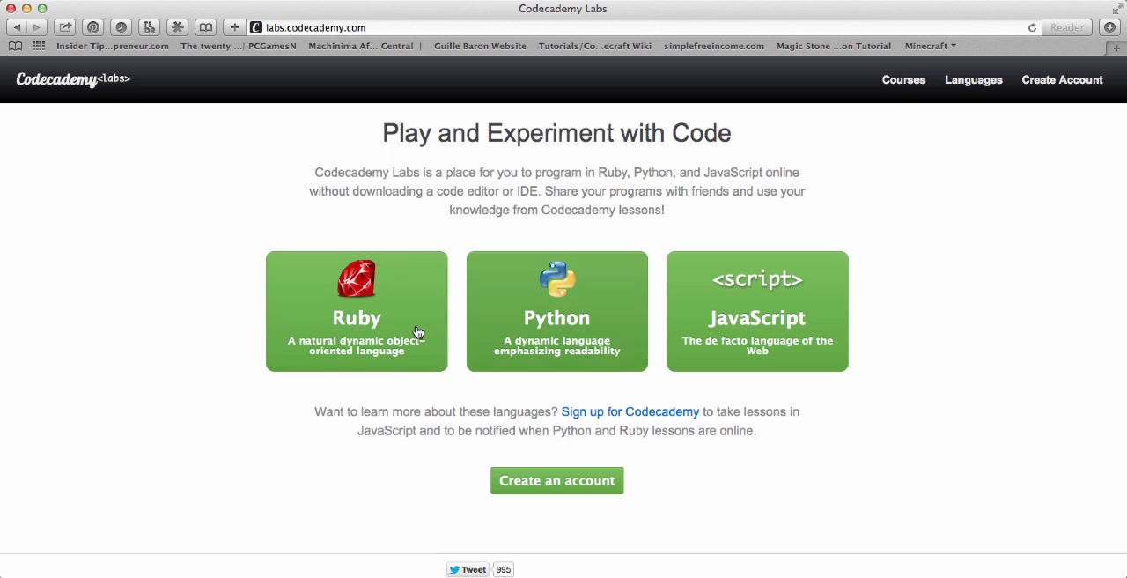
left_click(756, 310)
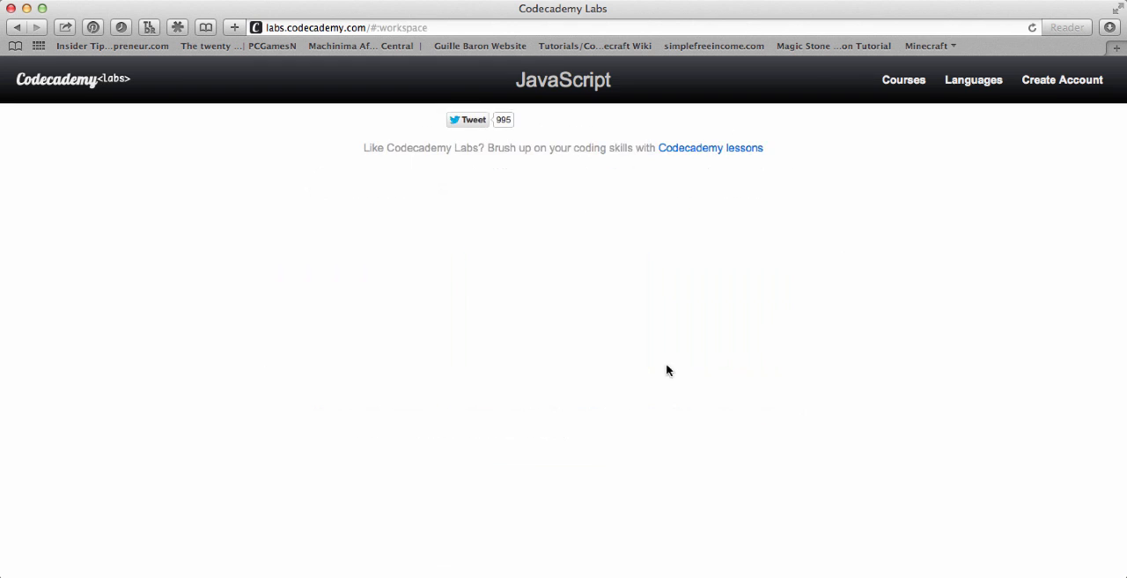
Write console.log("Hello from Masen!"), run it, then edit the code line again
type("console.log(")
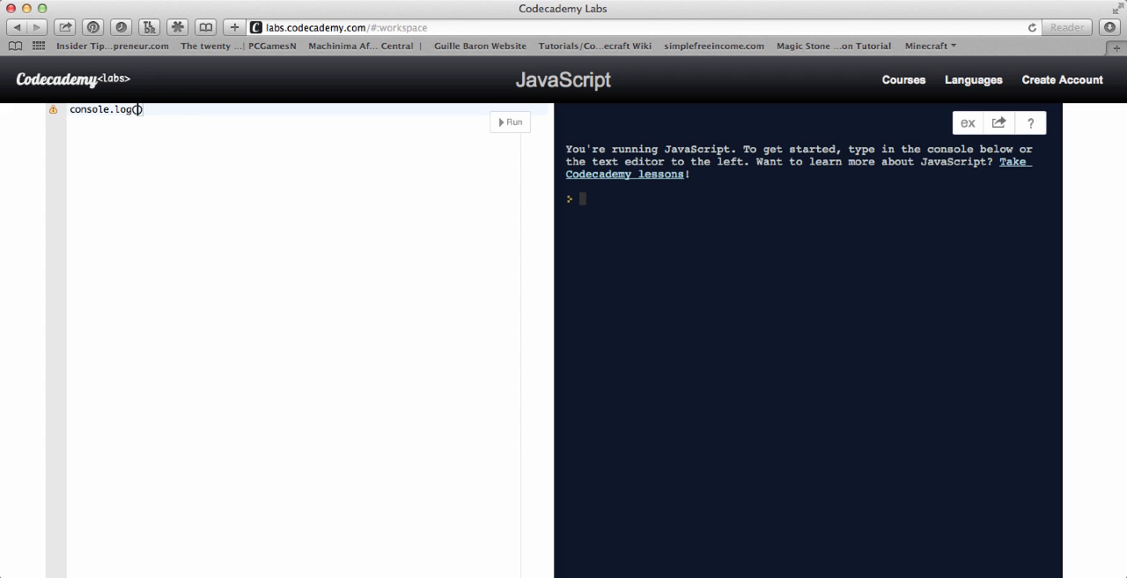
type("\"Hello from Mas")
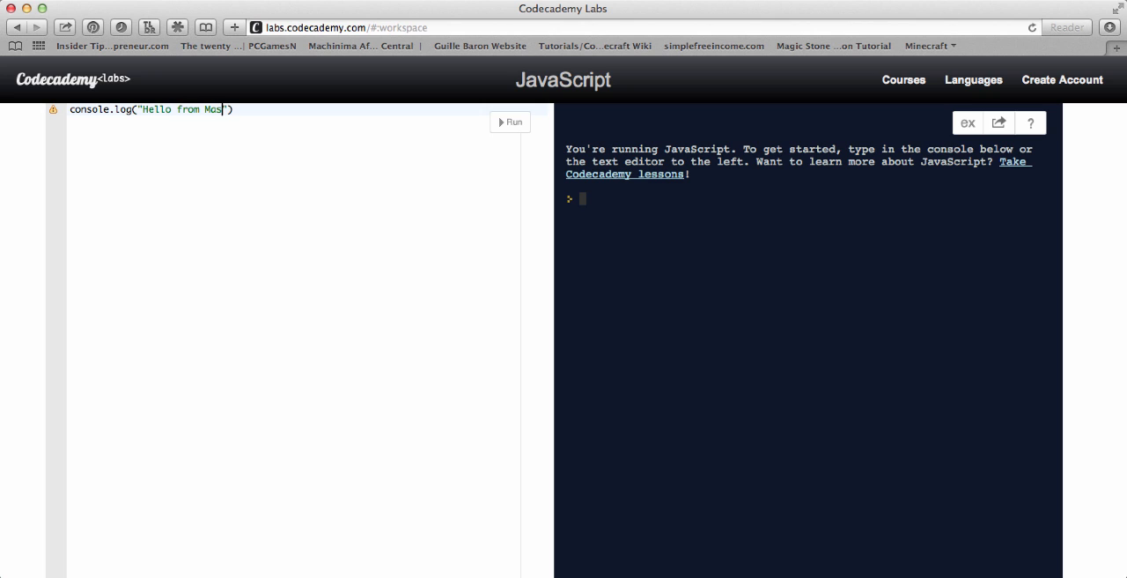
type("en!")
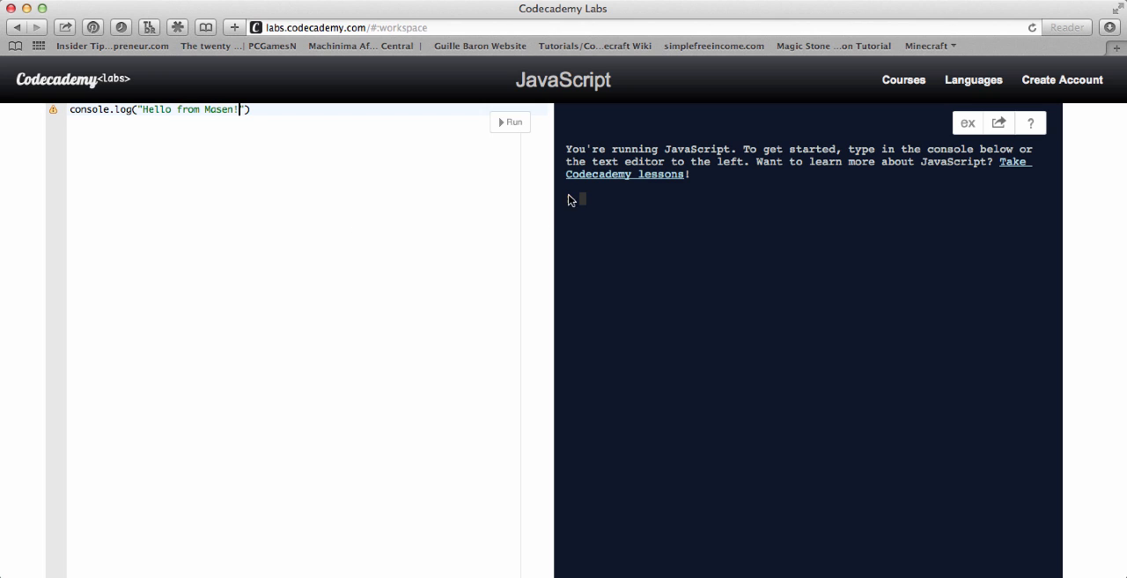
left_click(510, 122)
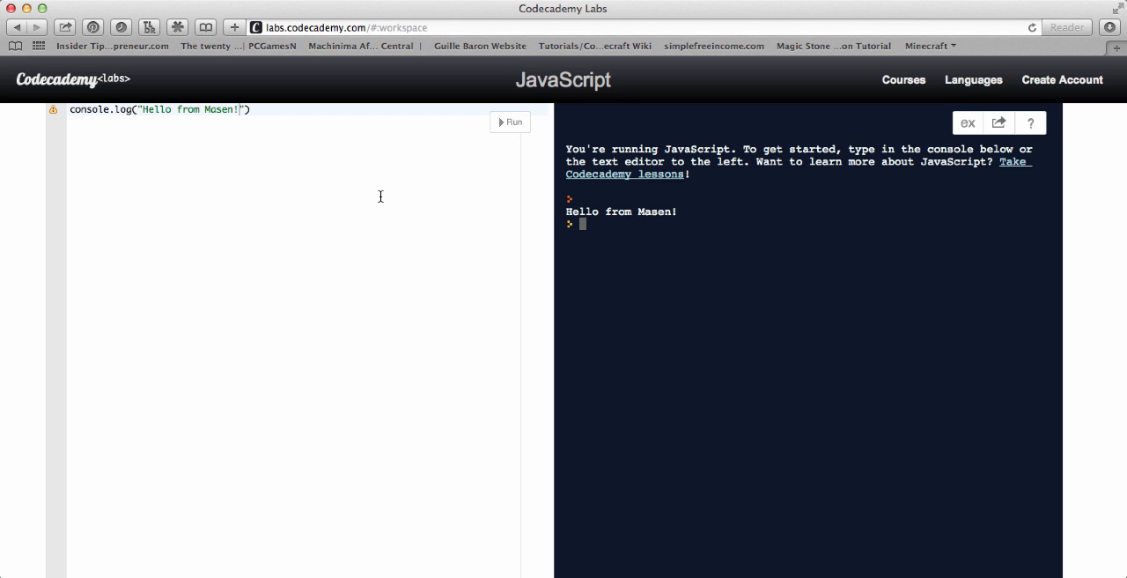
scroll("down", 3)
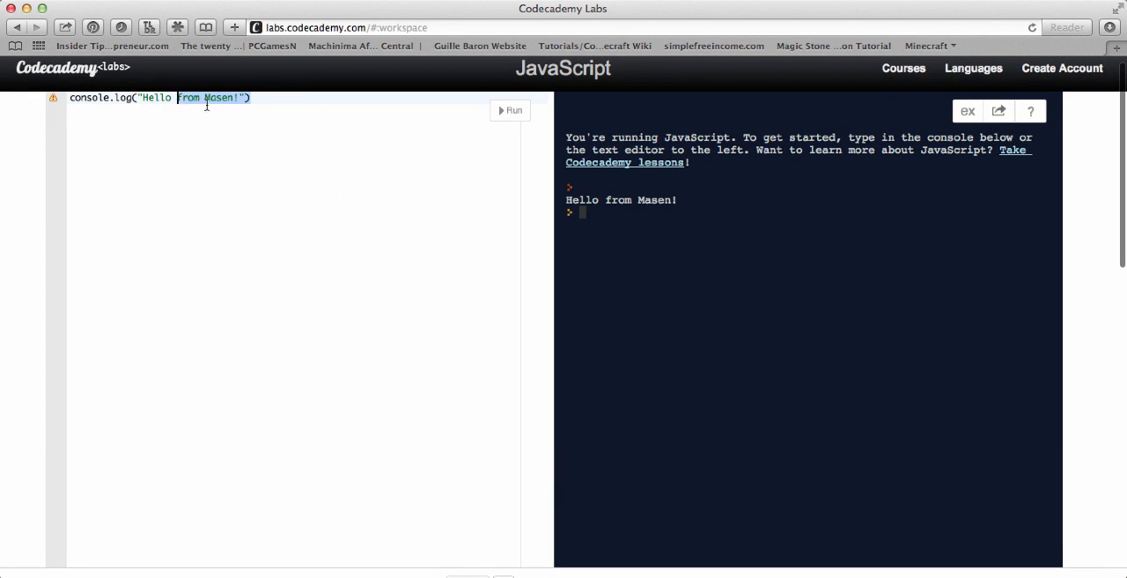
left_click(223, 133)
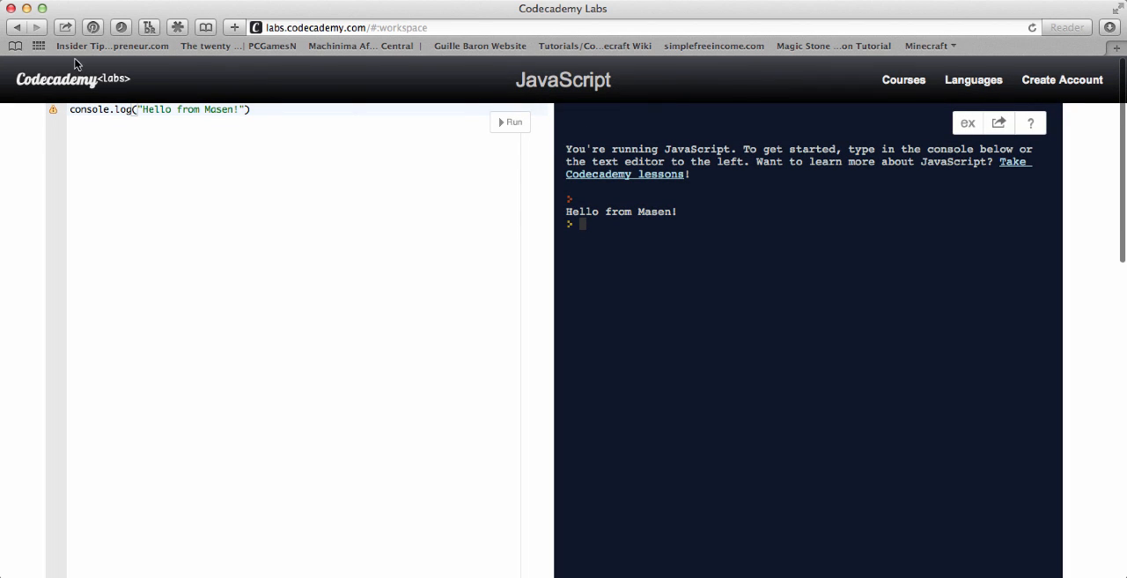
type("cod")
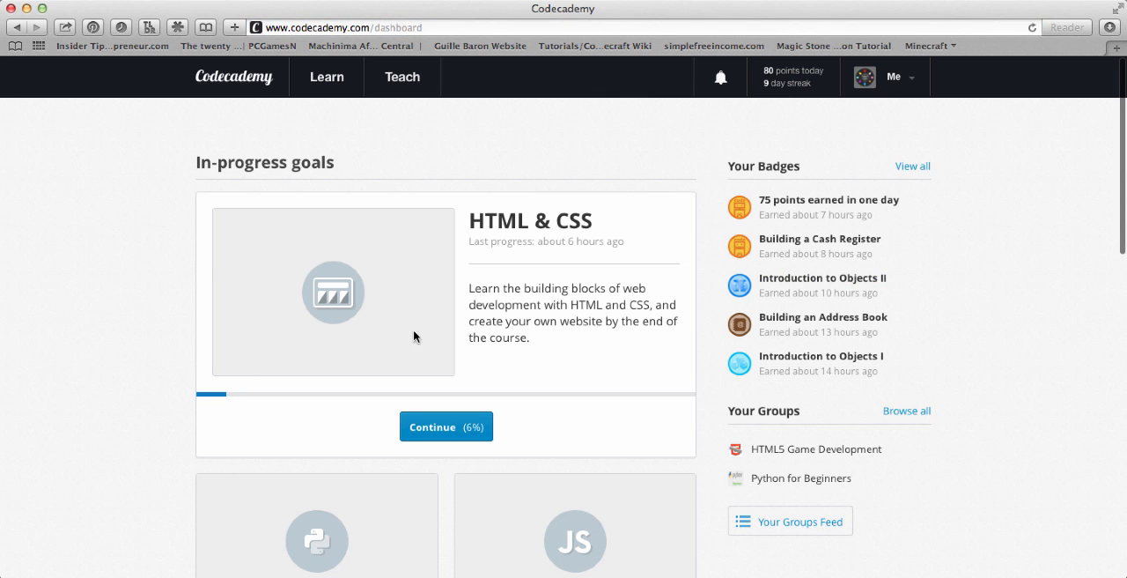
mouse_move(145, 331)
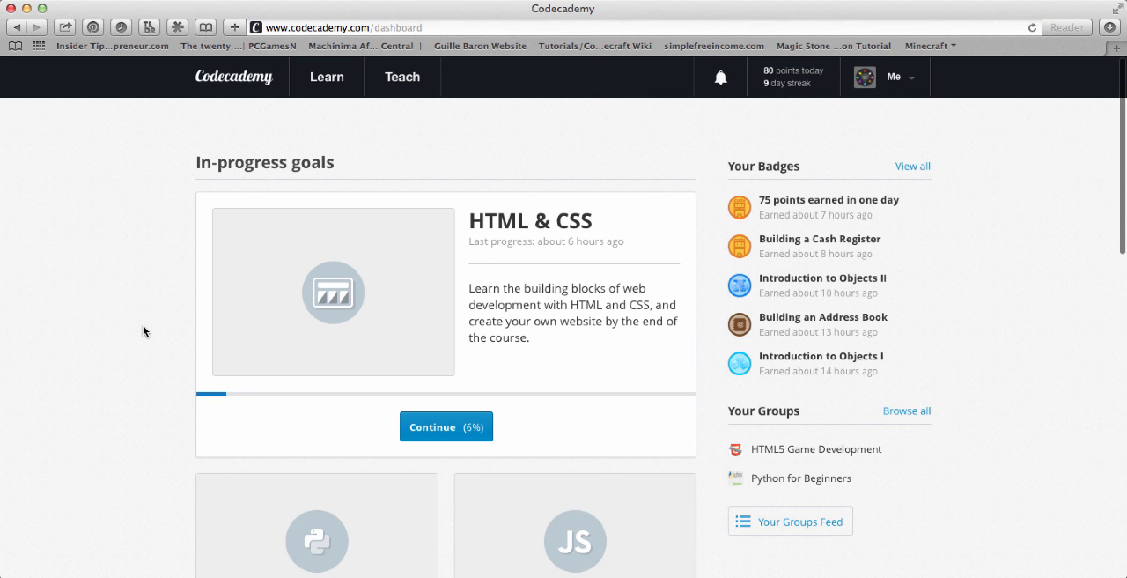
mouse_move(564, 288)
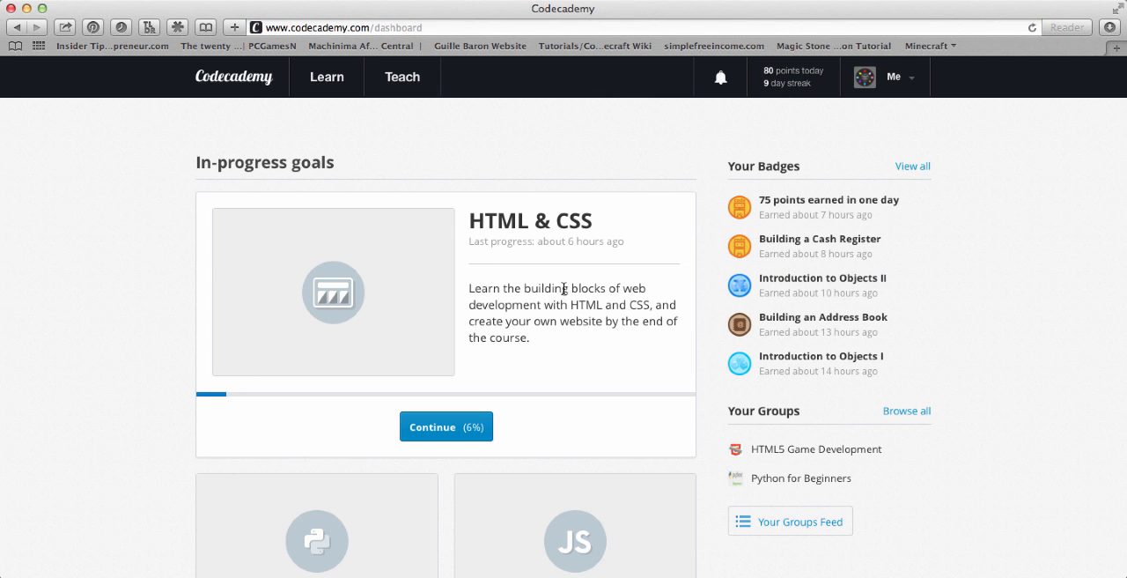
mouse_move(557, 231)
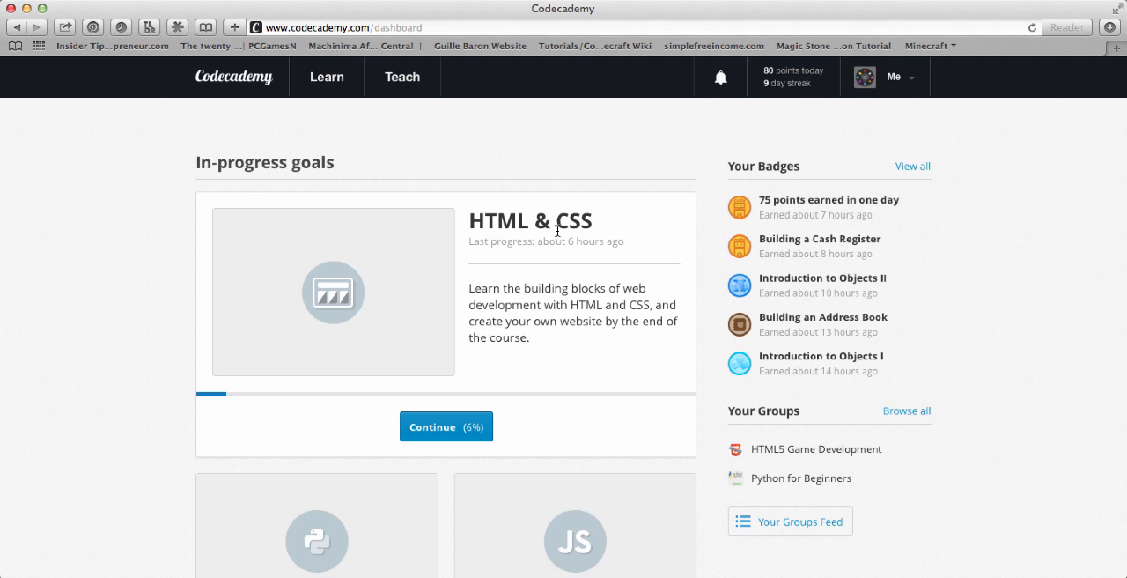
Resume the HTML & CSS course at 6% from its goal on the dashboard
scroll("down", 3)
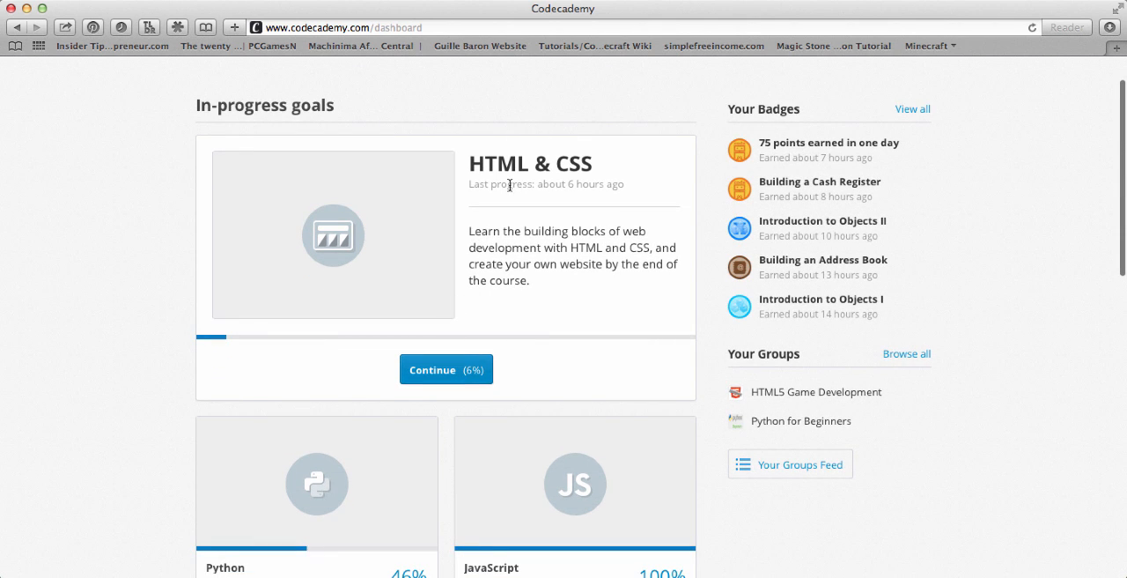
left_click(446, 369)
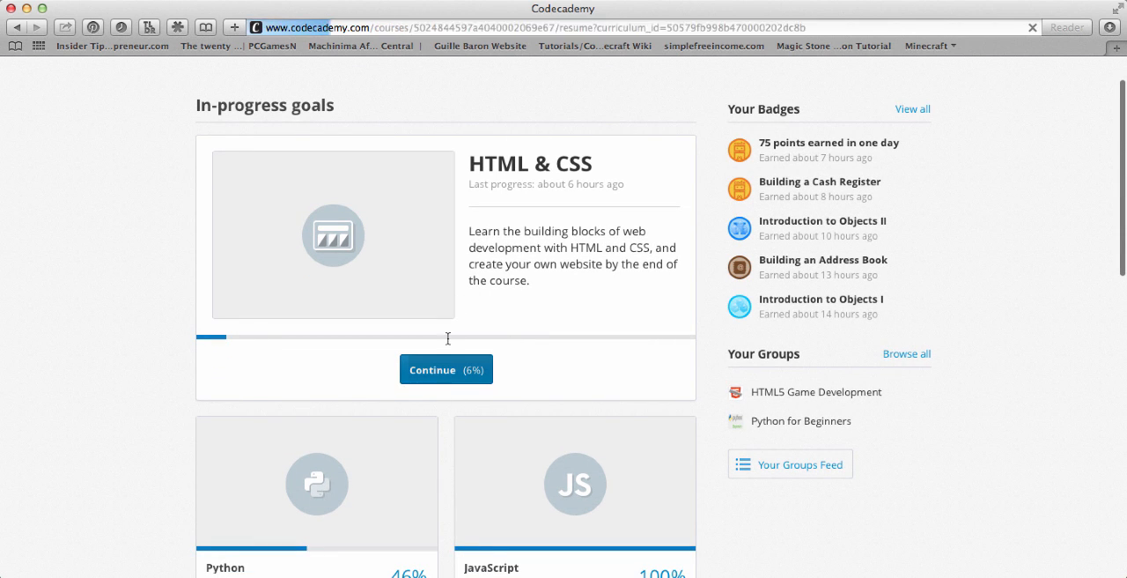
Review the Mid-lesson breather exercise's test.html page and instructions, then open the Q&A Forum
left_click(445, 369)
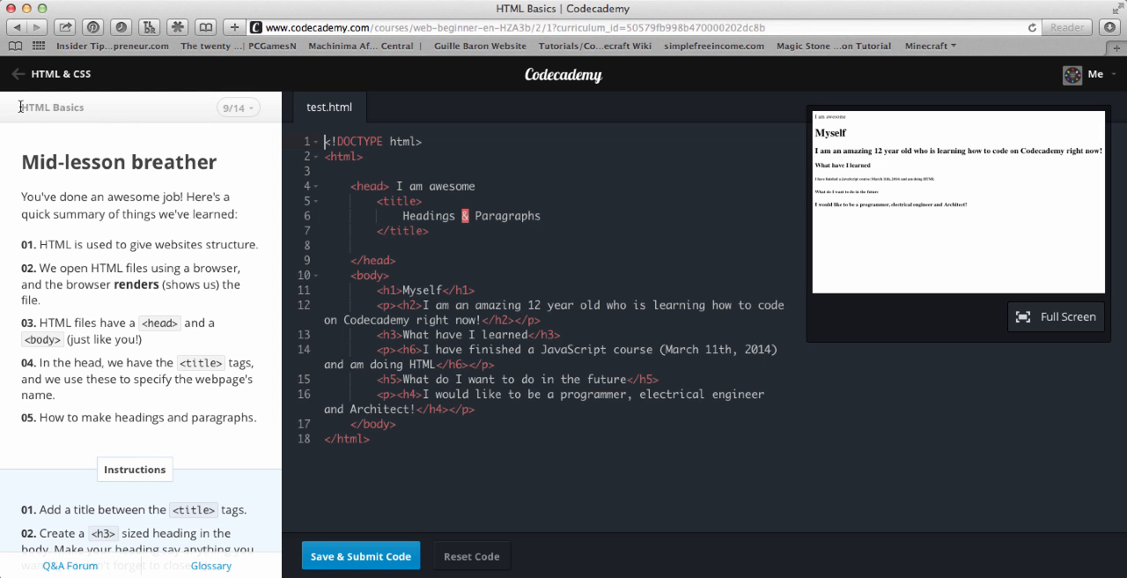
left_click(237, 107)
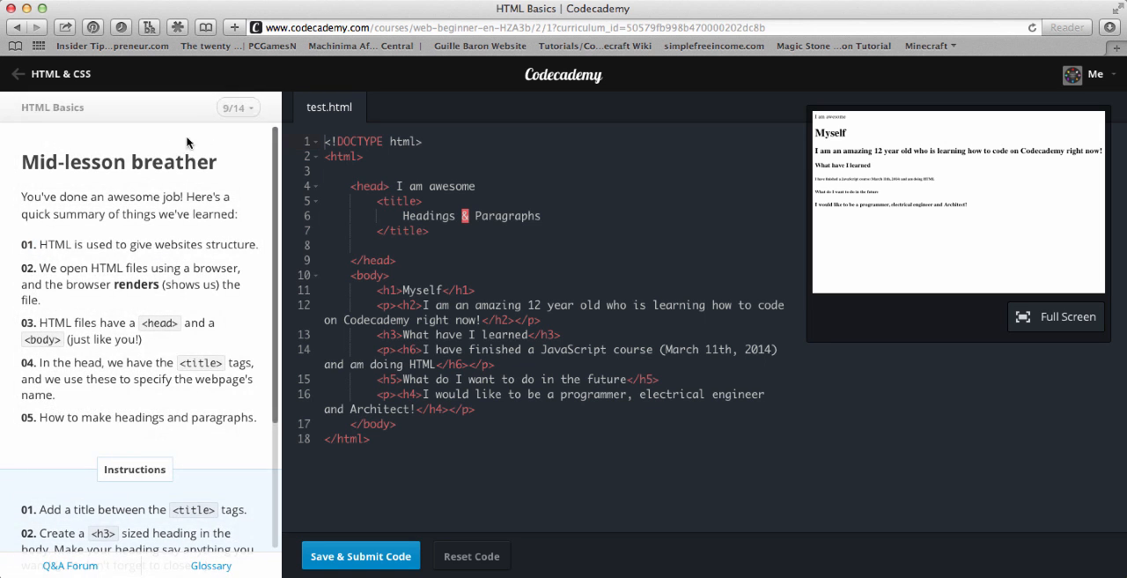
left_click(236, 107)
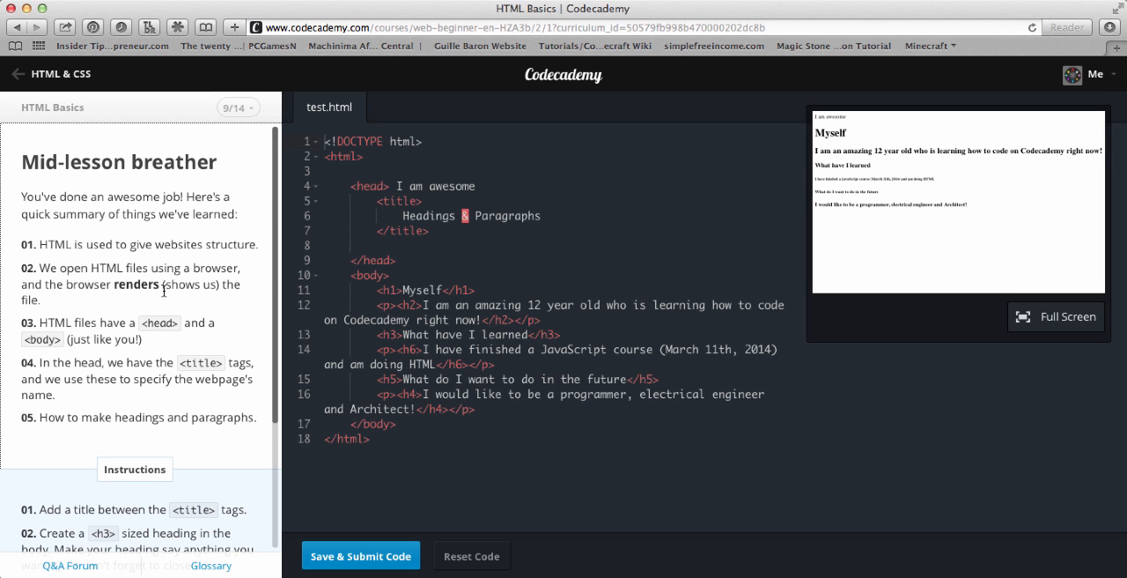
scroll("down", 3)
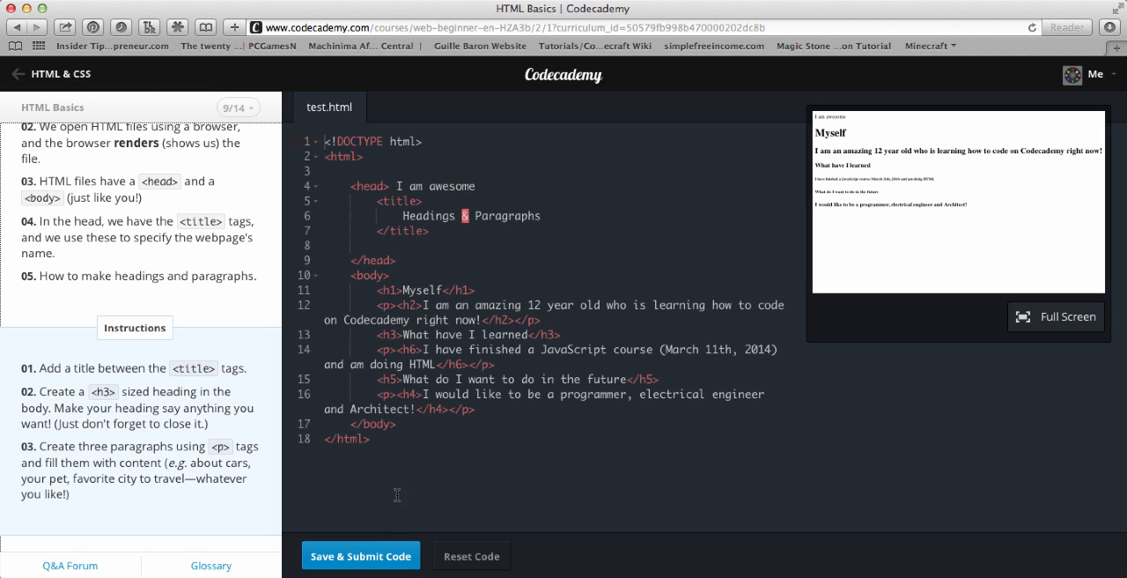
mouse_move(592, 555)
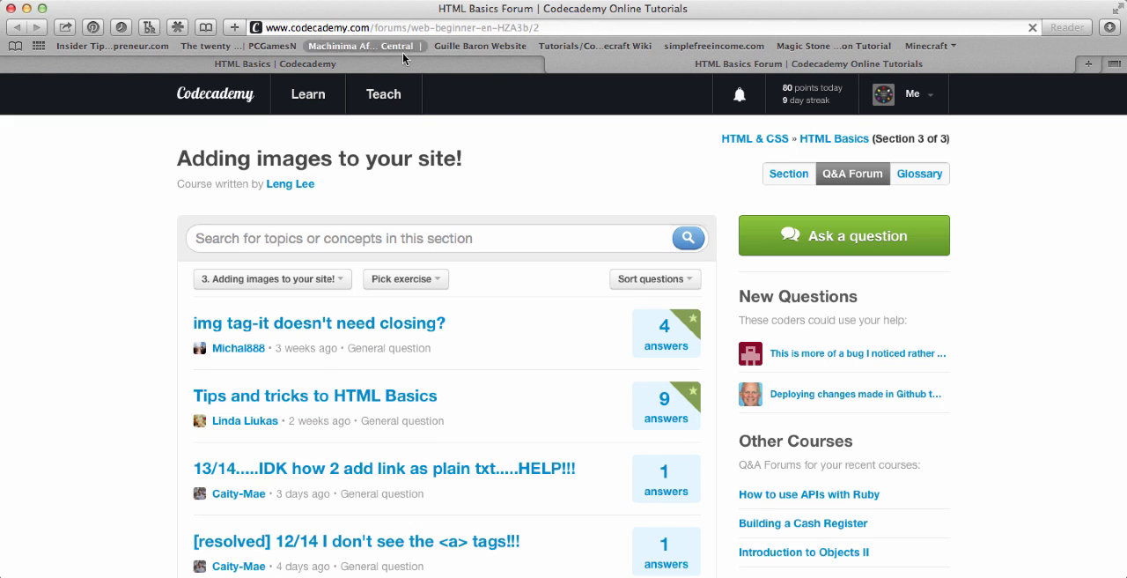
mouse_move(484, 256)
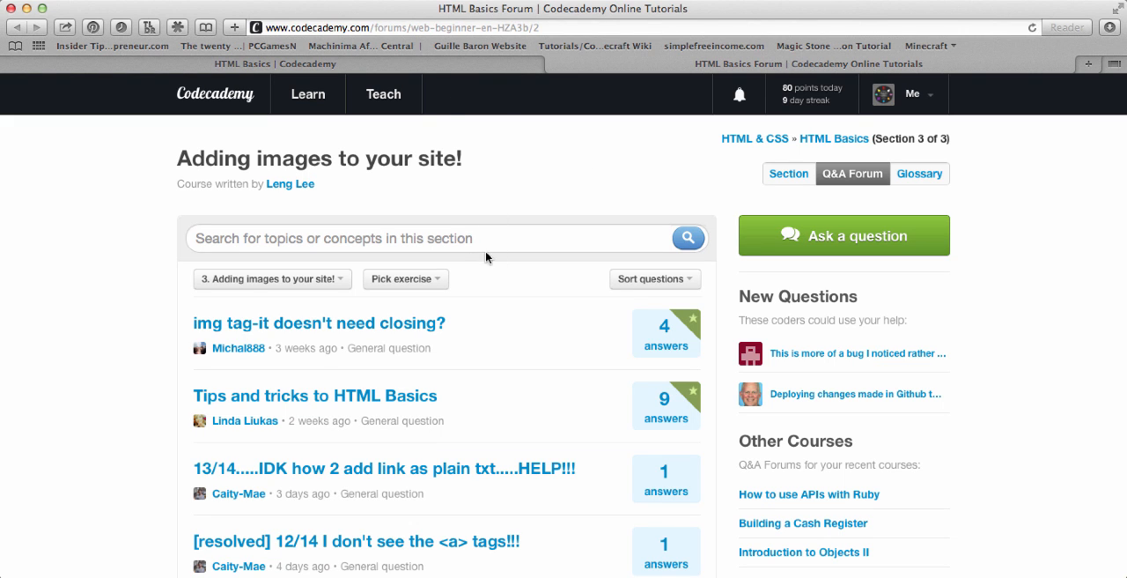
Filter the HTML Basics forum to exercise 3.1 Mid-lesson breather
left_click(272, 278)
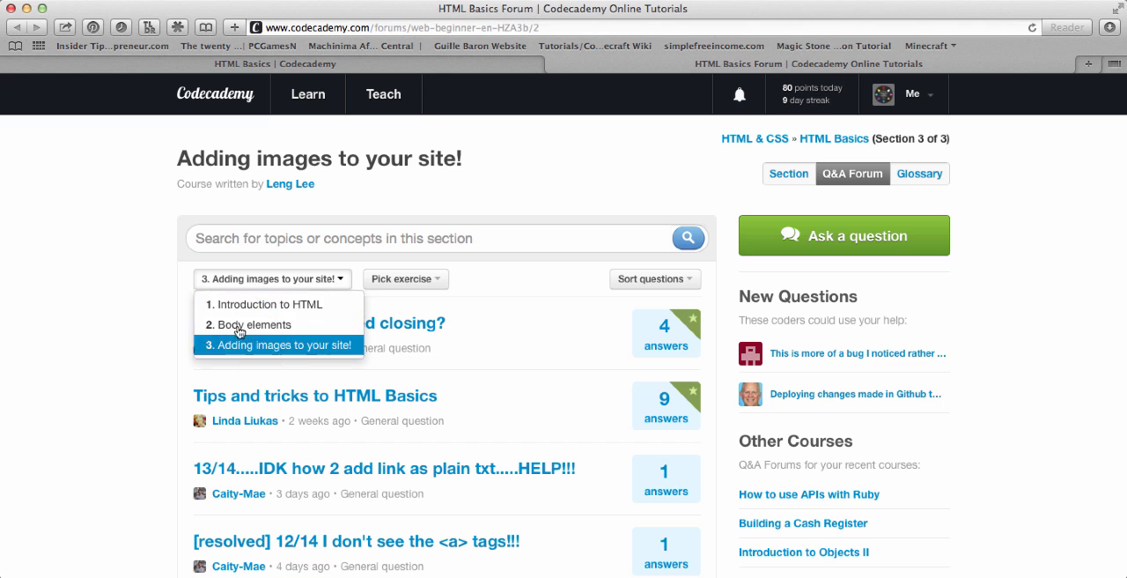
left_click(403, 278)
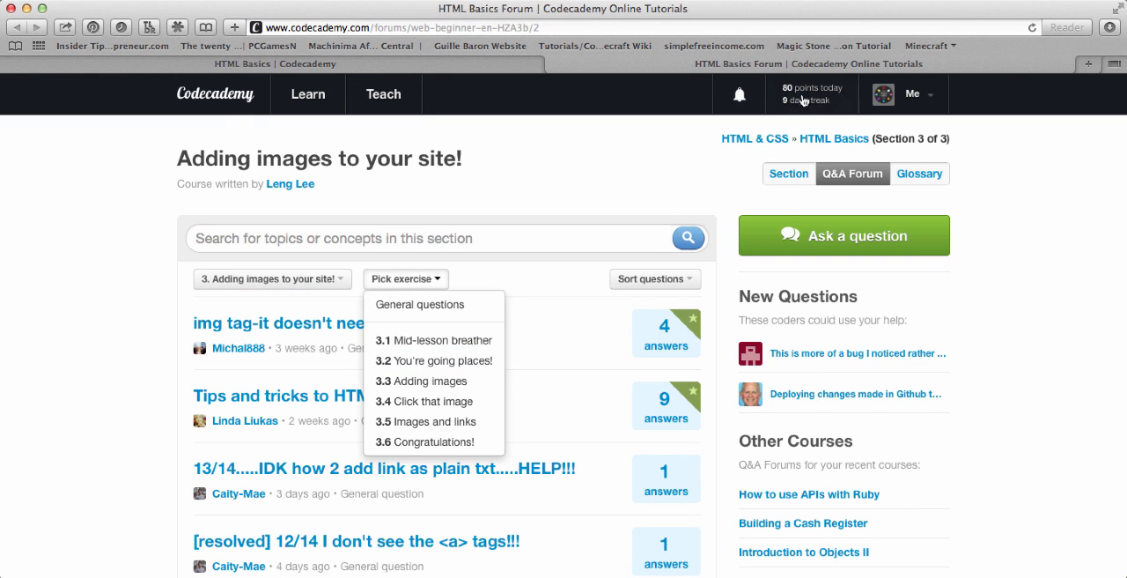
left_click(443, 339)
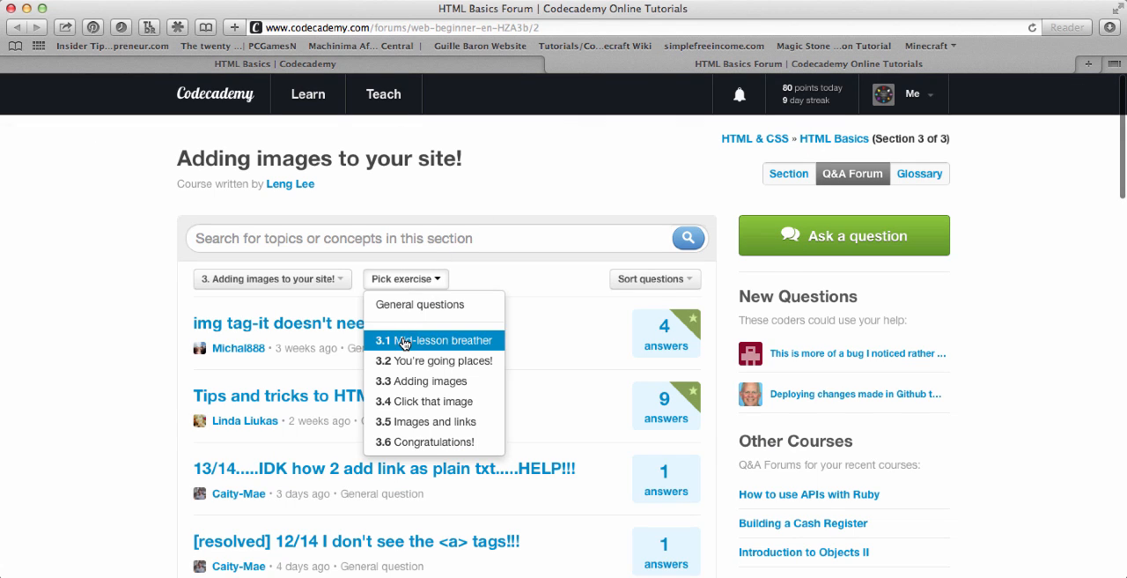
left_click(434, 340)
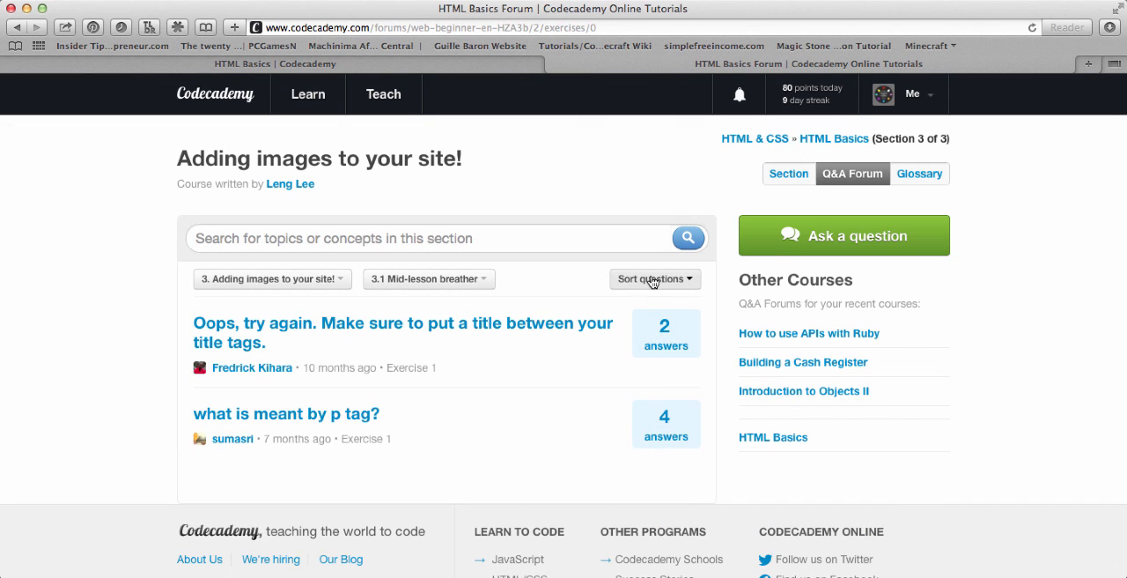
Sort questions by recent activity and open 'what is meant by p tag?'
left_click(656, 278)
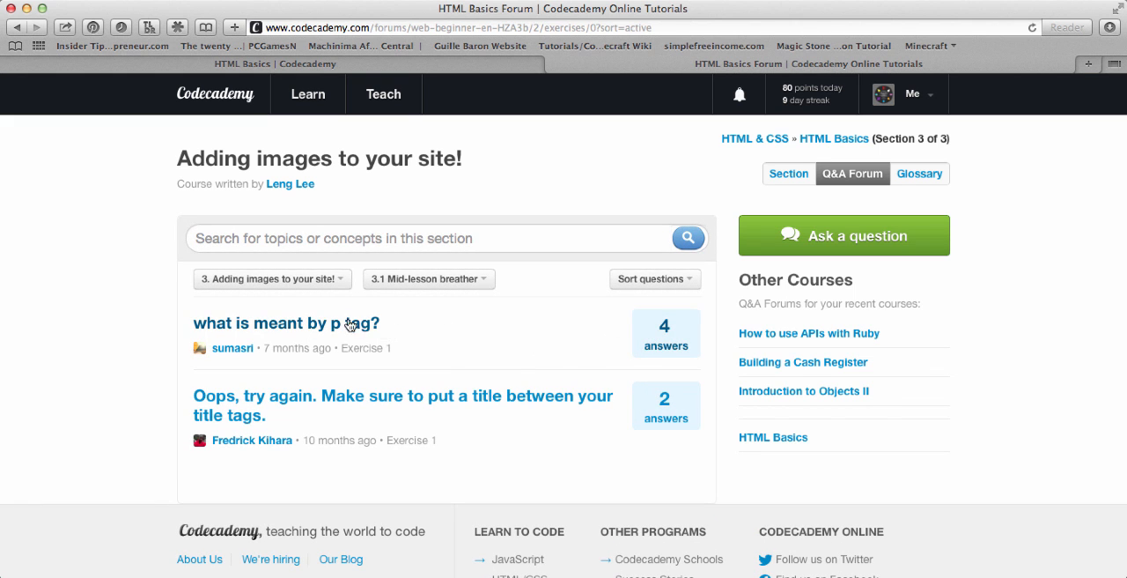
left_click(285, 323)
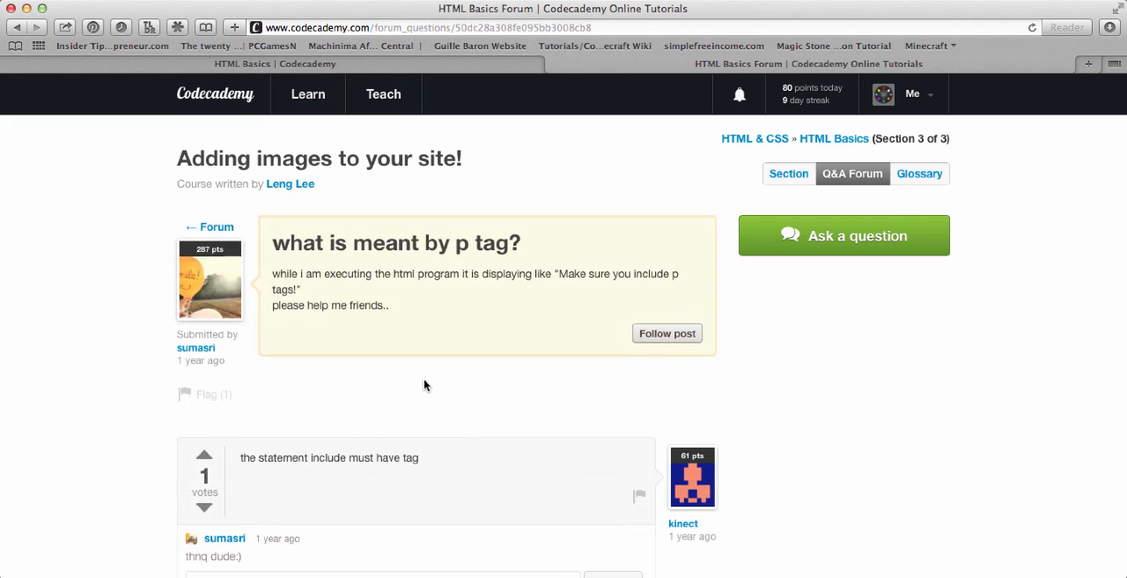
Scroll through the p tag question thread
scroll("down", 3)
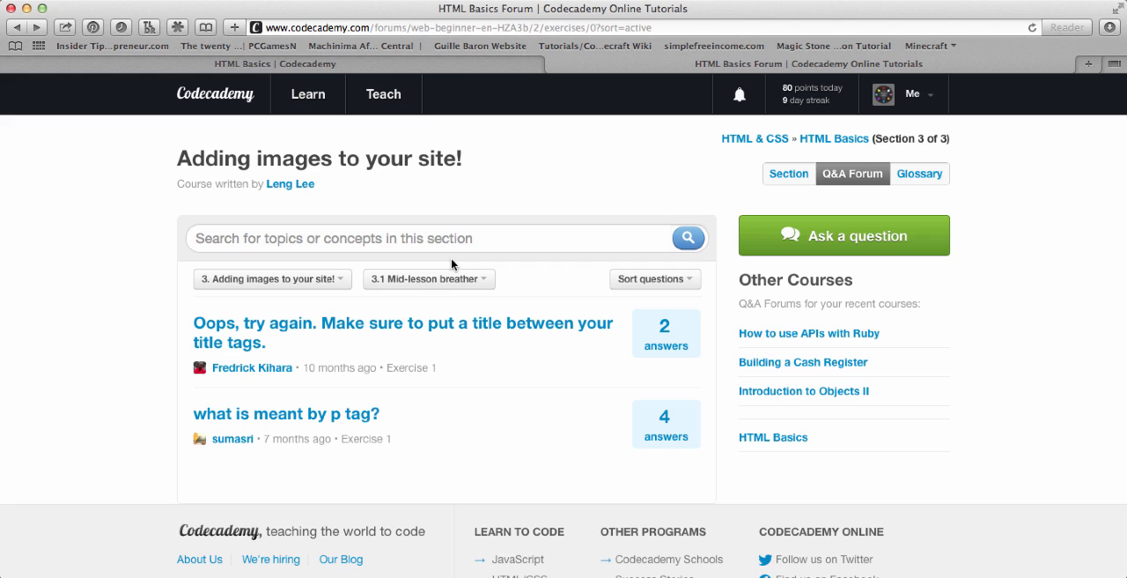
mouse_move(544, 258)
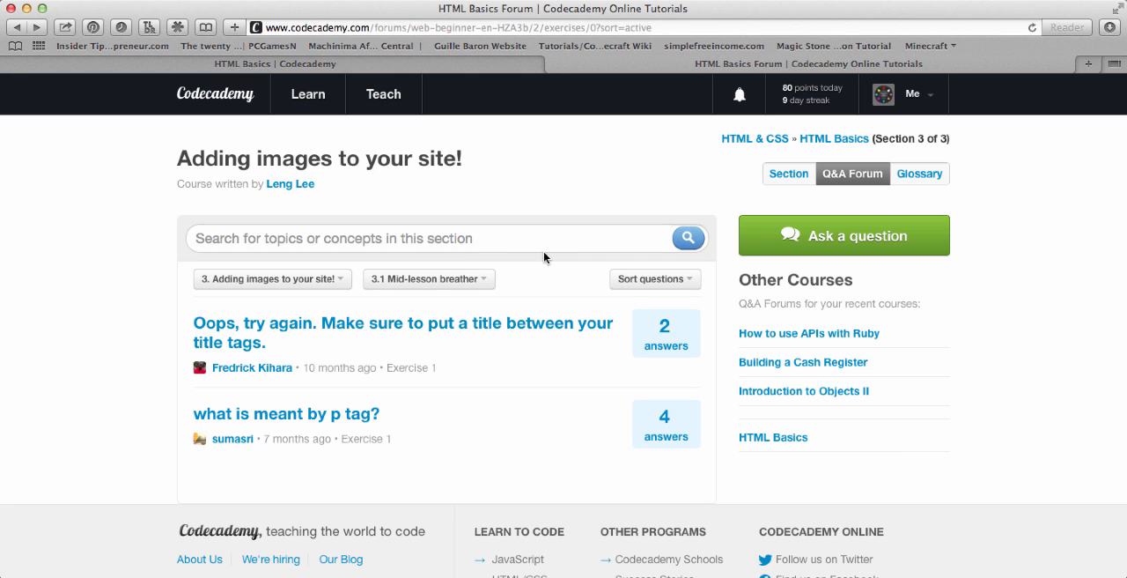
mouse_move(649, 234)
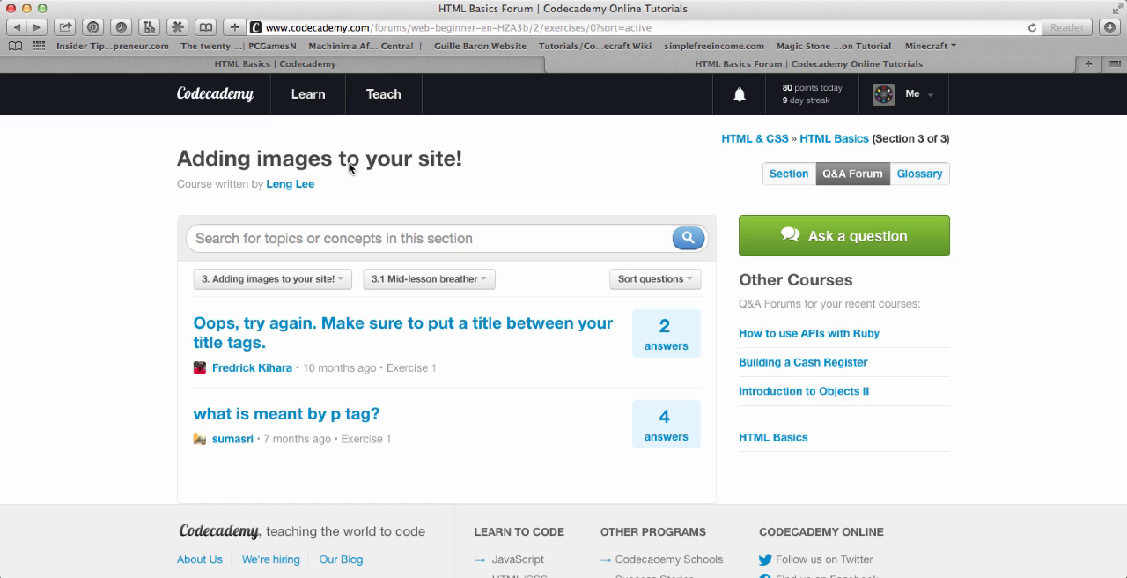
mouse_move(366, 193)
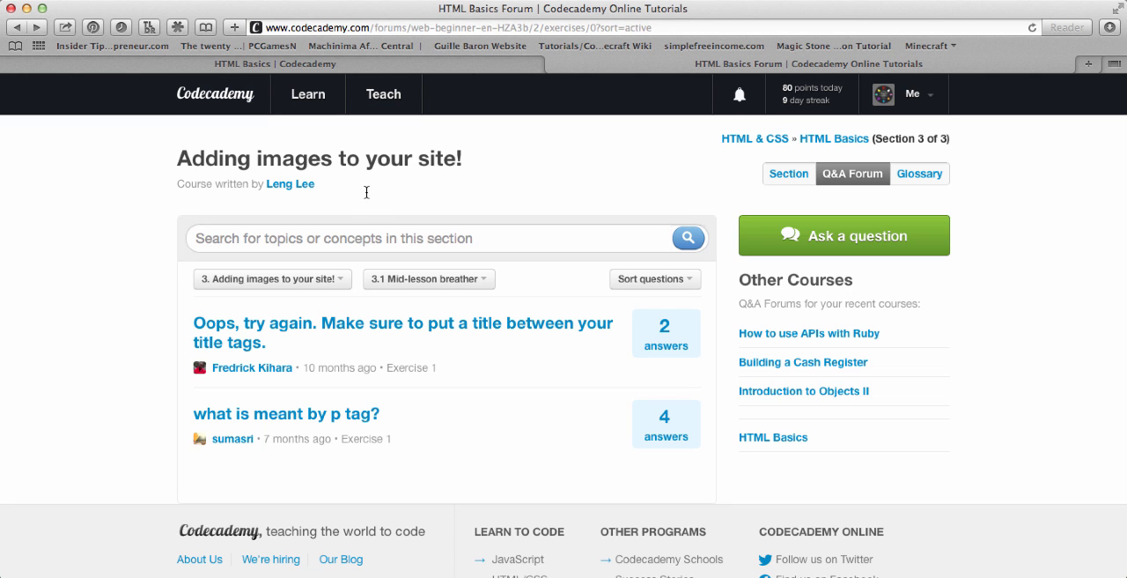
Scroll down the Mid-lesson breather forum question list
scroll("down", 3)
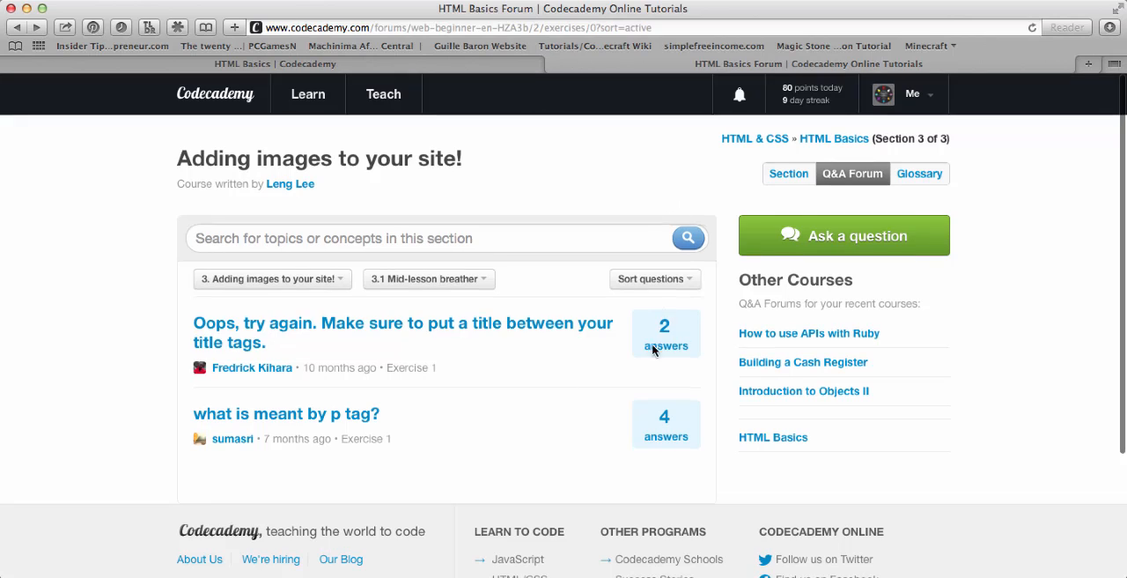
mouse_move(251, 182)
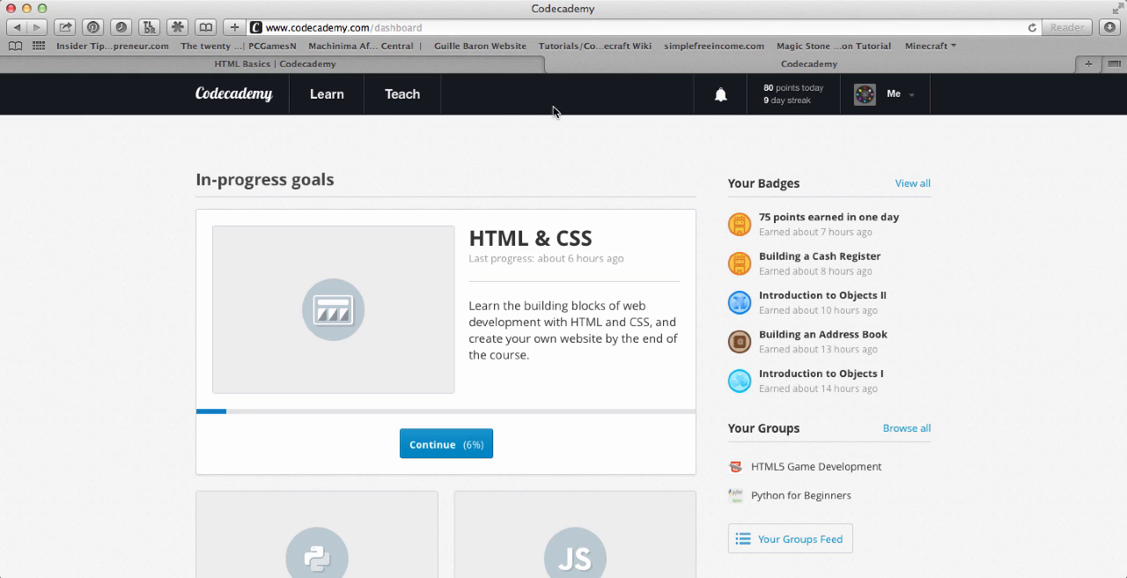
mouse_move(398, 199)
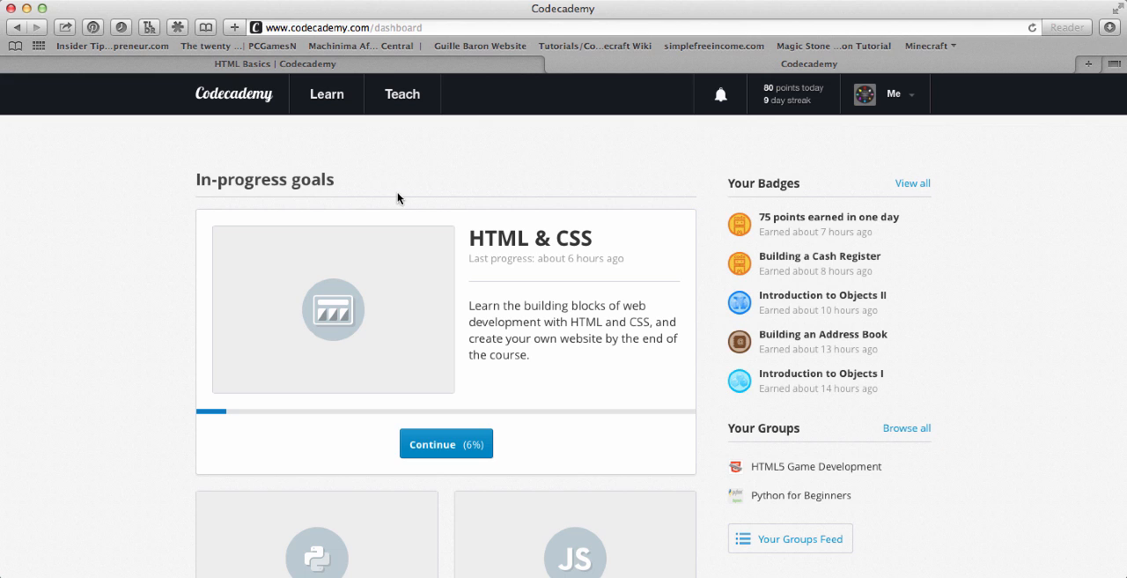
mouse_move(492, 179)
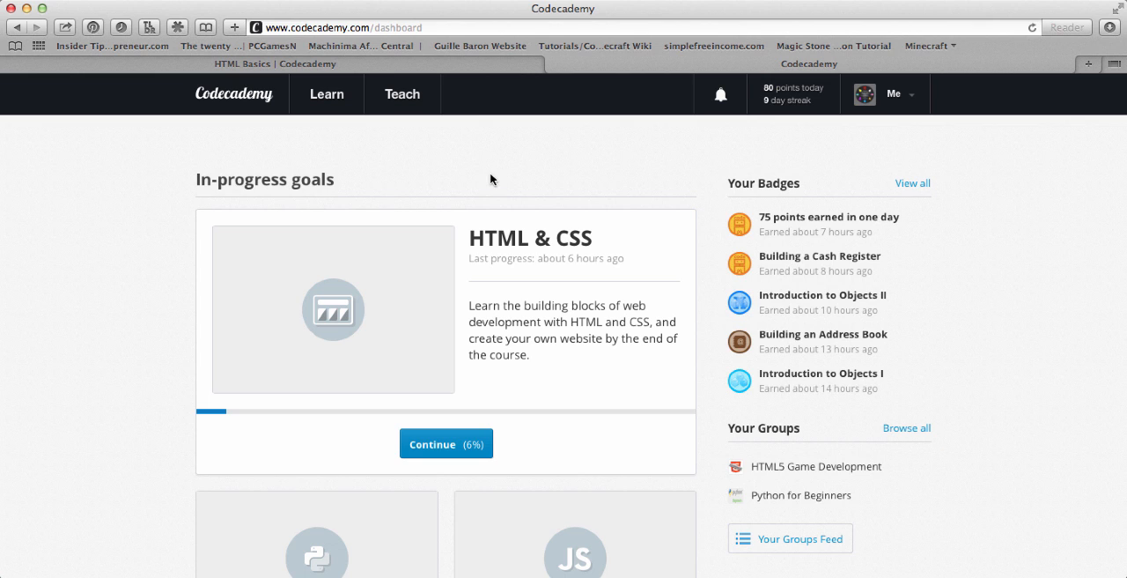
mouse_move(495, 177)
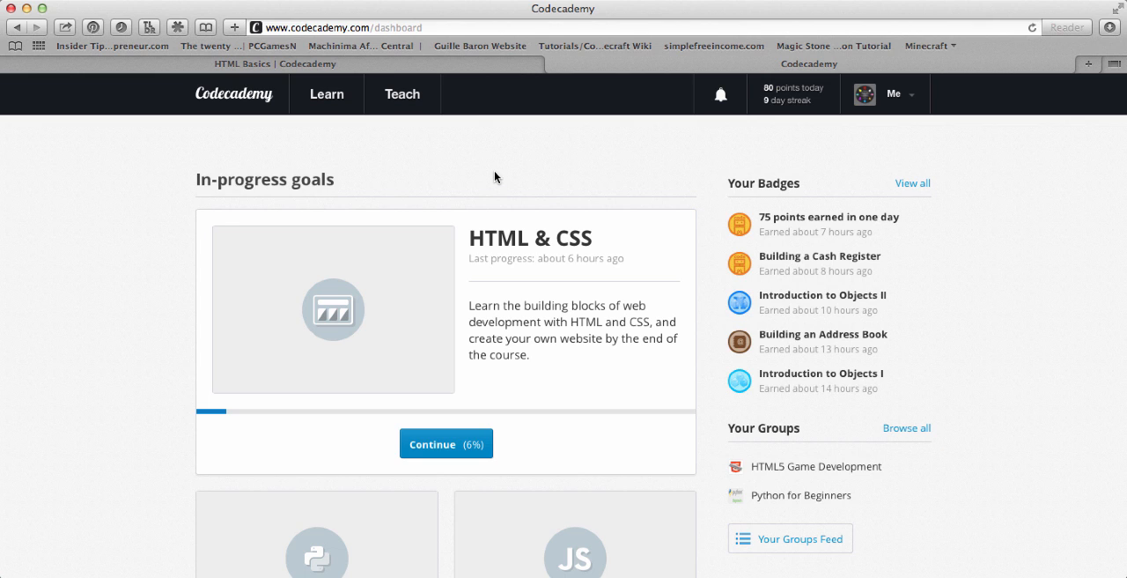
mouse_move(488, 420)
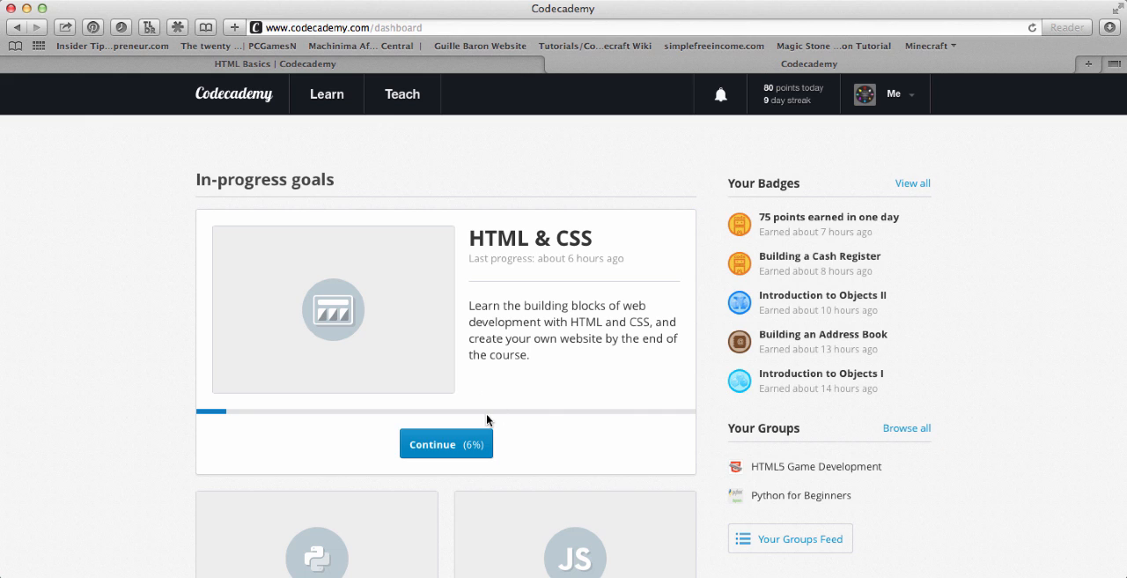
mouse_move(494, 247)
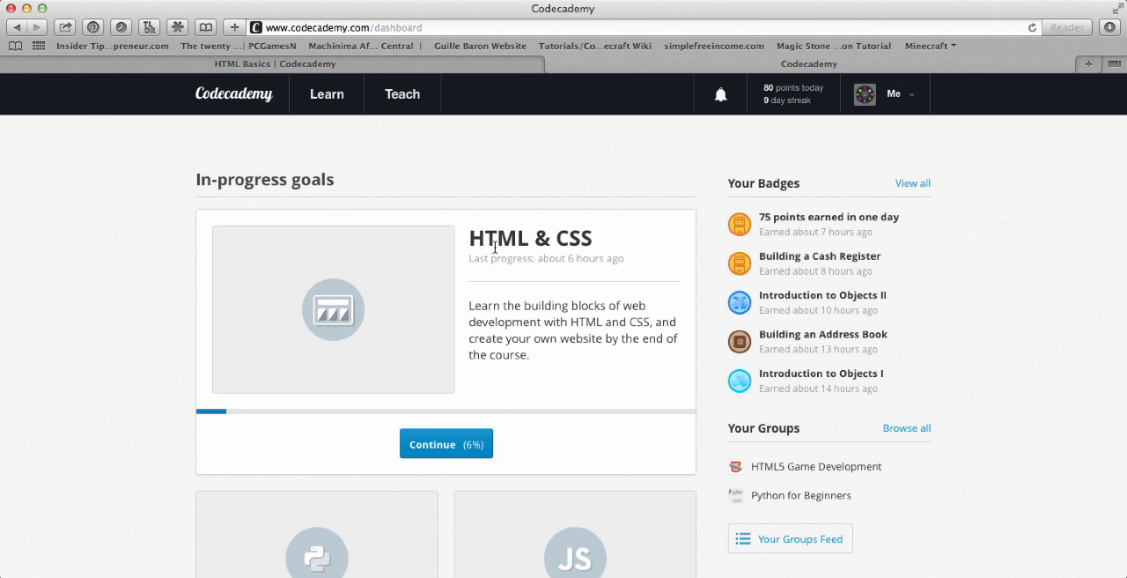
mouse_move(470, 234)
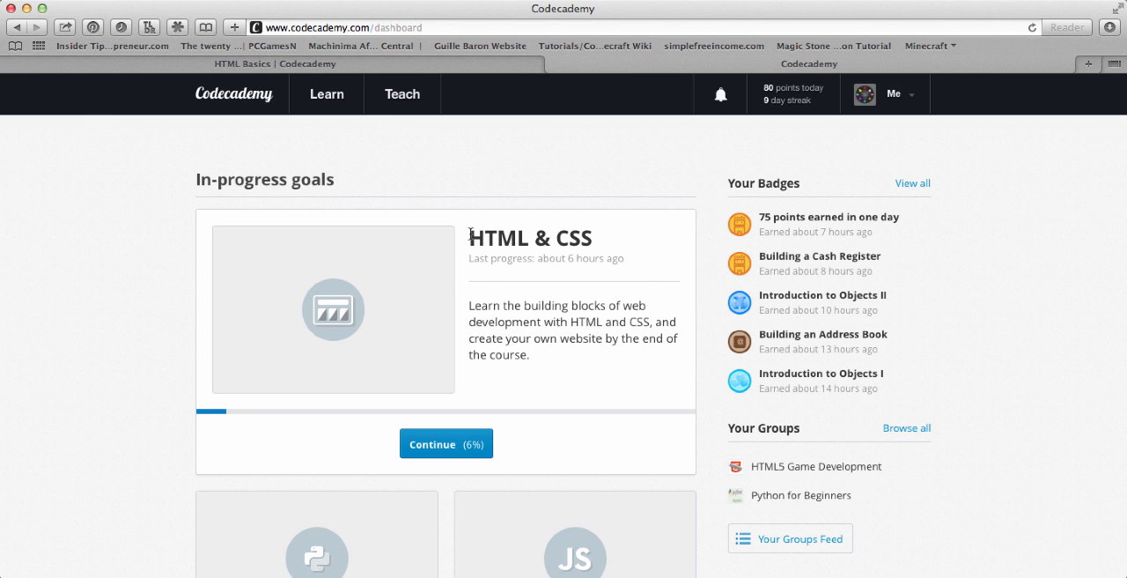
mouse_move(209, 141)
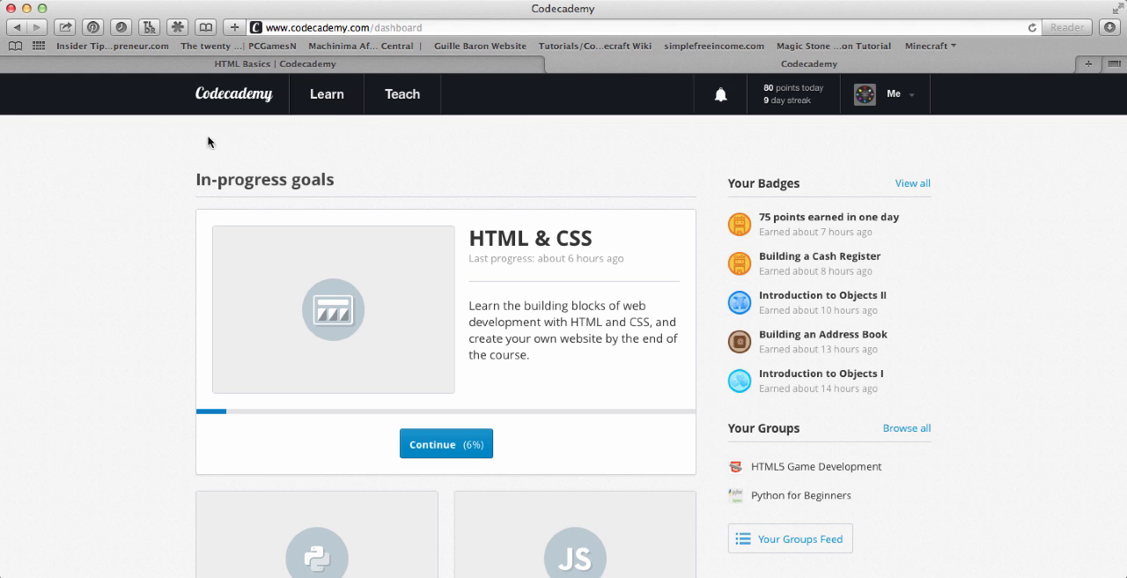
mouse_move(534, 227)
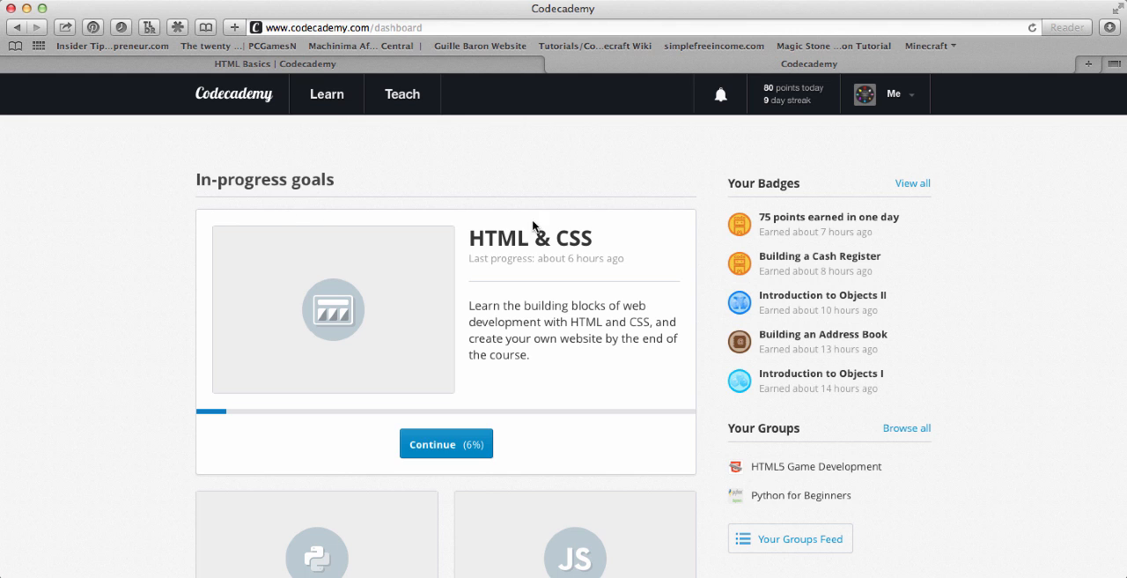
mouse_move(487, 155)
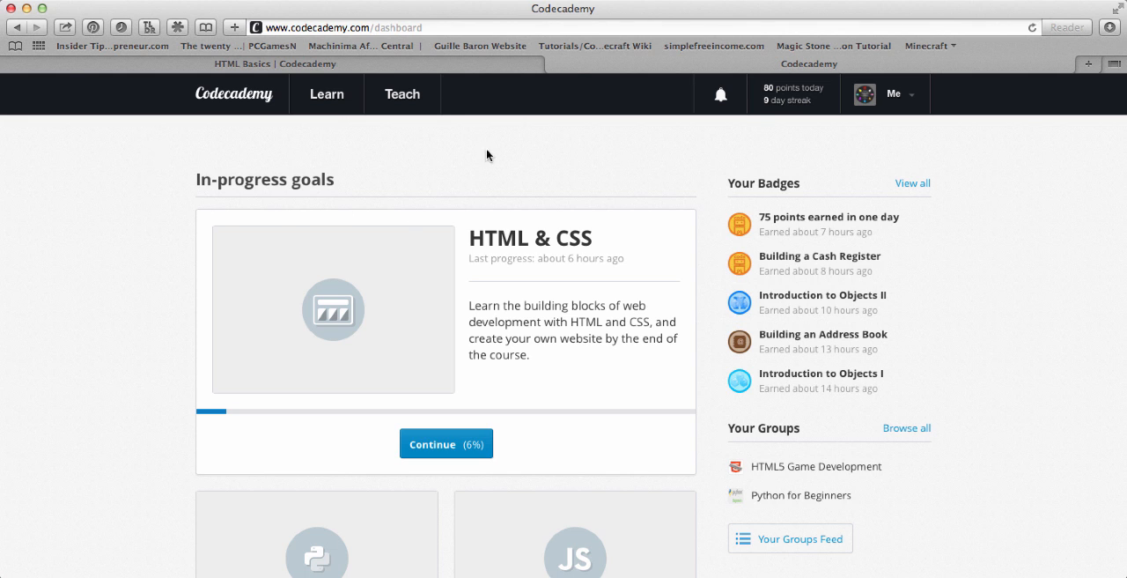
mouse_move(529, 189)
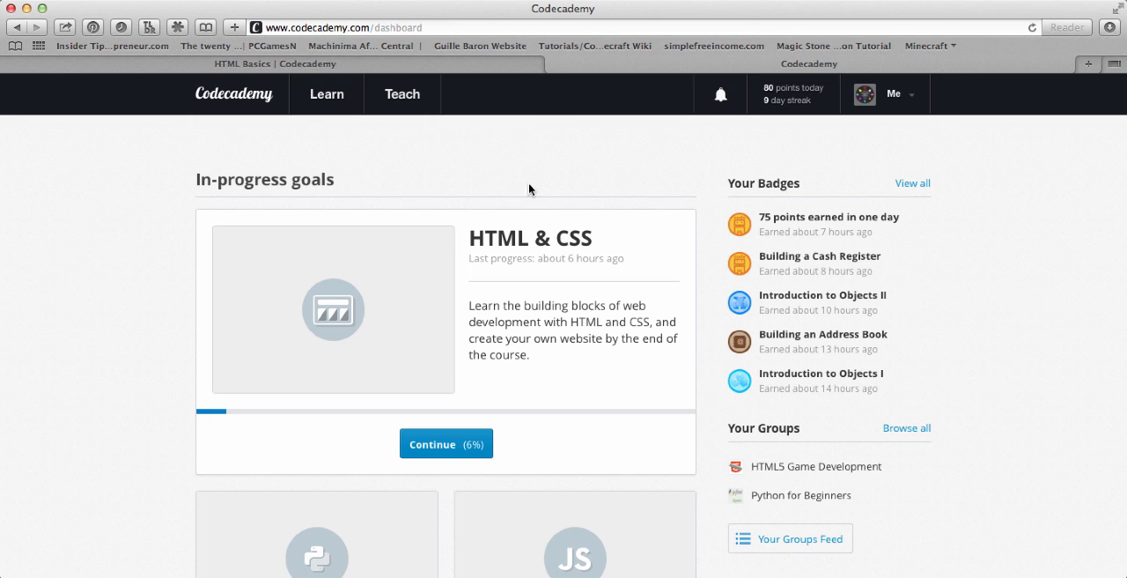
mouse_move(471, 237)
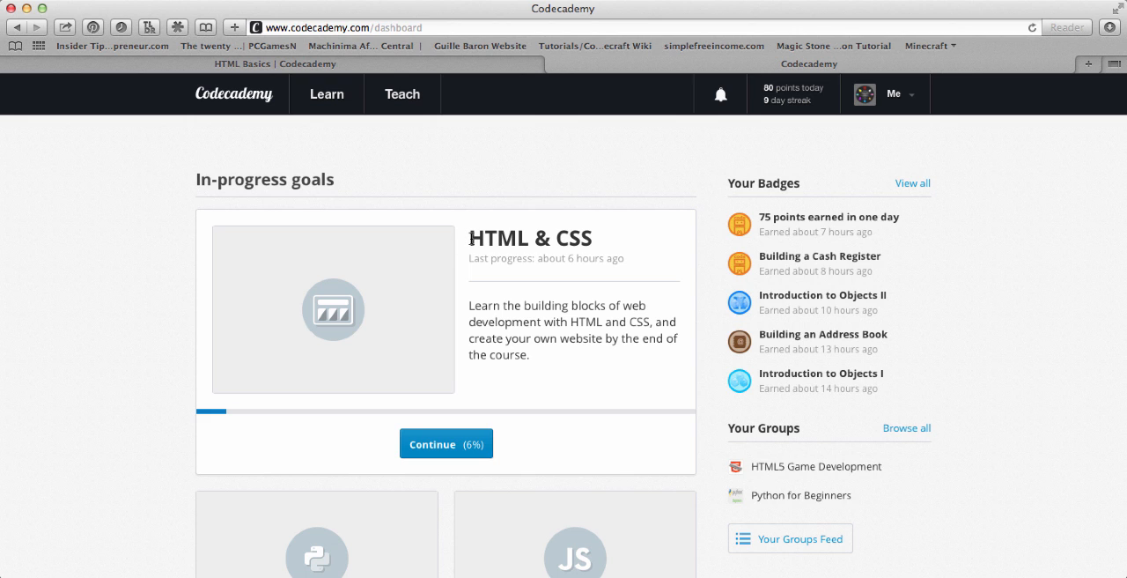